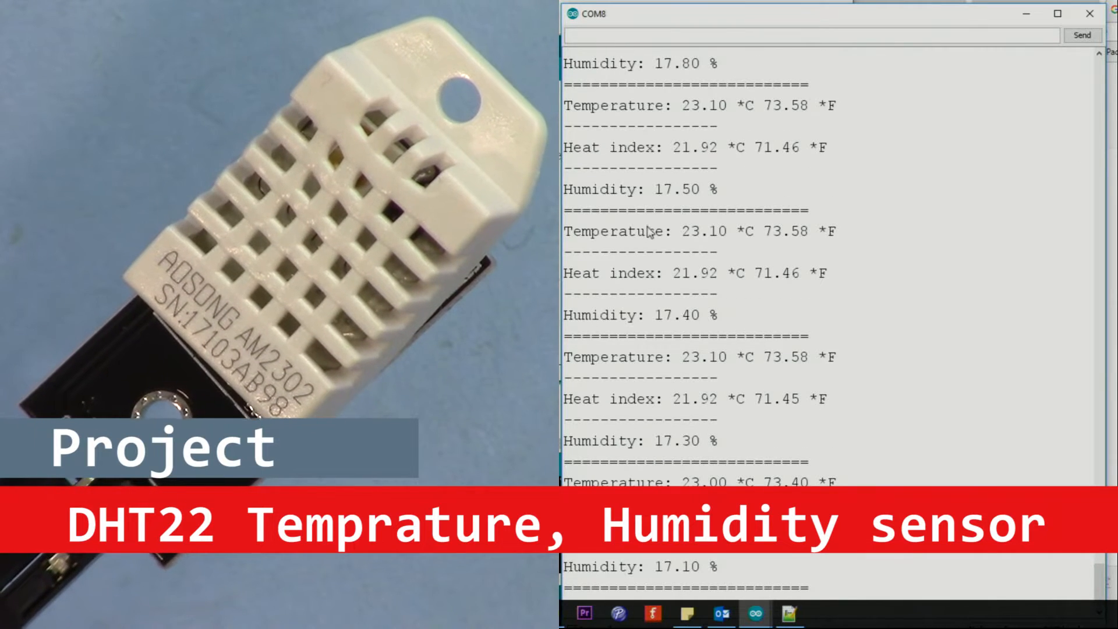
Highlight sensor details on the ASAIR product page, including 'Capacitive sensor'
left_click_drag(681, 231, 813, 231)
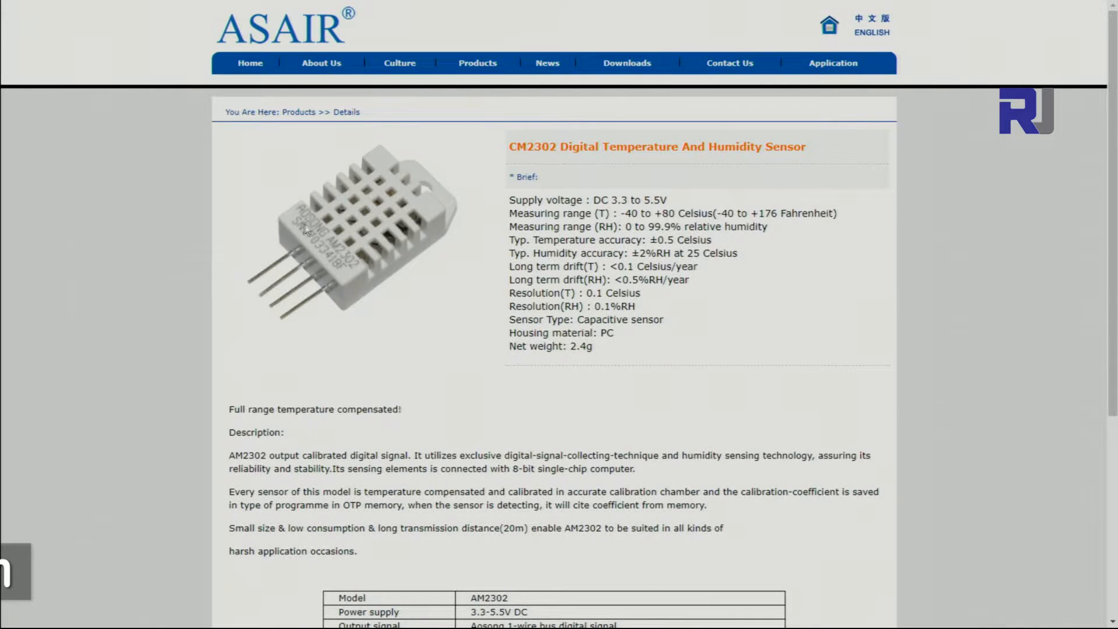
mouse_move(366, 245)
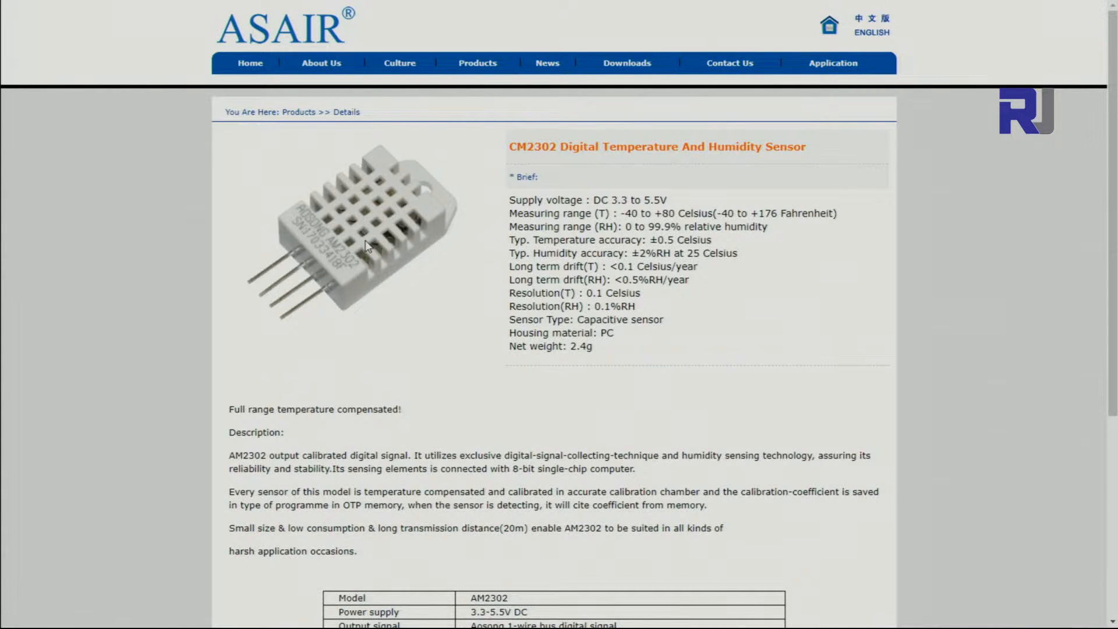
mouse_move(245, 184)
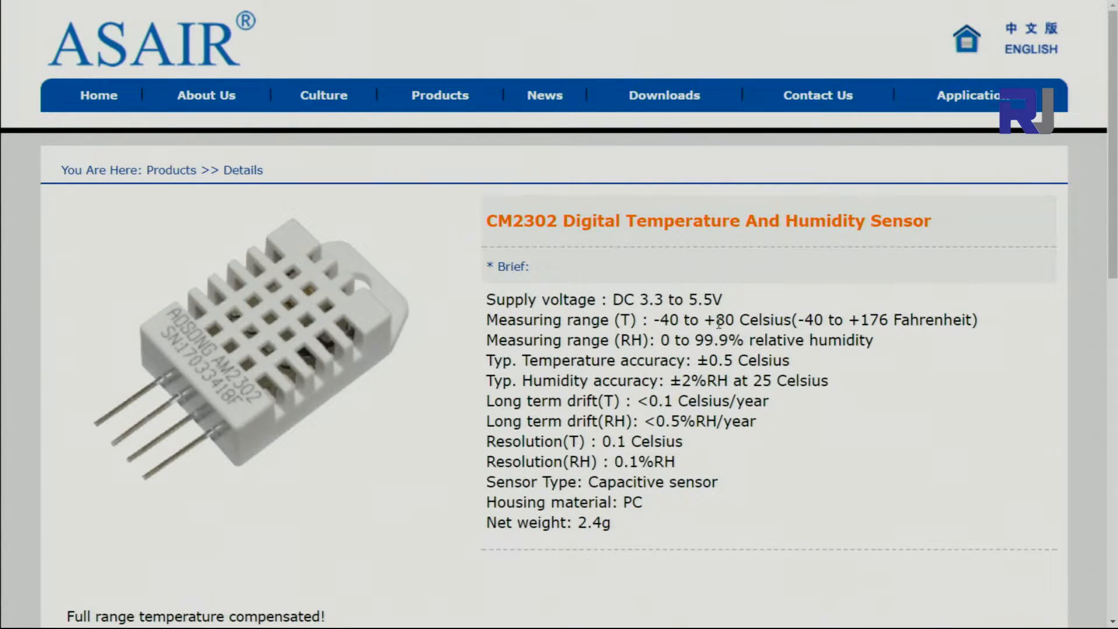
mouse_move(831, 314)
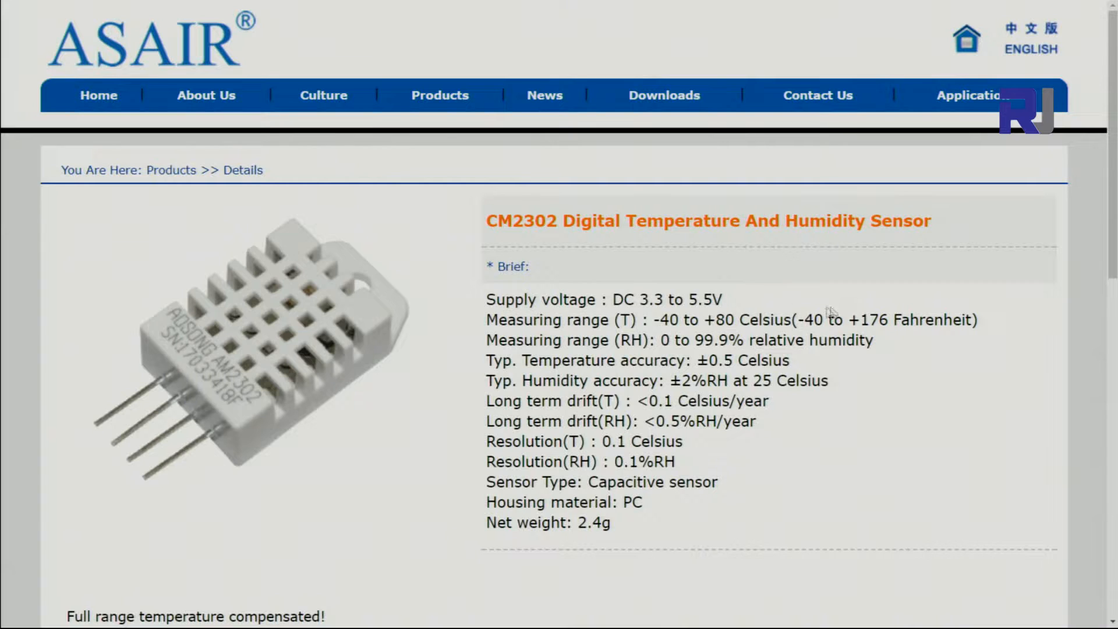
mouse_move(864, 321)
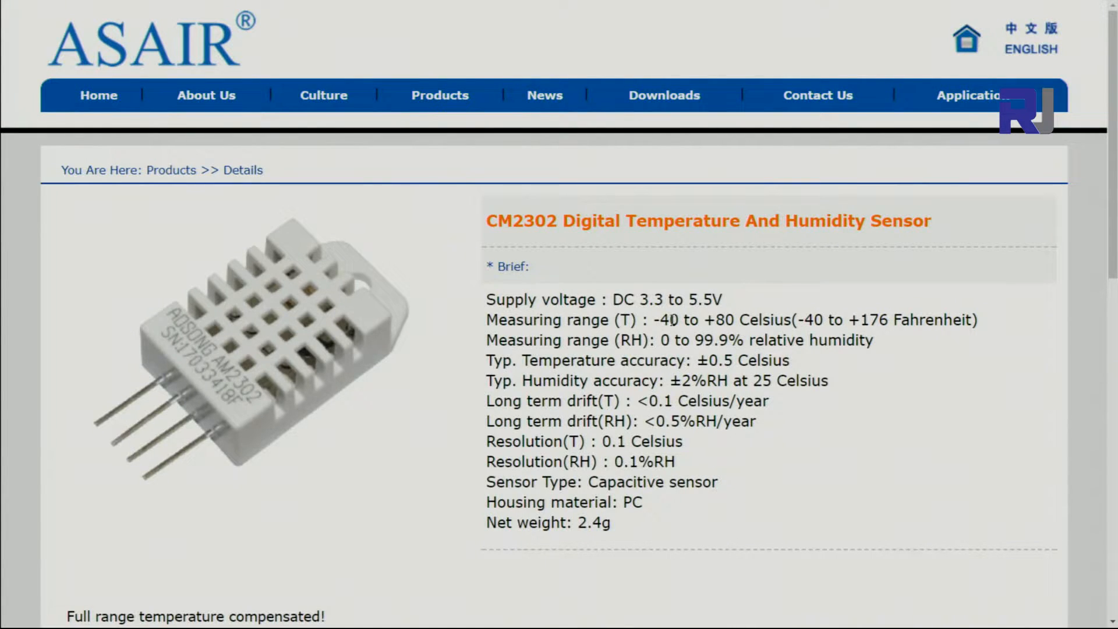
left_click_drag(652, 320, 732, 319)
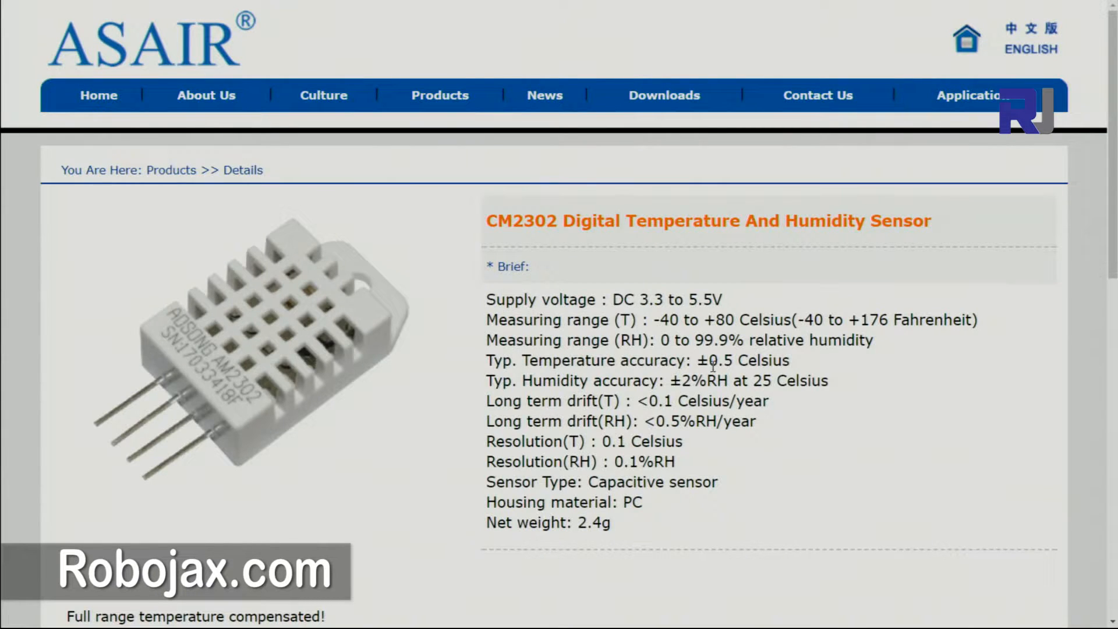
mouse_move(740, 361)
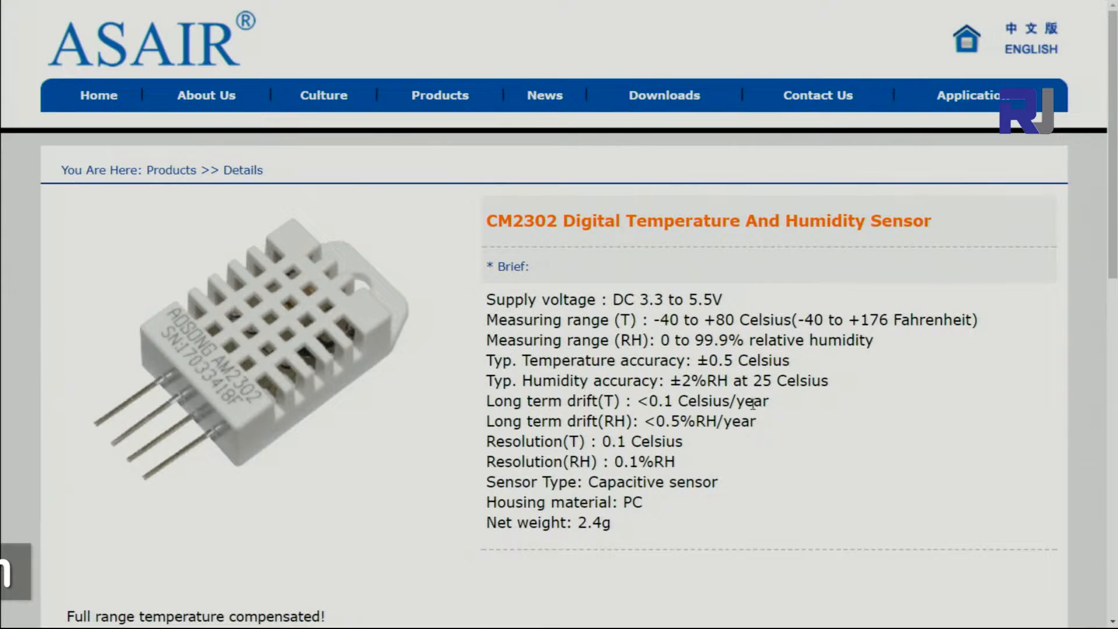
mouse_move(654, 410)
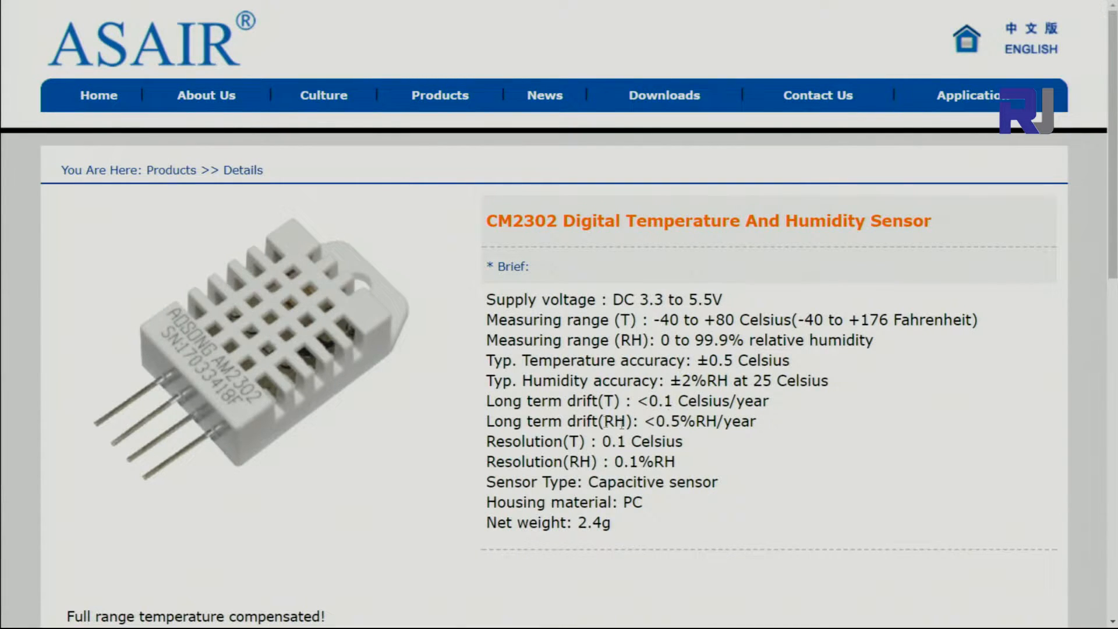
mouse_move(692, 438)
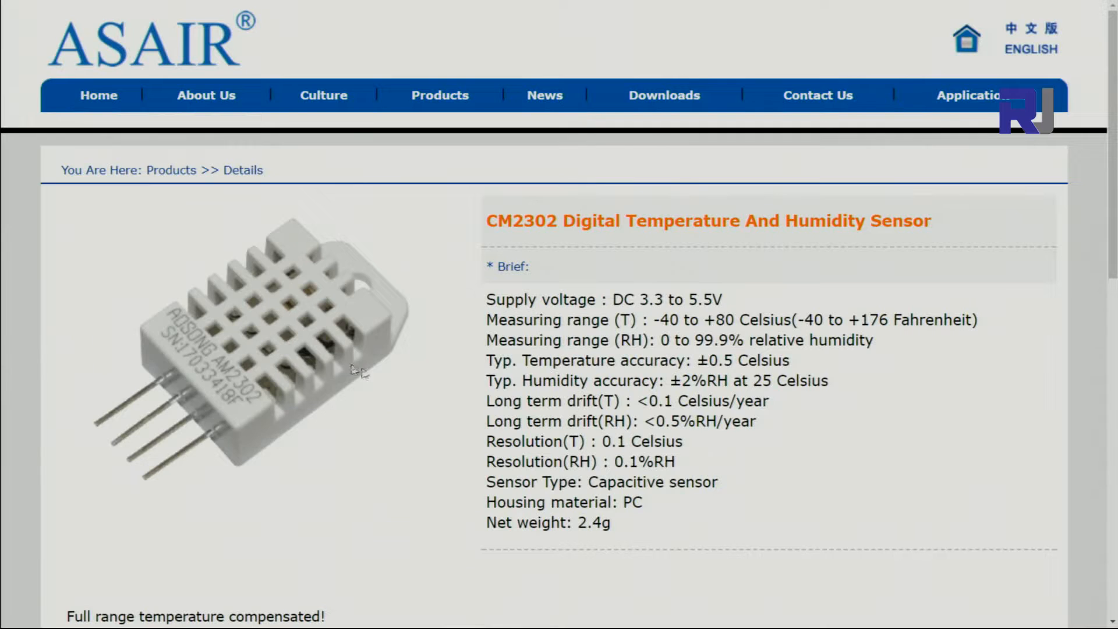
mouse_move(277, 327)
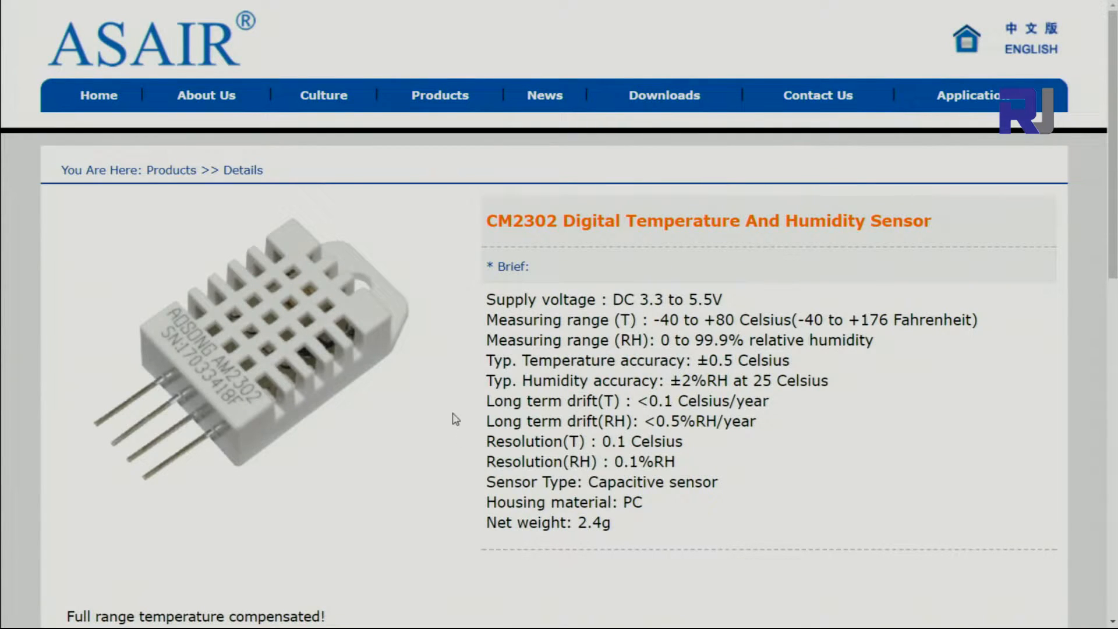
mouse_move(612, 441)
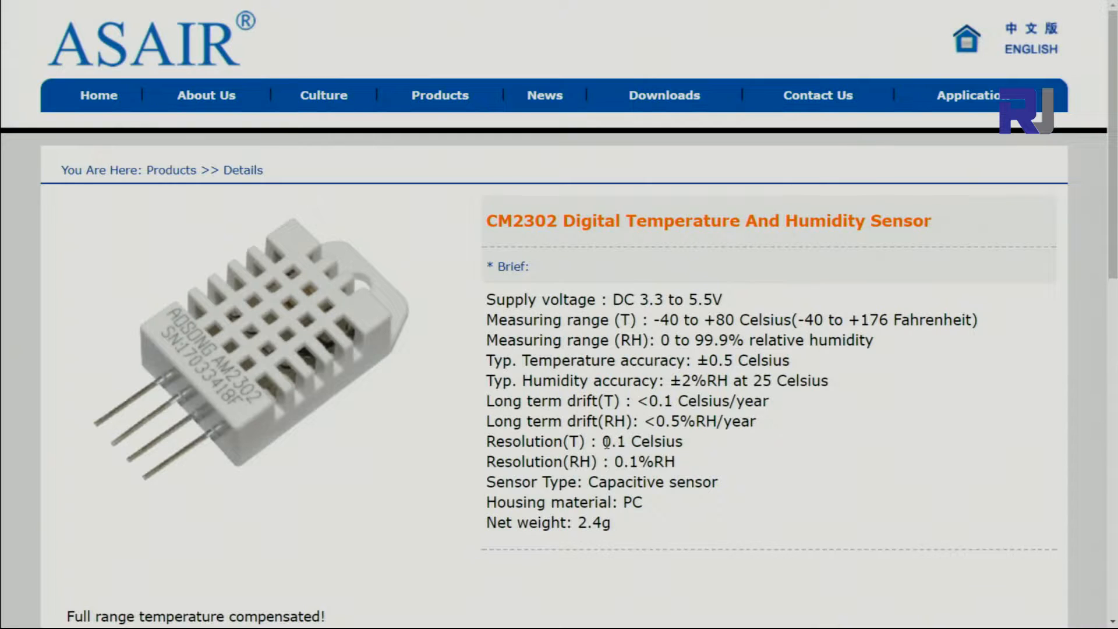
mouse_move(565, 442)
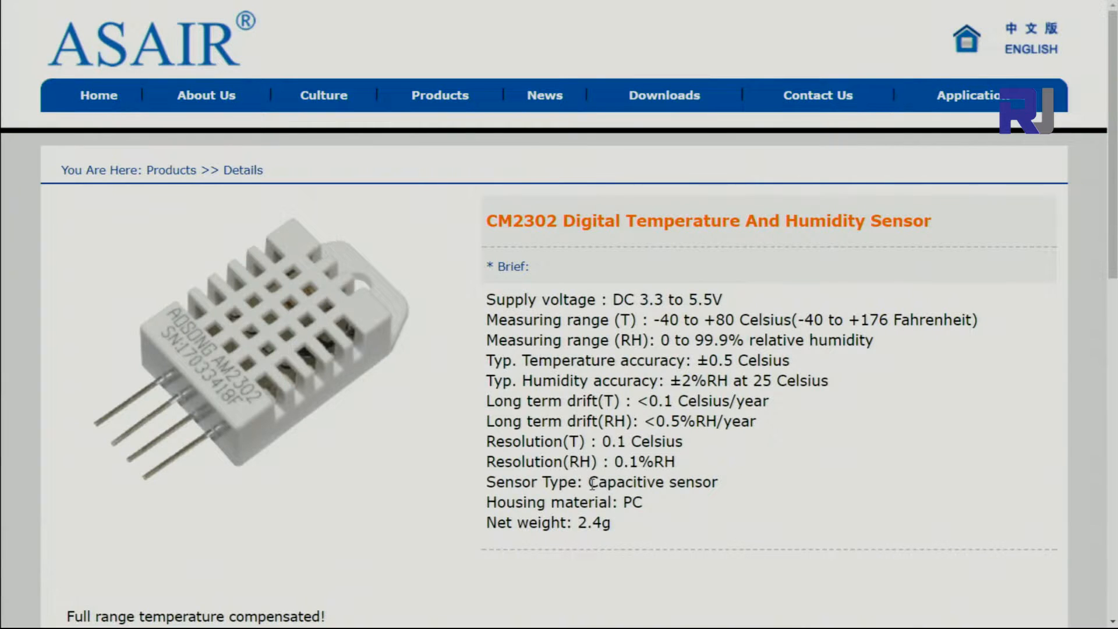
left_click_drag(589, 481, 674, 482)
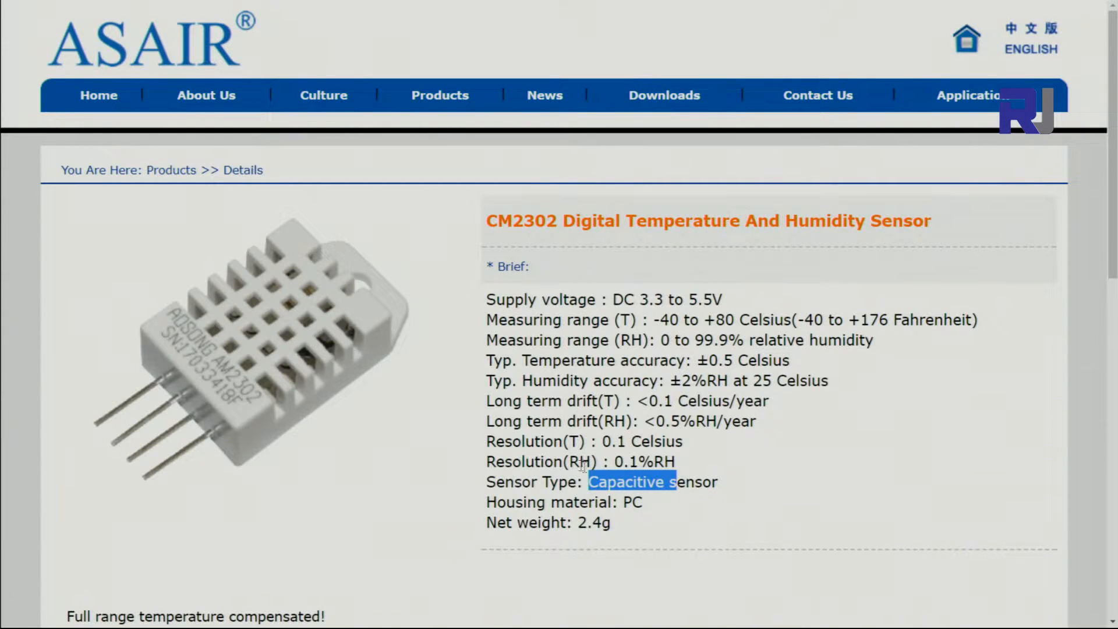
Scroll down to the AM2302 description and its measuring range and accuracy table
scroll("down", 3)
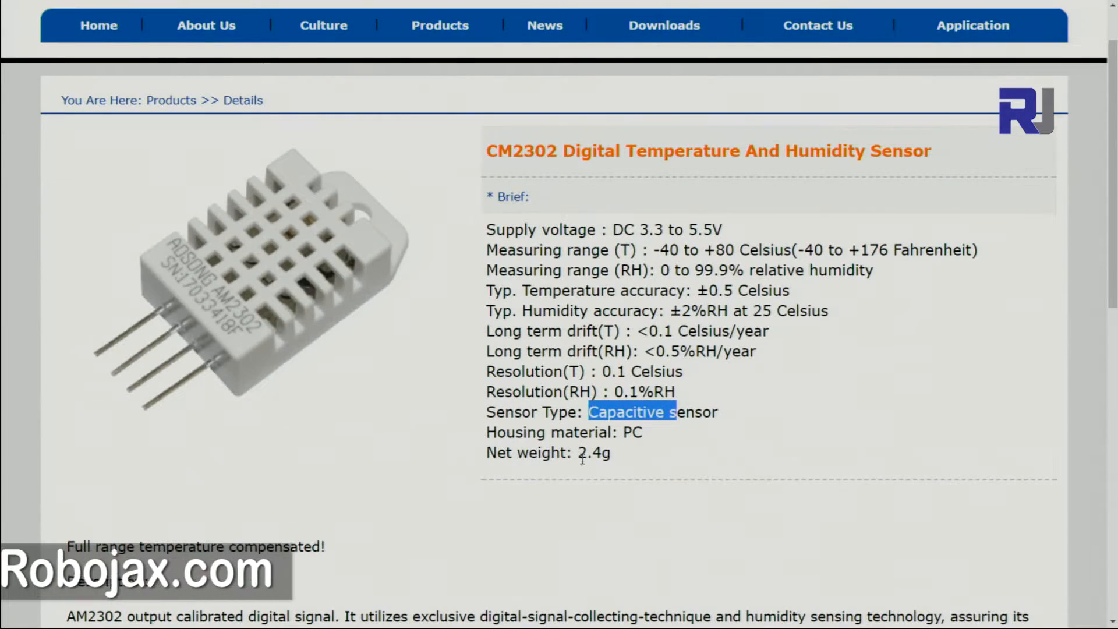
scroll("down", 3)
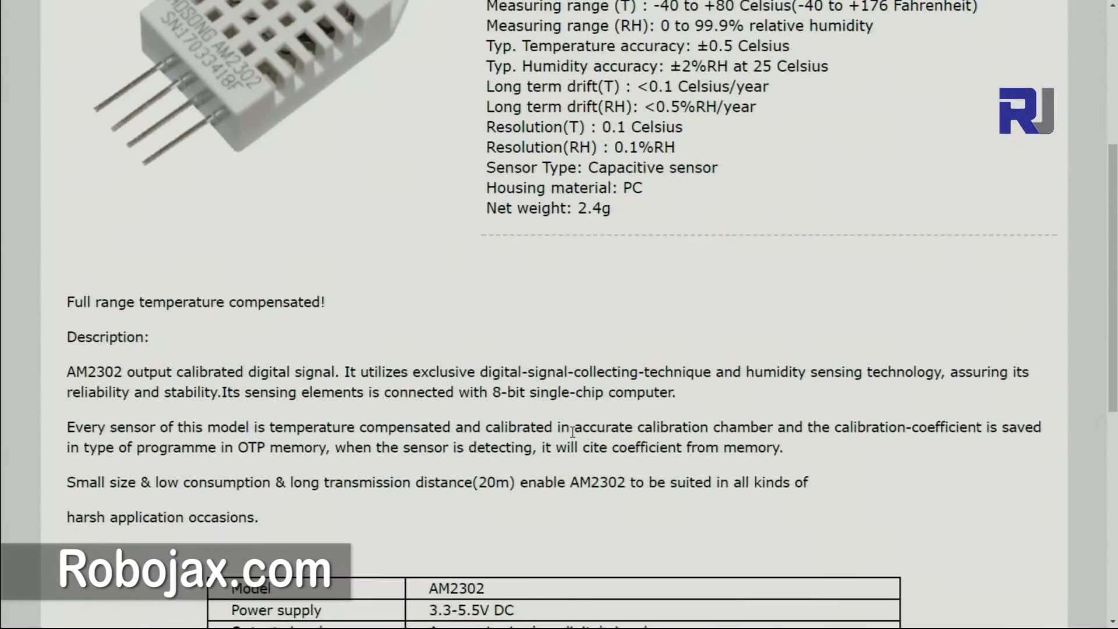
scroll("down", 3)
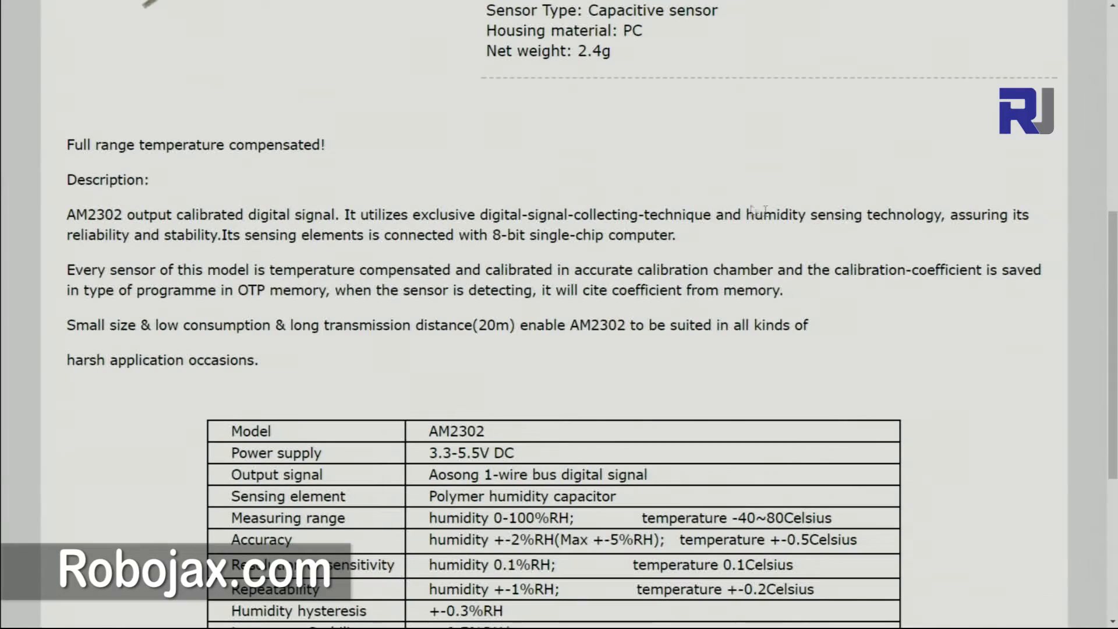
double_click(493, 325)
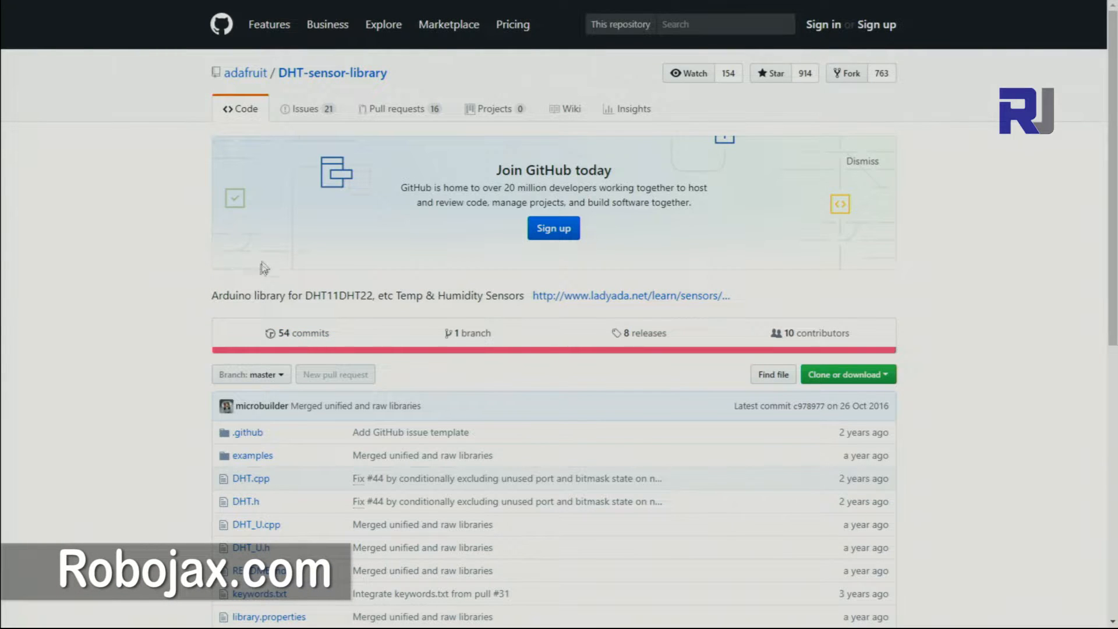
mouse_move(218, 273)
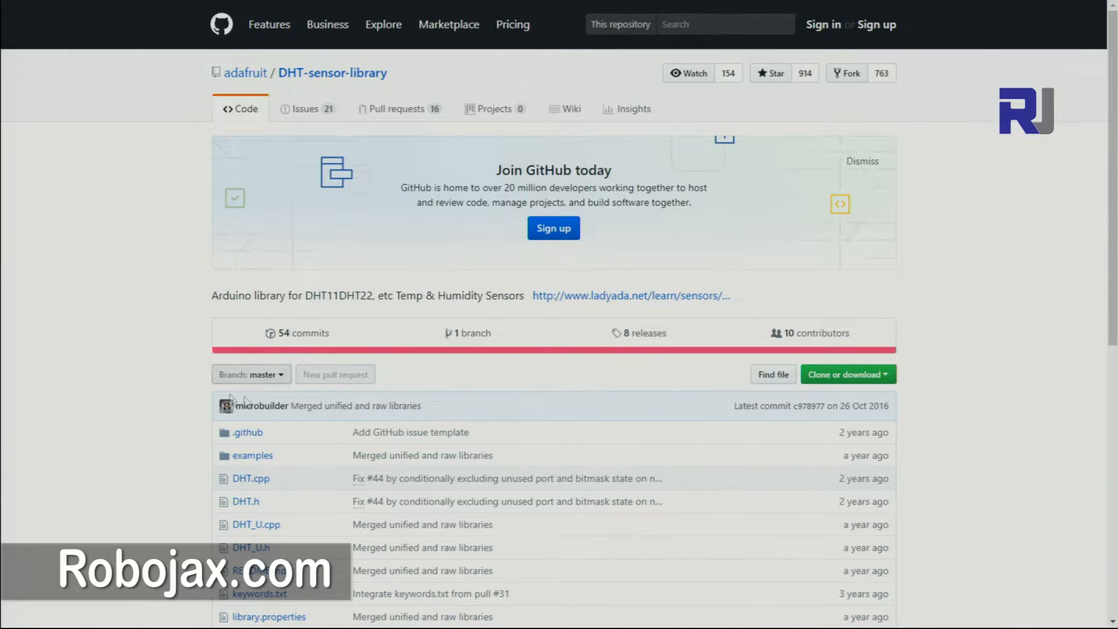
mouse_move(963, 419)
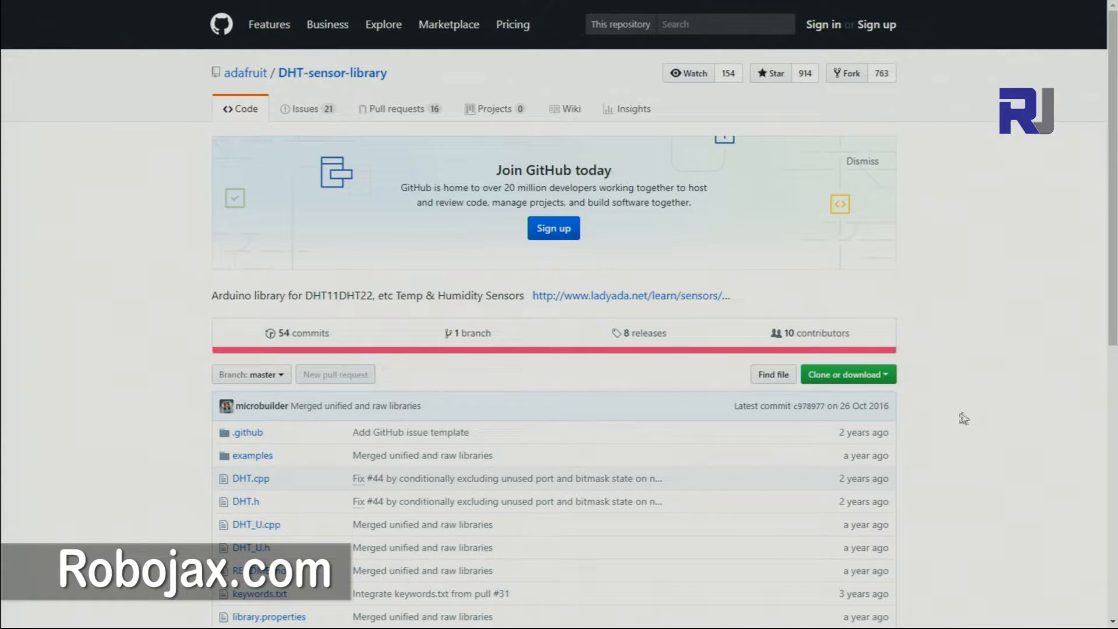
Save the repository via Download ZIP as DHT-sensor-library-master (1).zip in Downloads\Arduino
left_click(848, 374)
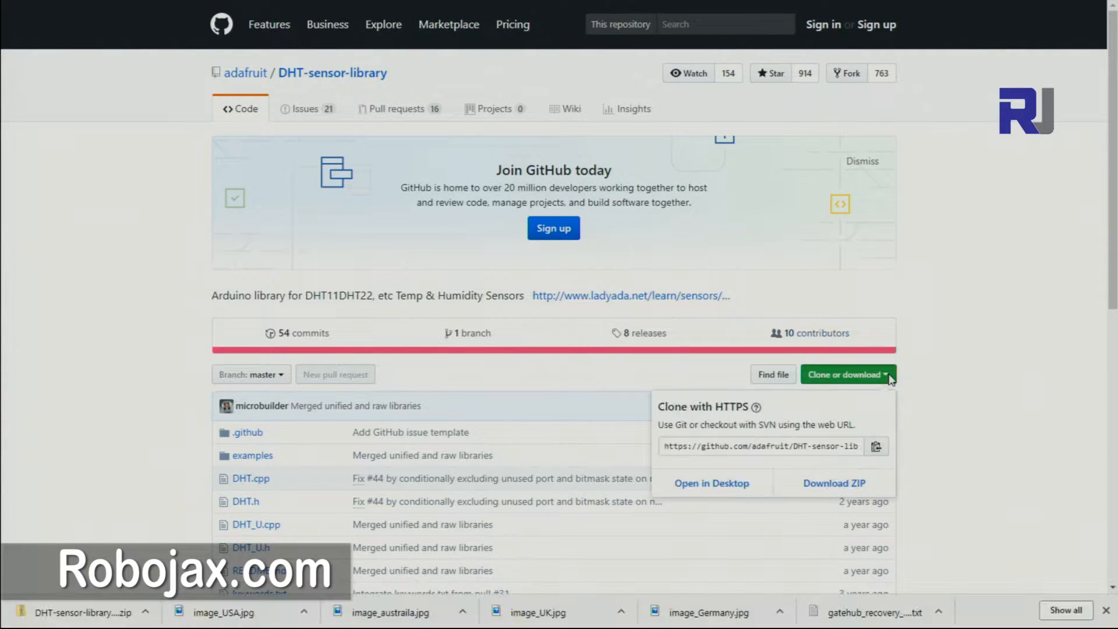
left_click(835, 483)
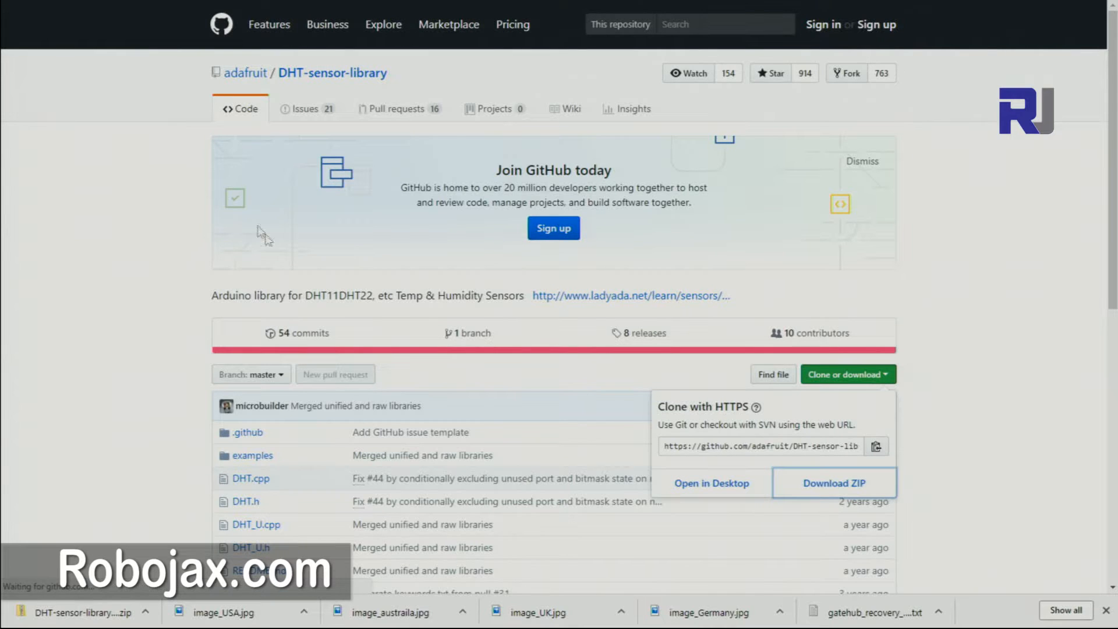
left_click(835, 483)
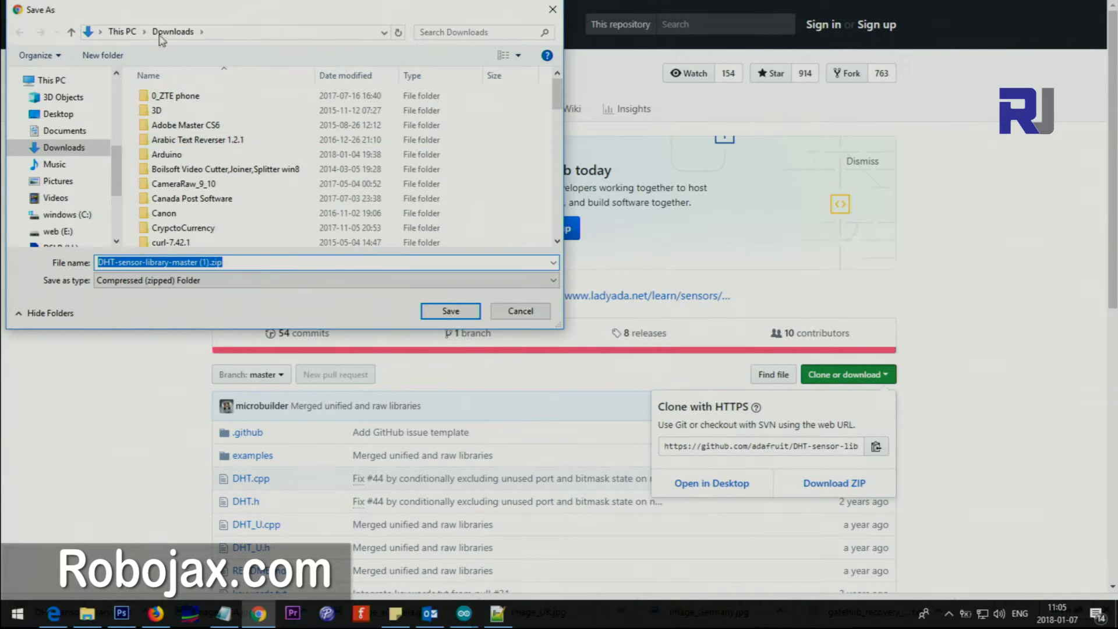
double_click(167, 154)
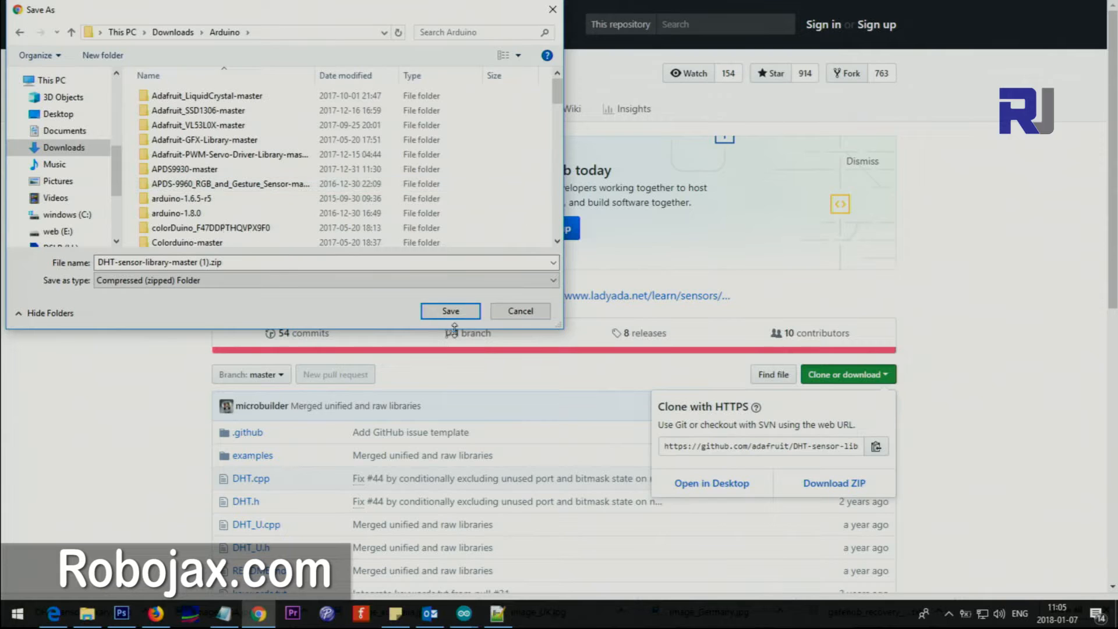
left_click(451, 311)
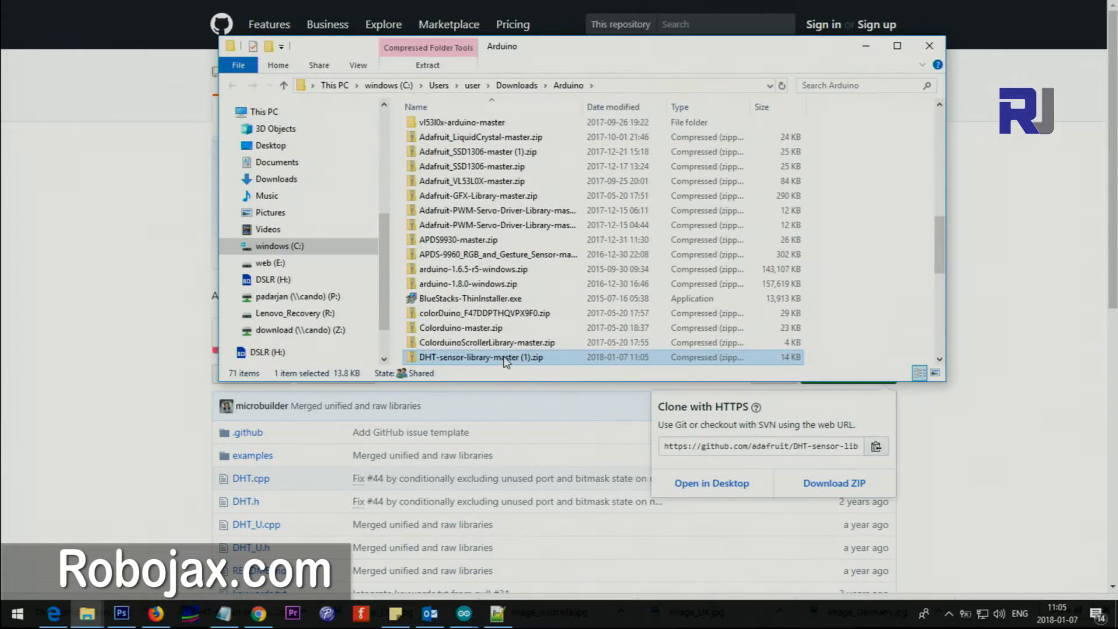
mouse_move(507, 361)
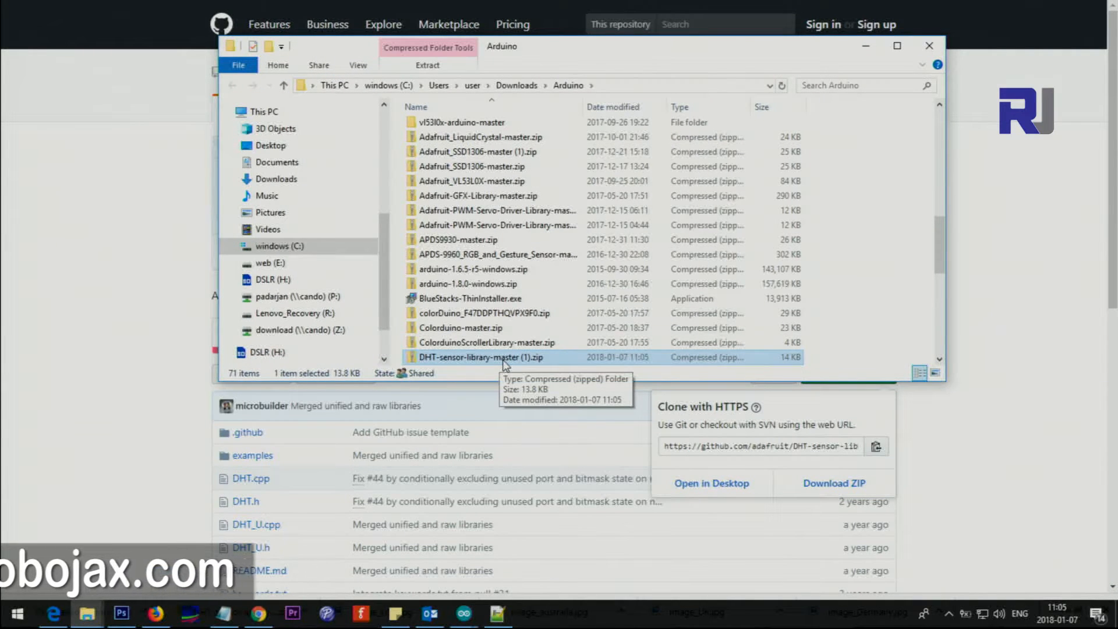
Extract DHT-sensor-library-master.zip with 7-Zip Extract Here and open the extracted folder
right_click(501, 356)
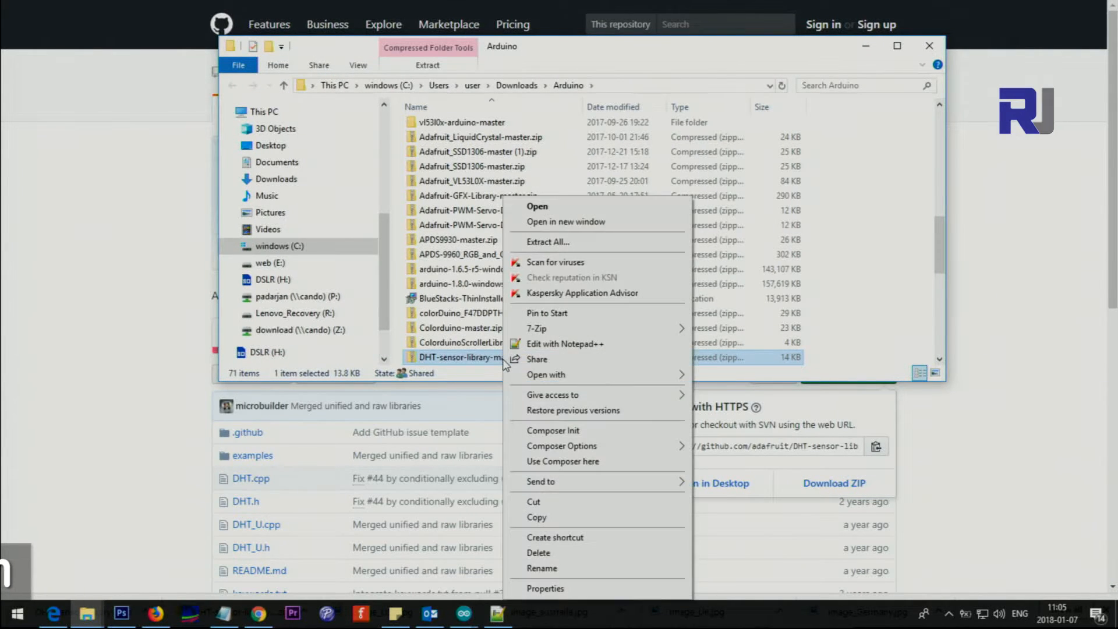
mouse_move(536, 328)
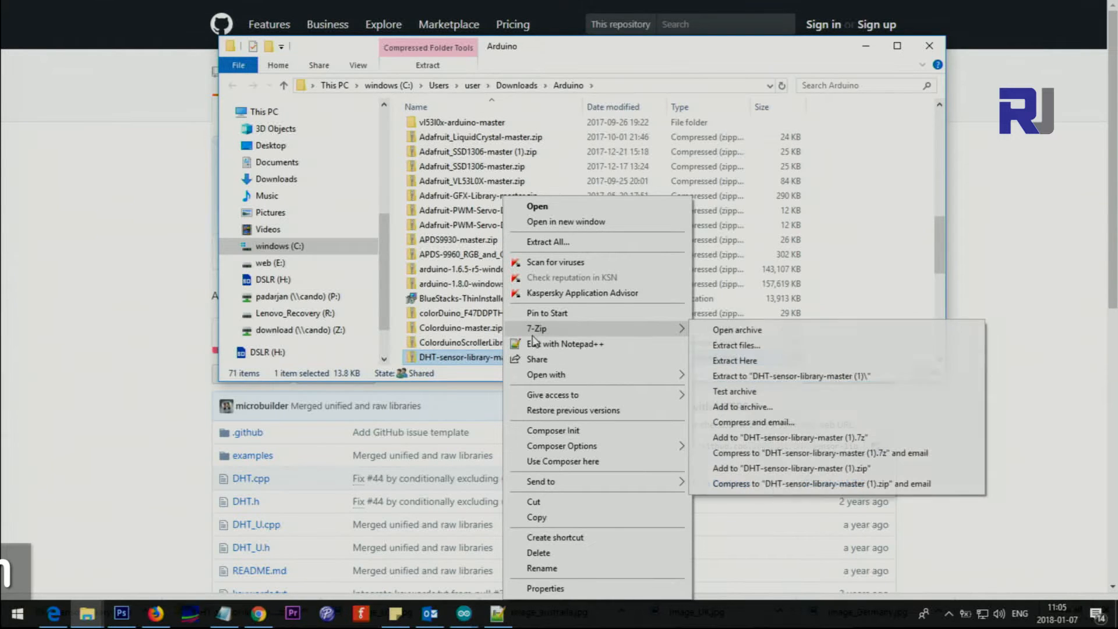
mouse_move(745, 360)
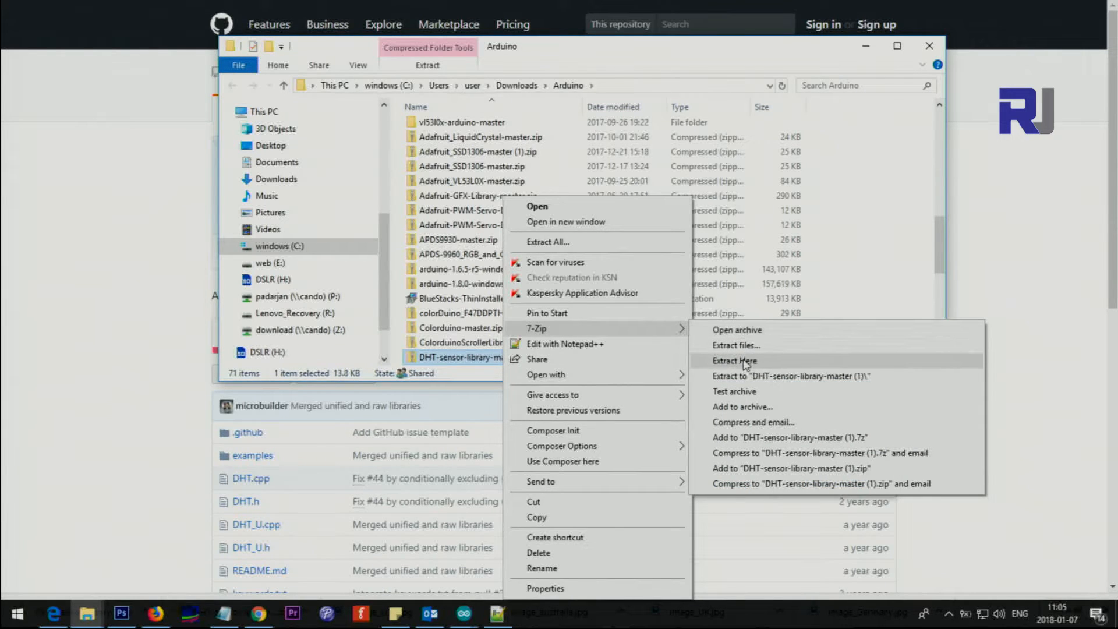
left_click(734, 361)
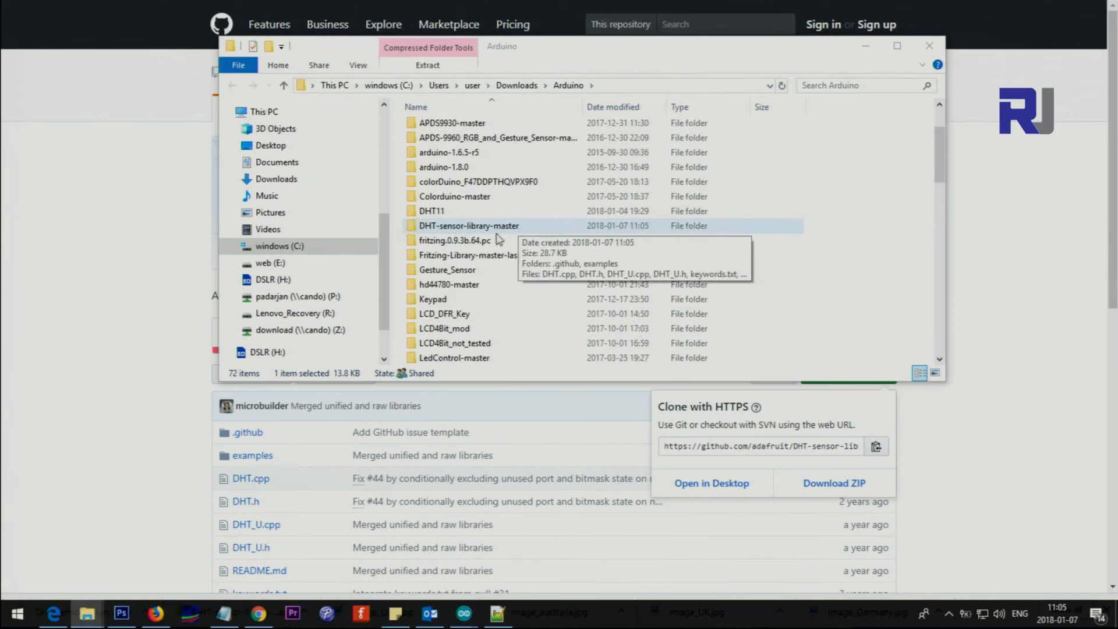
mouse_move(428, 230)
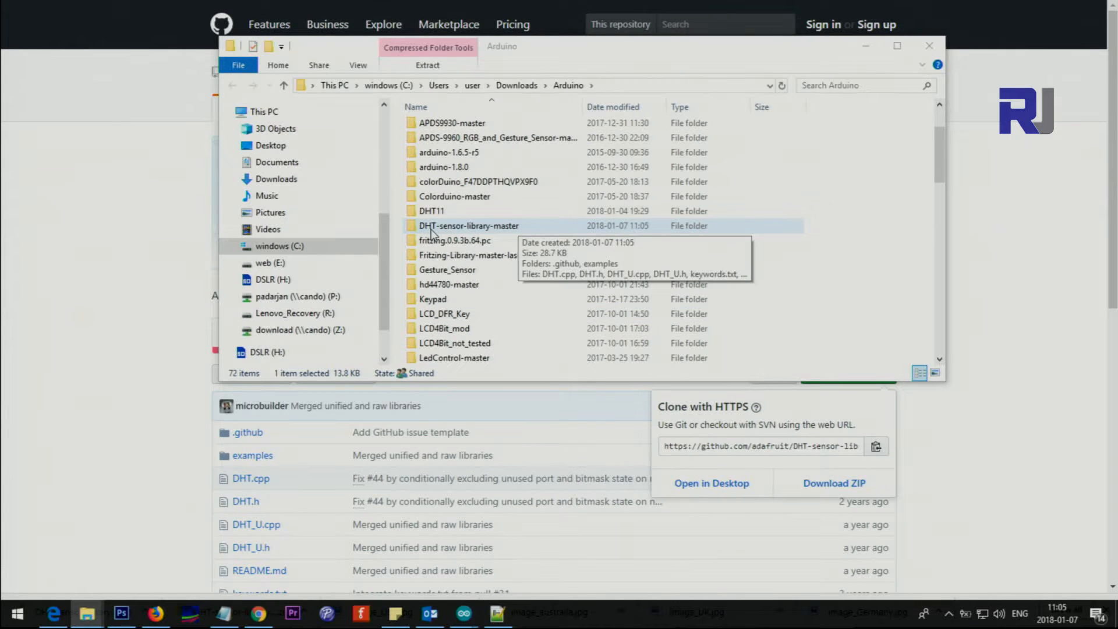
double_click(467, 225)
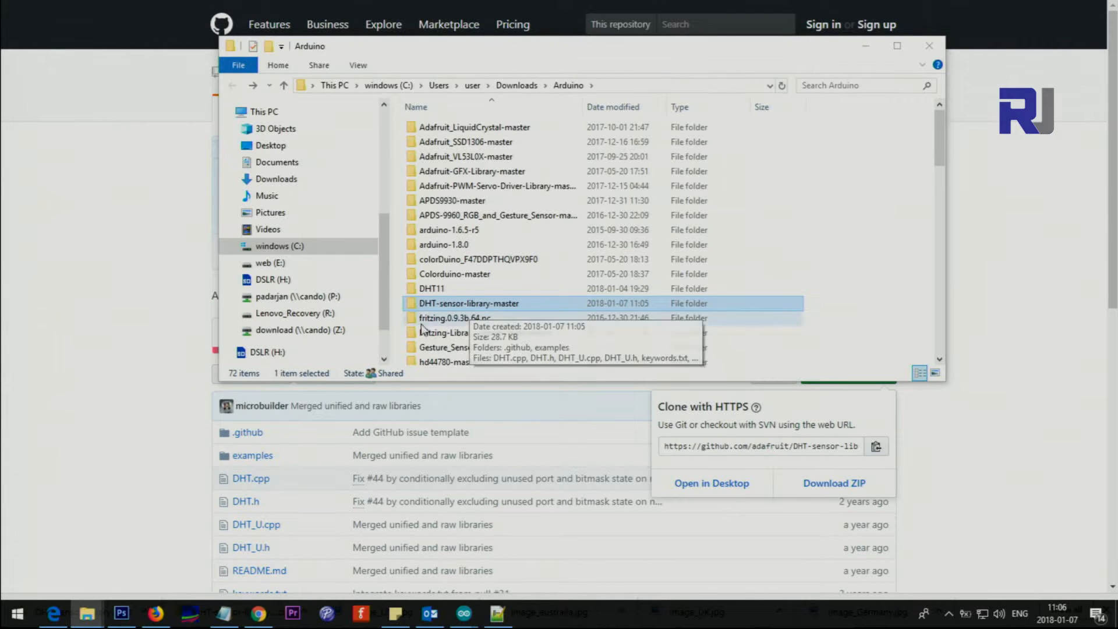
Delete DHT_U.cpp and DHT_U.h from the library folder, then return to Downloads\Arduino
double_click(472, 303)
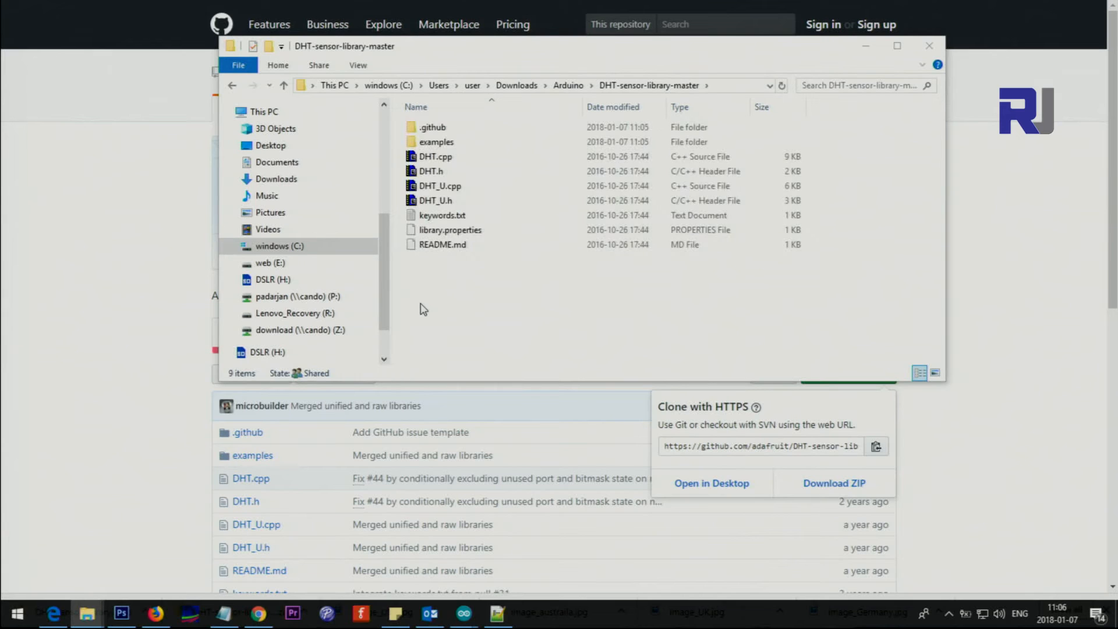
left_click(435, 156)
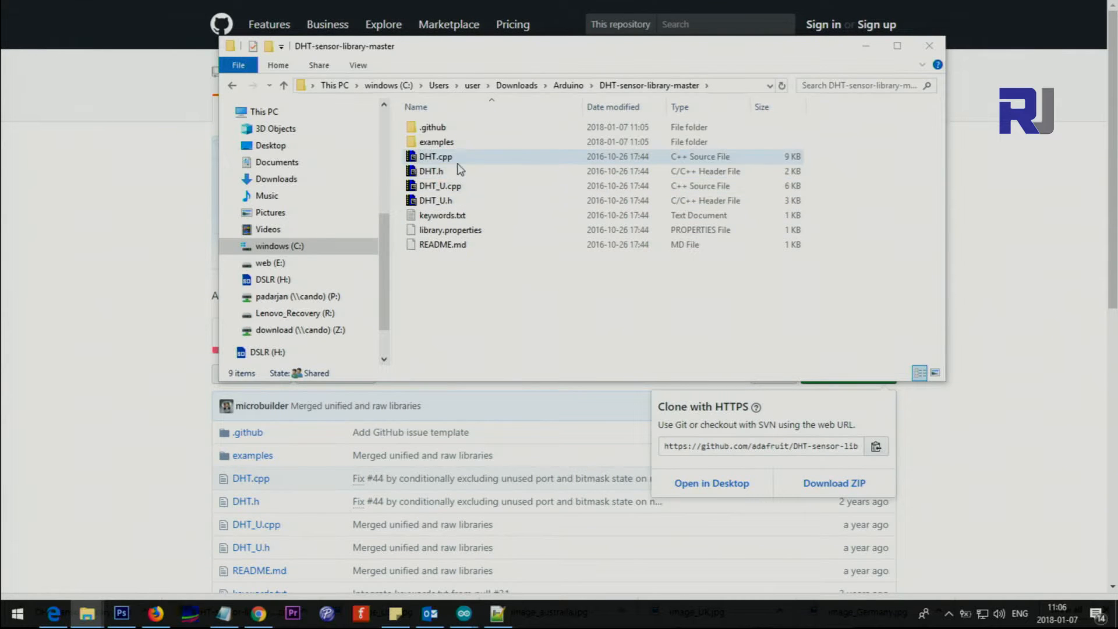
left_click(440, 185)
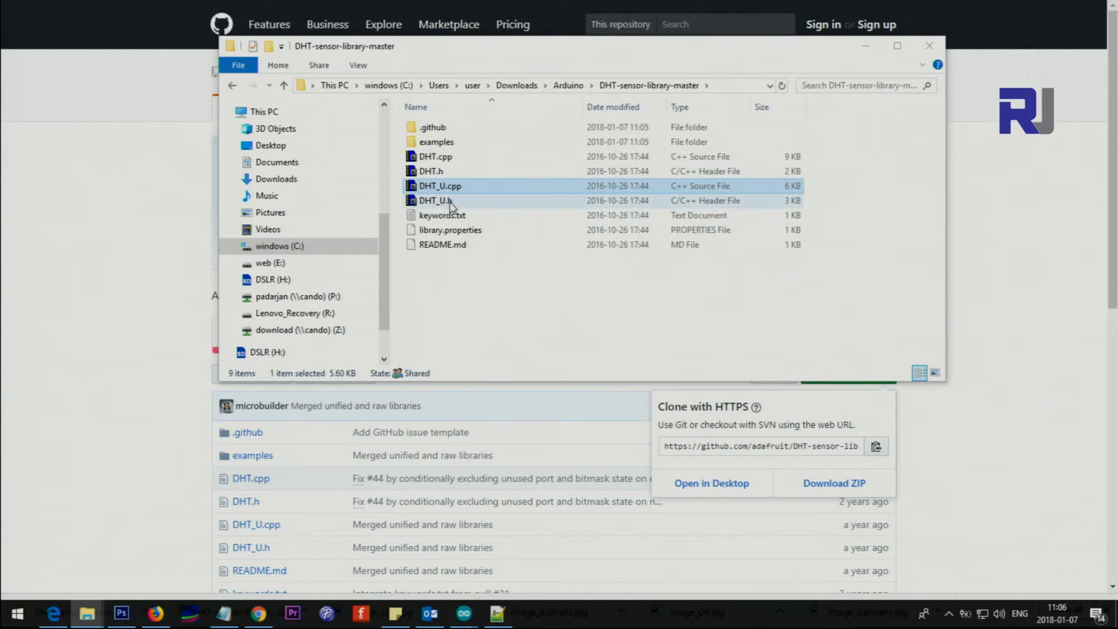
left_click(439, 185)
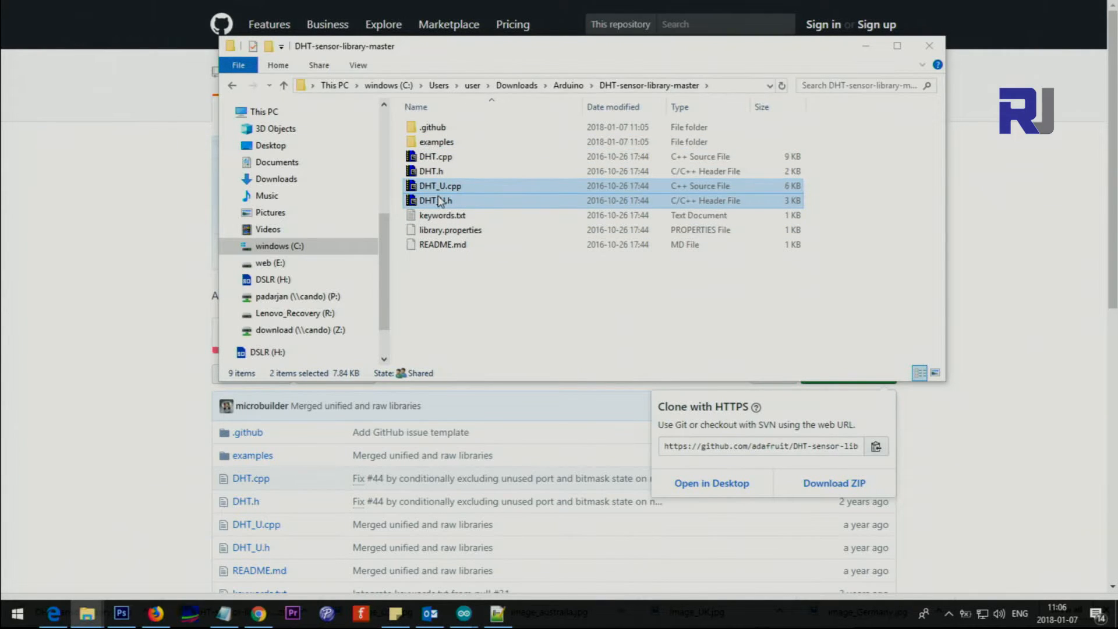
mouse_move(438, 201)
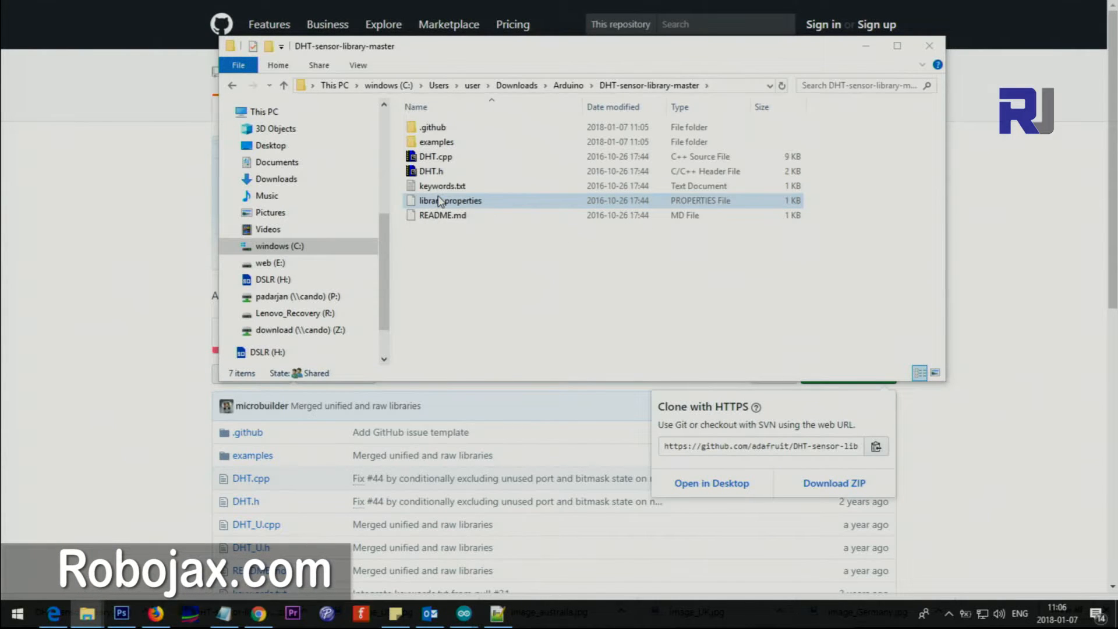
left_click(269, 85)
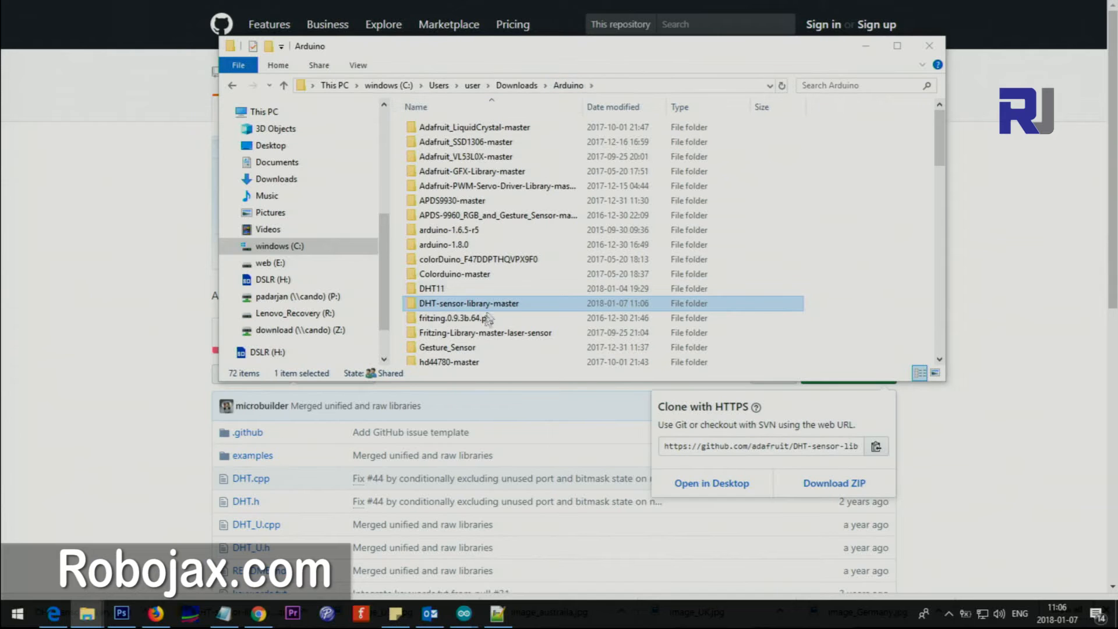
Copy the DHT-sensor-library-master folder and navigate to arduino-1.8.0\libraries
right_click(468, 303)
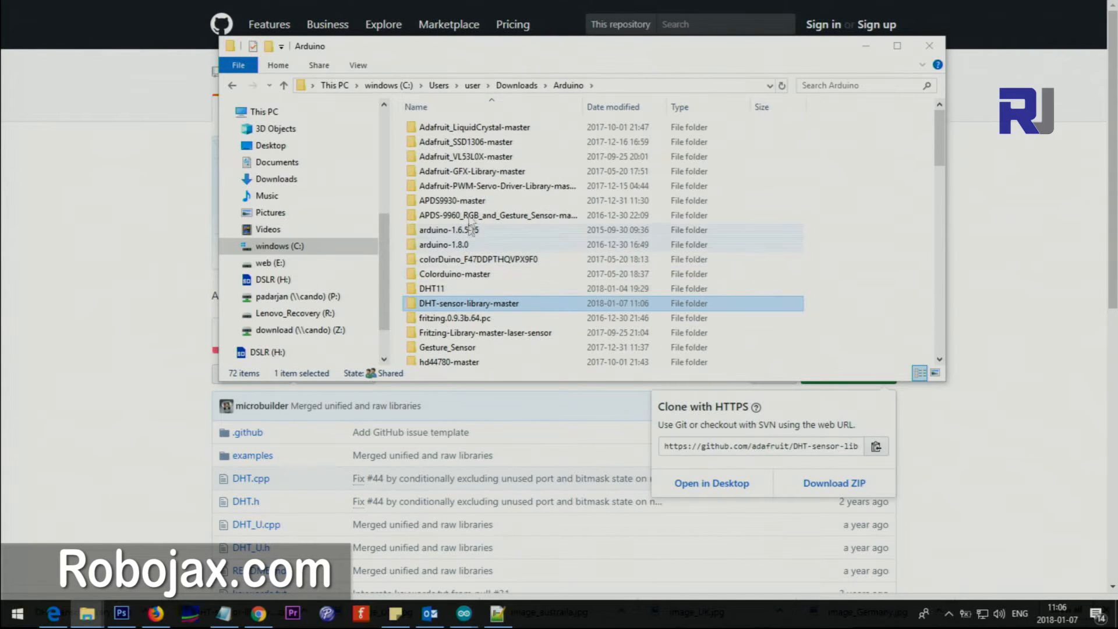
mouse_move(437, 250)
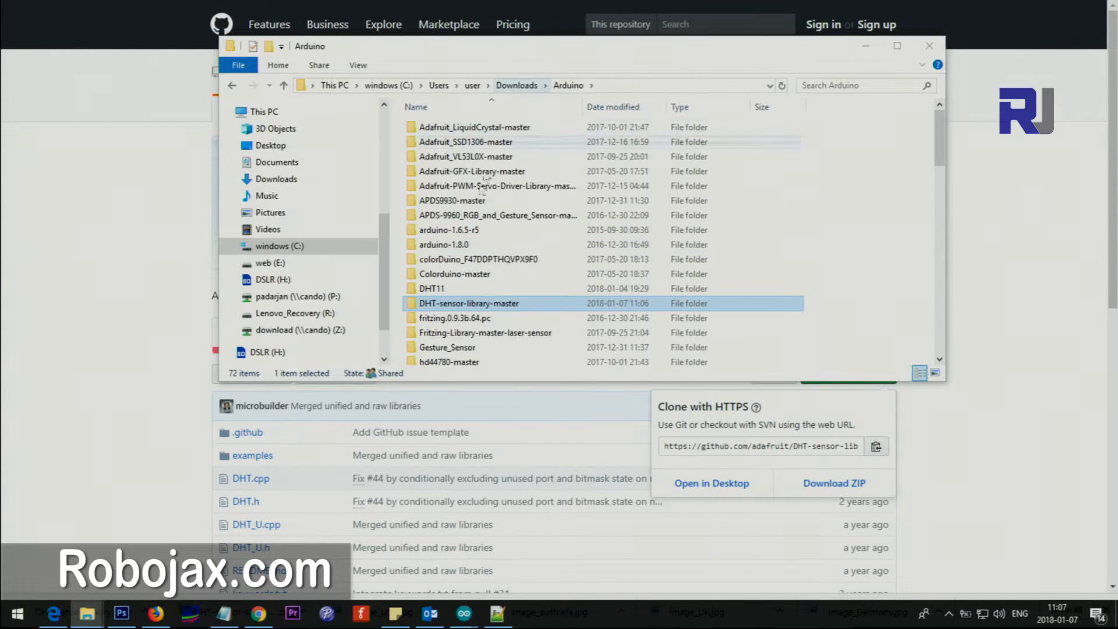
double_click(444, 244)
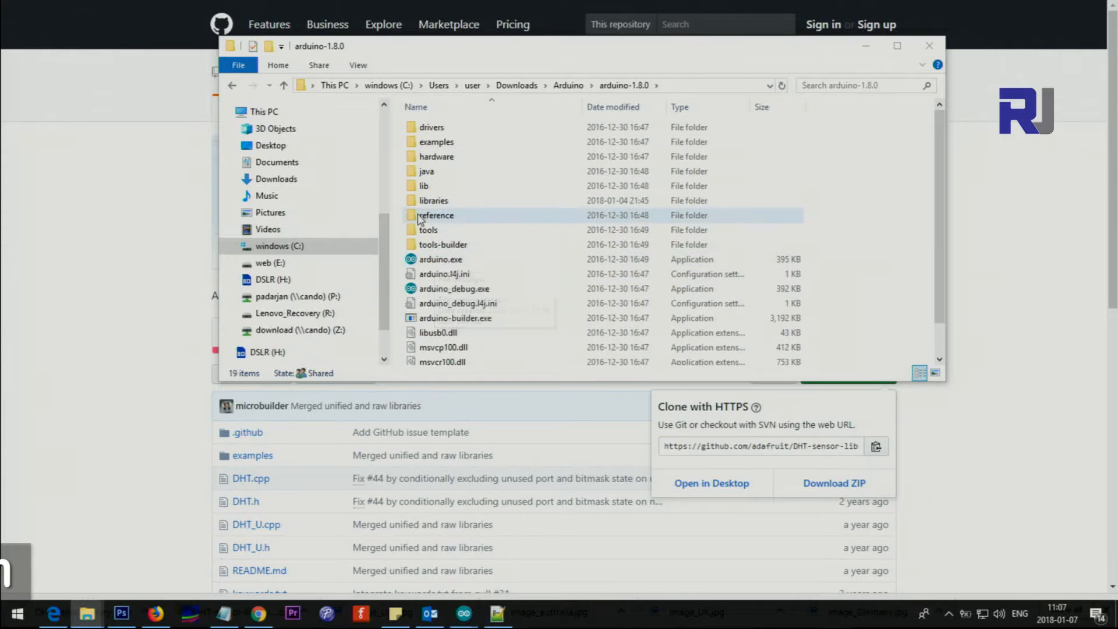
double_click(430, 199)
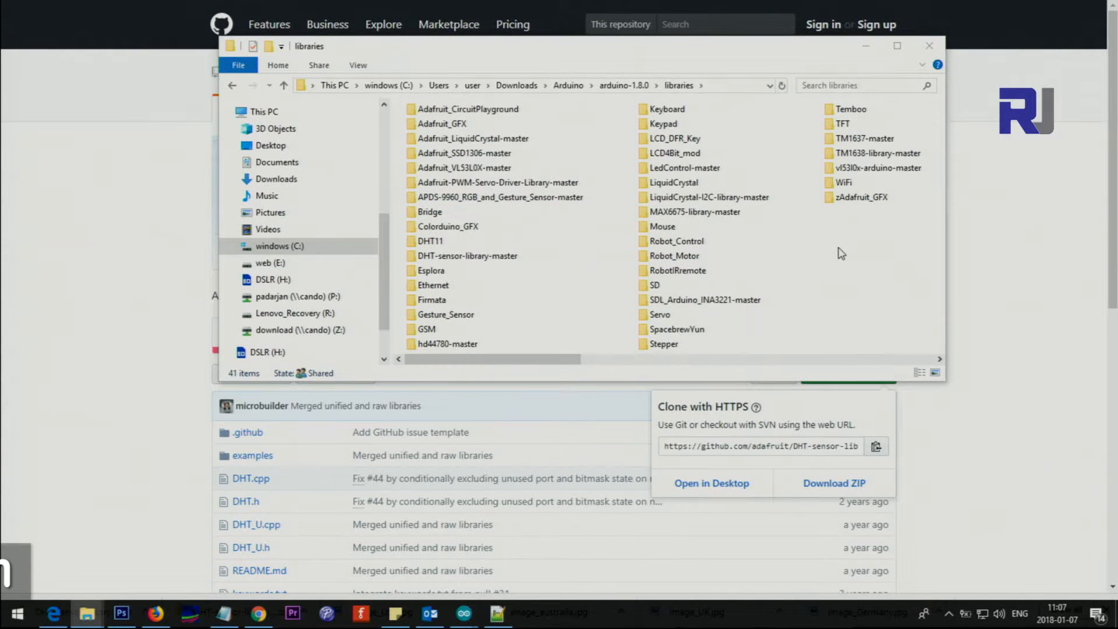
Paste the library folder into libraries and open it to confirm DHT.cpp and DHT.h
right_click(841, 253)
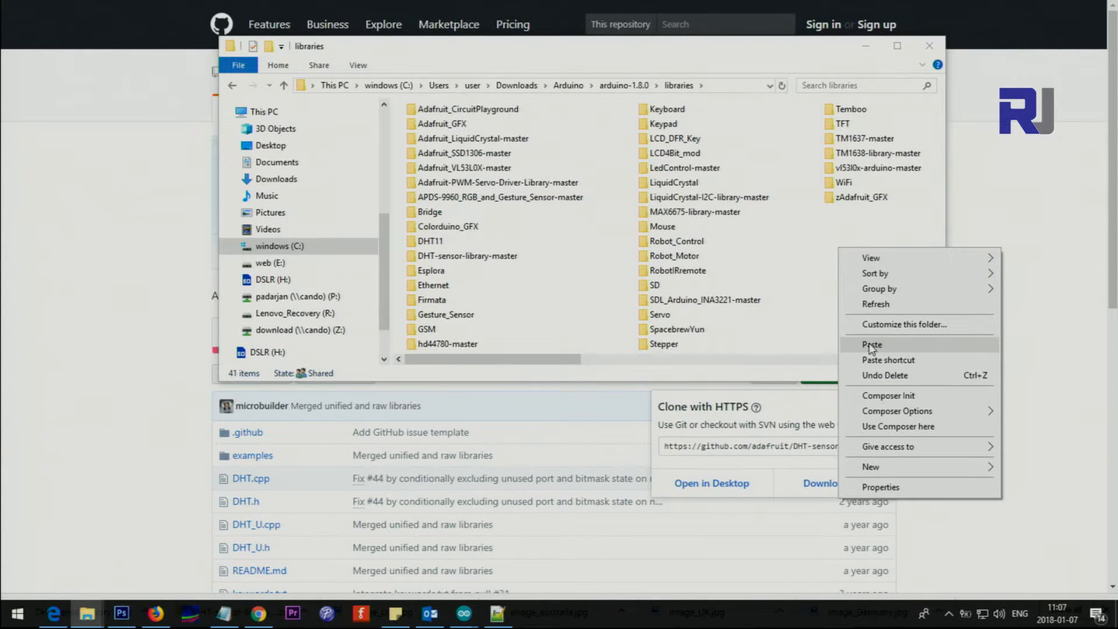
left_click(467, 256)
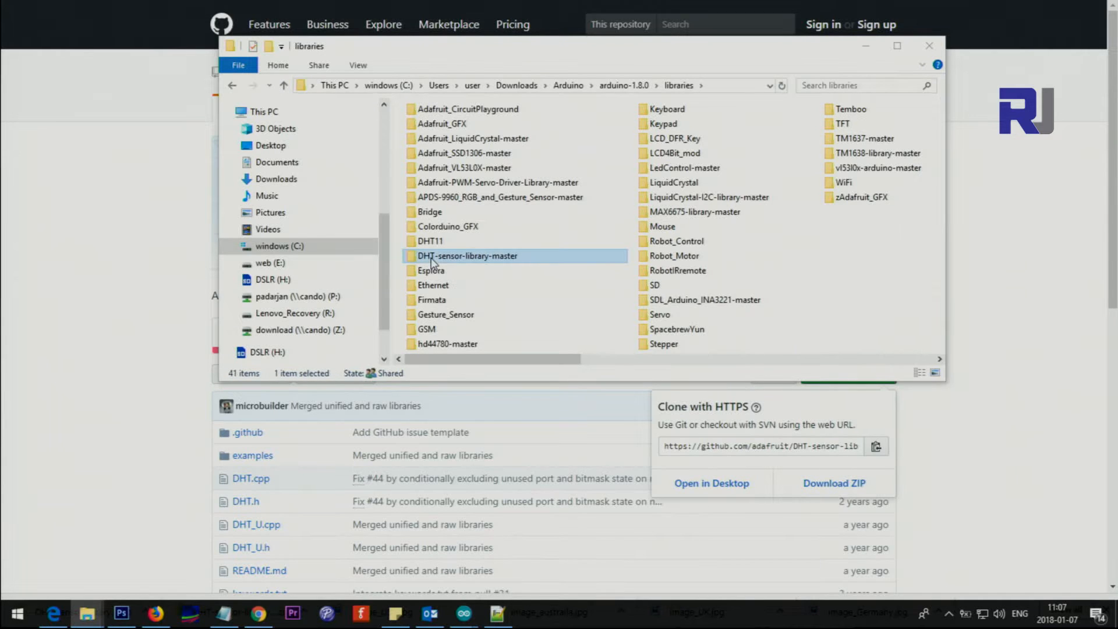
mouse_move(433, 266)
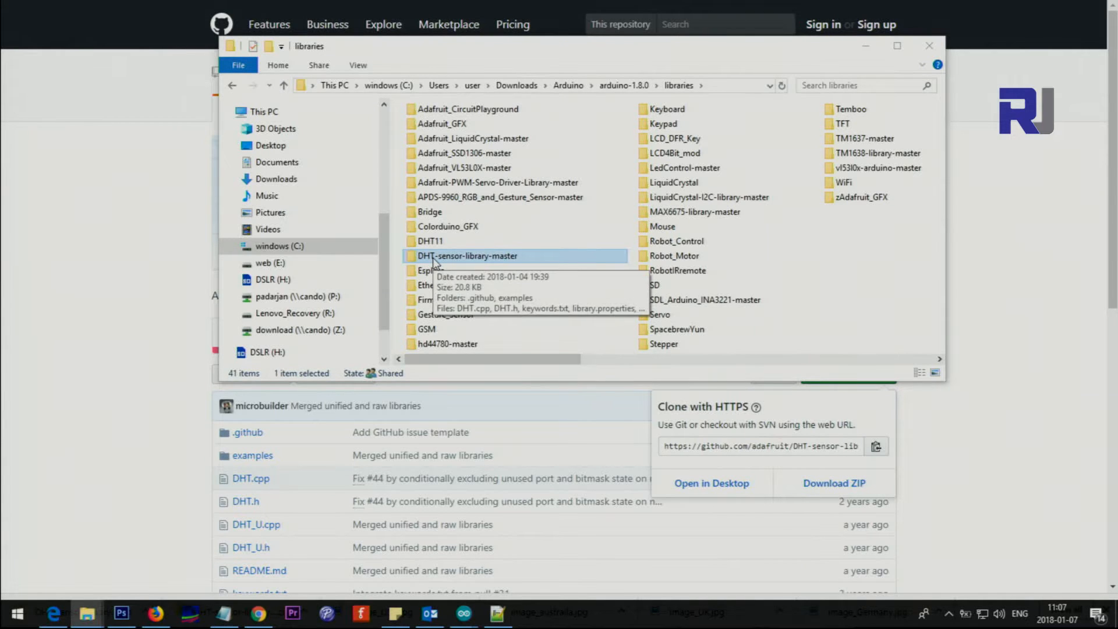
double_click(468, 256)
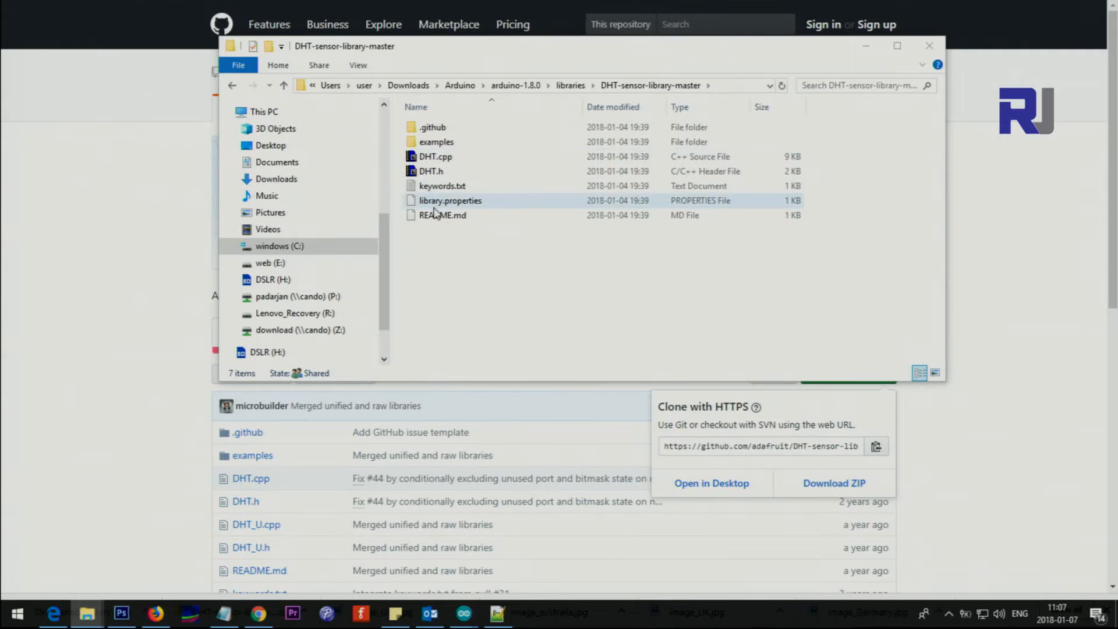
left_click(434, 156)
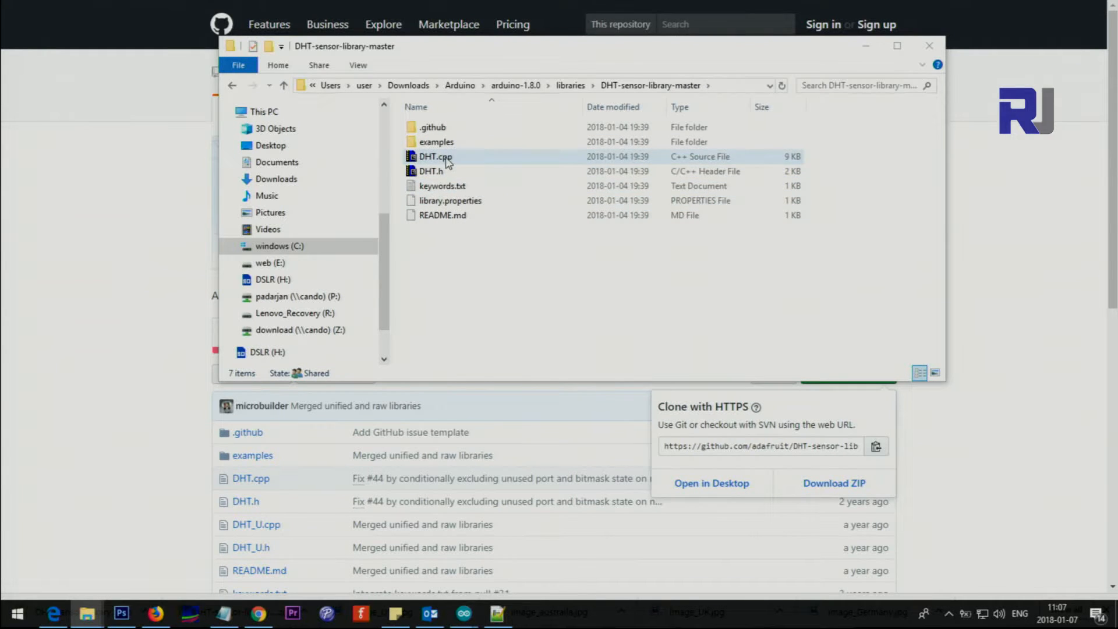
mouse_move(429, 169)
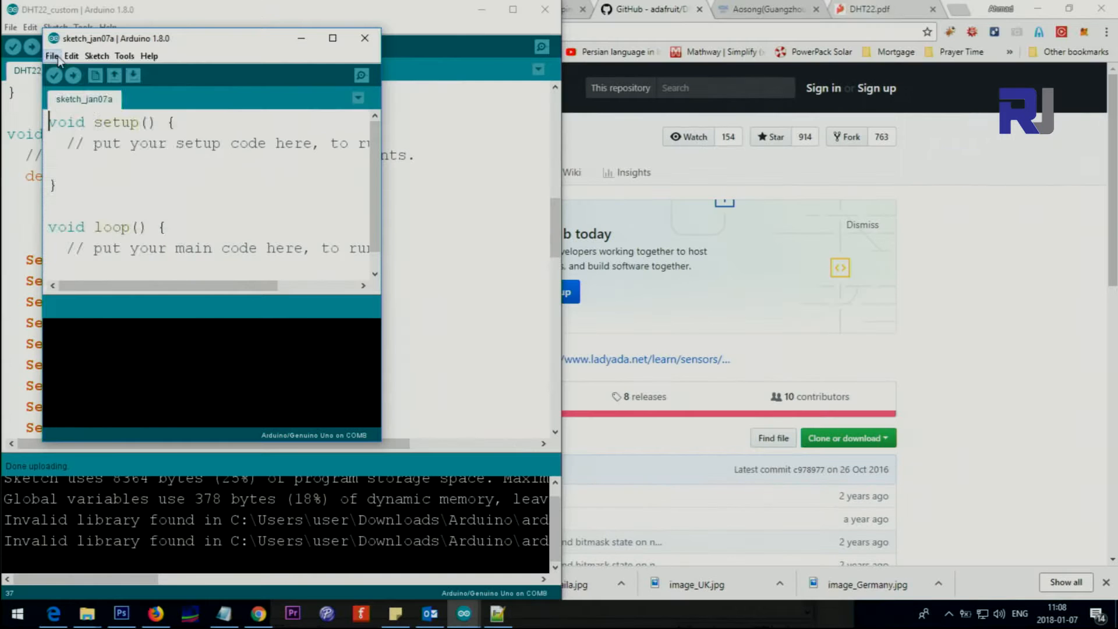
Open the DHTtester example from File > Examples > DHT sensor library
left_click(54, 56)
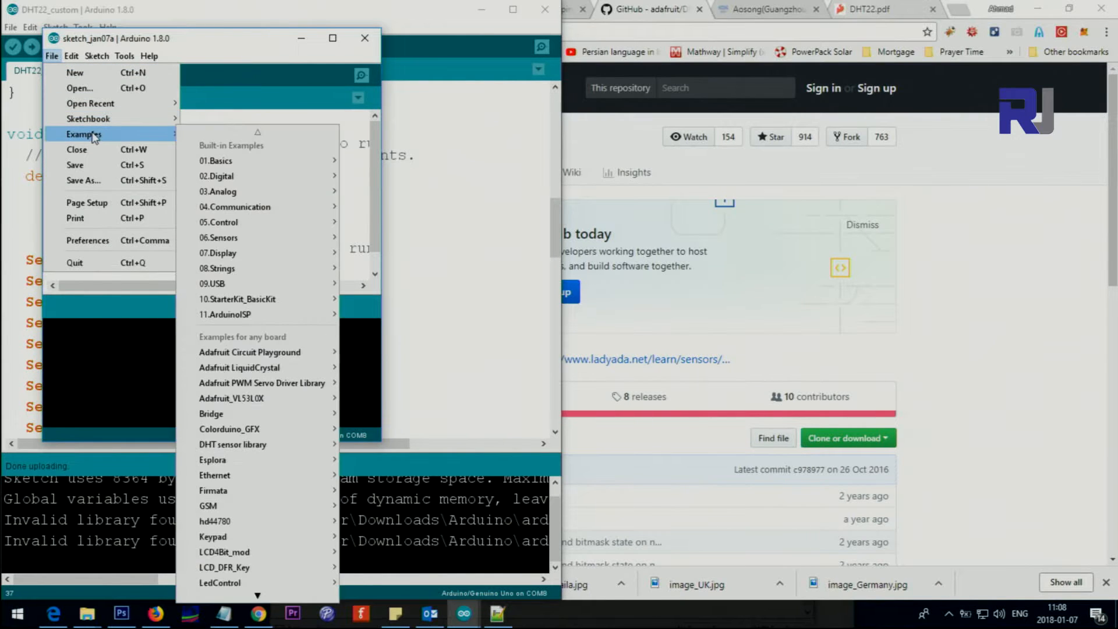
mouse_move(167, 149)
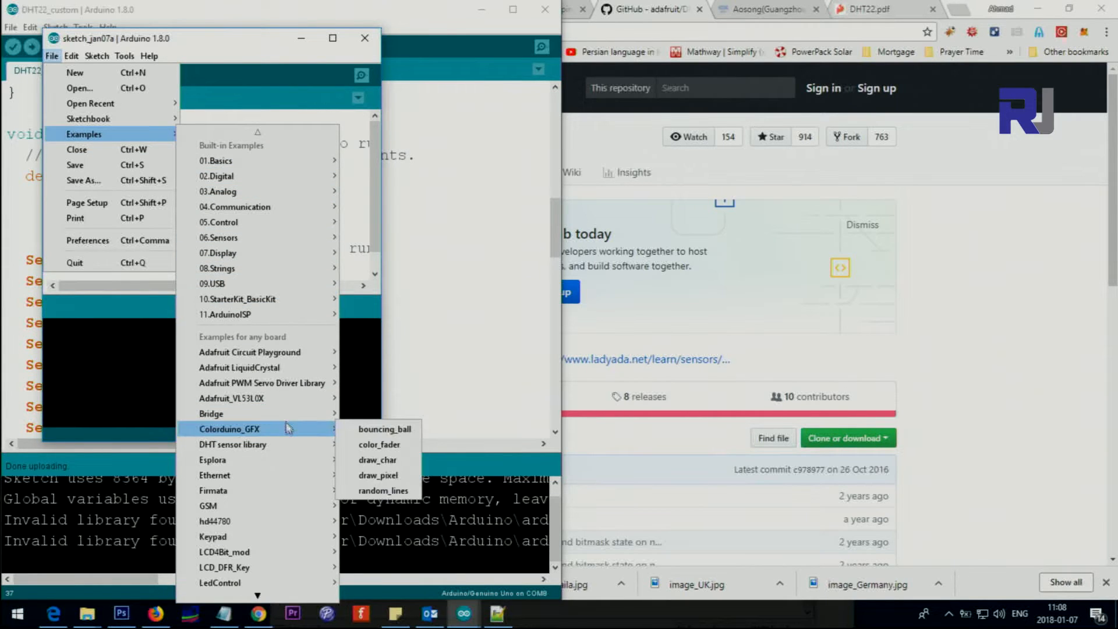
mouse_move(253, 456)
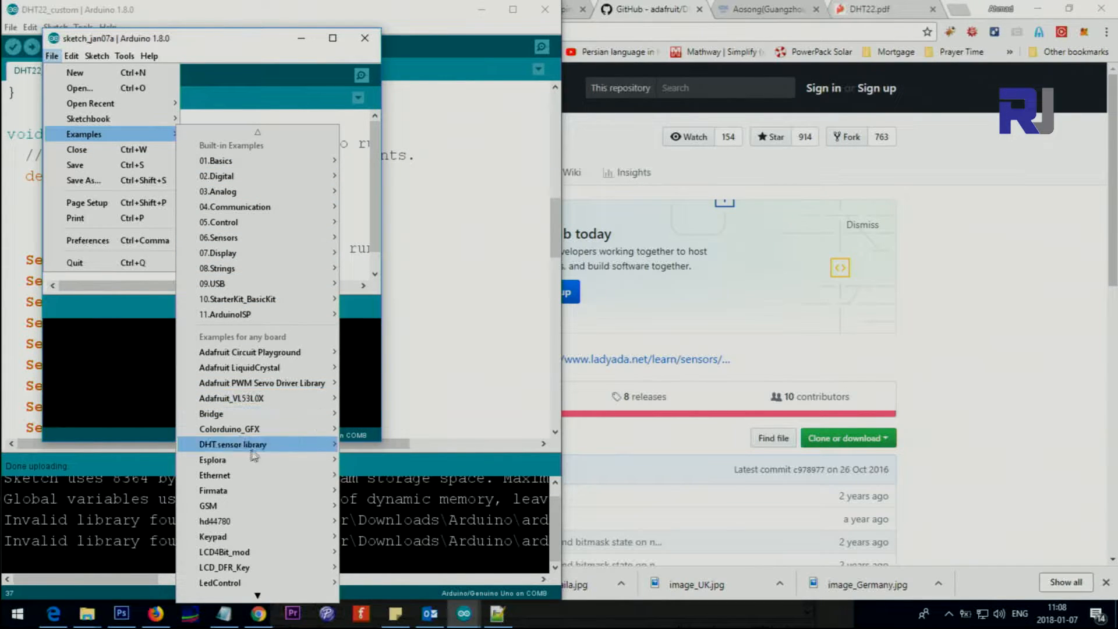
mouse_move(231, 451)
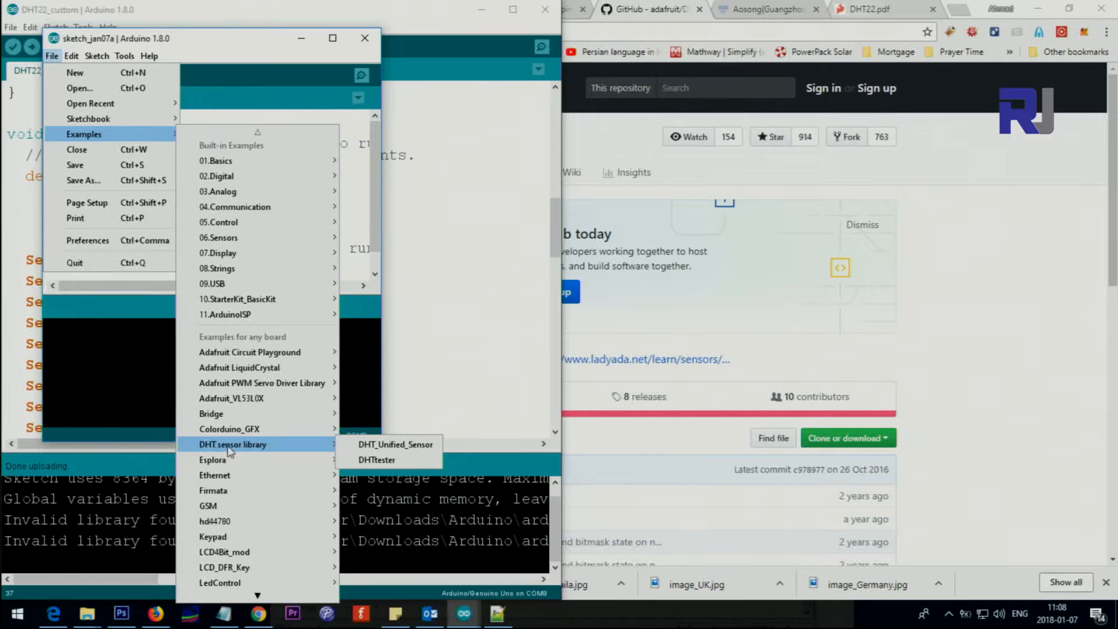
mouse_move(377, 460)
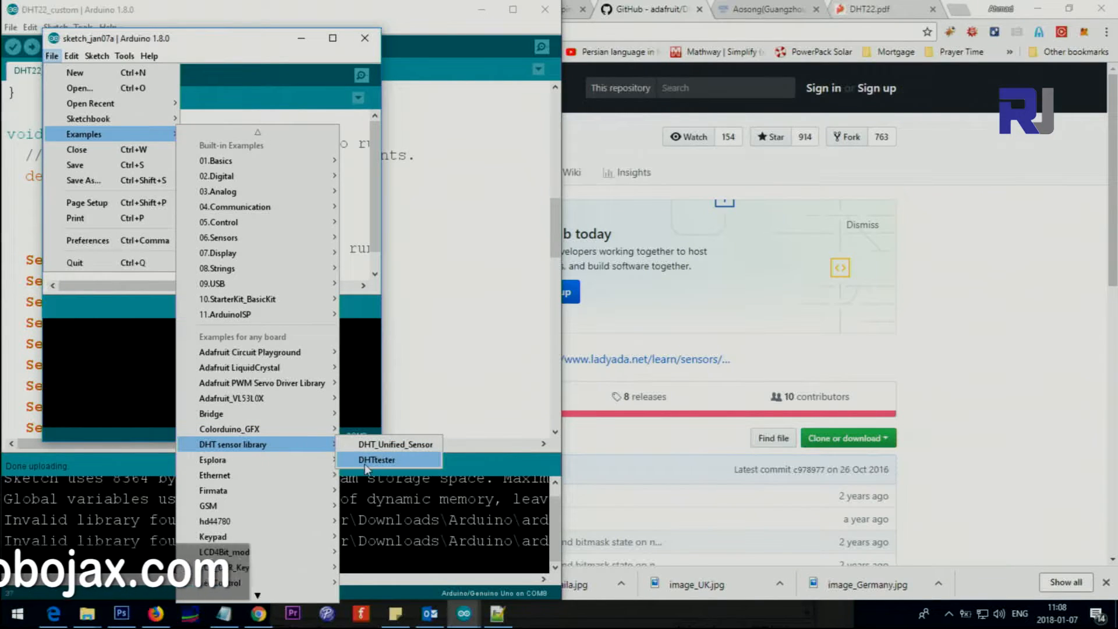
left_click(376, 460)
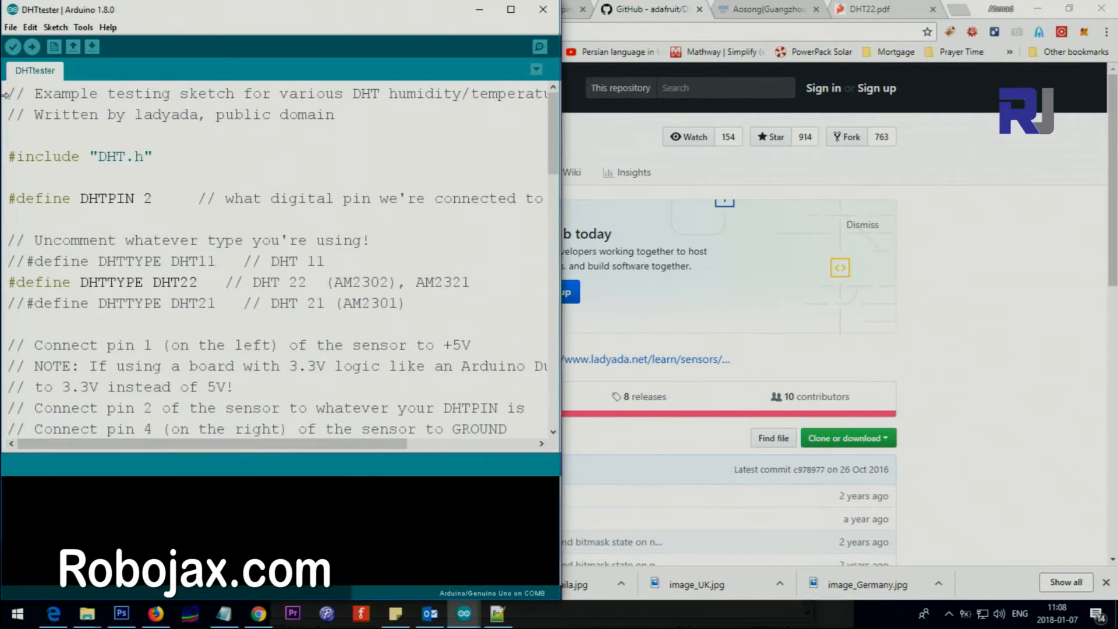
Review DHT.h and the DHTTYPE defines, keeping the DHT22 line uncommented
left_click(84, 26)
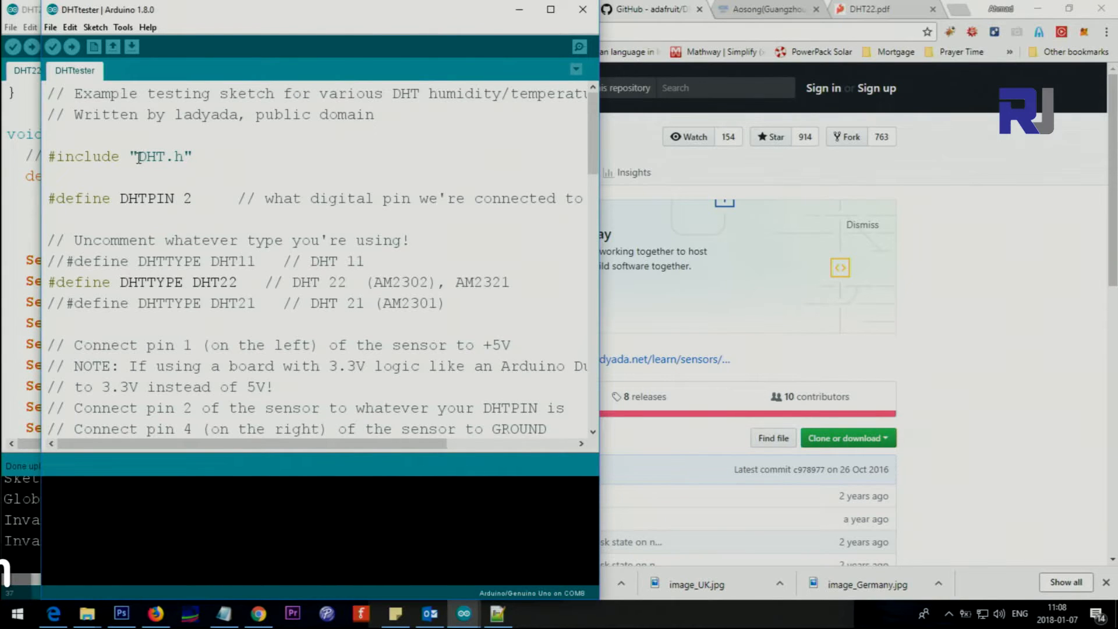
mouse_move(188, 156)
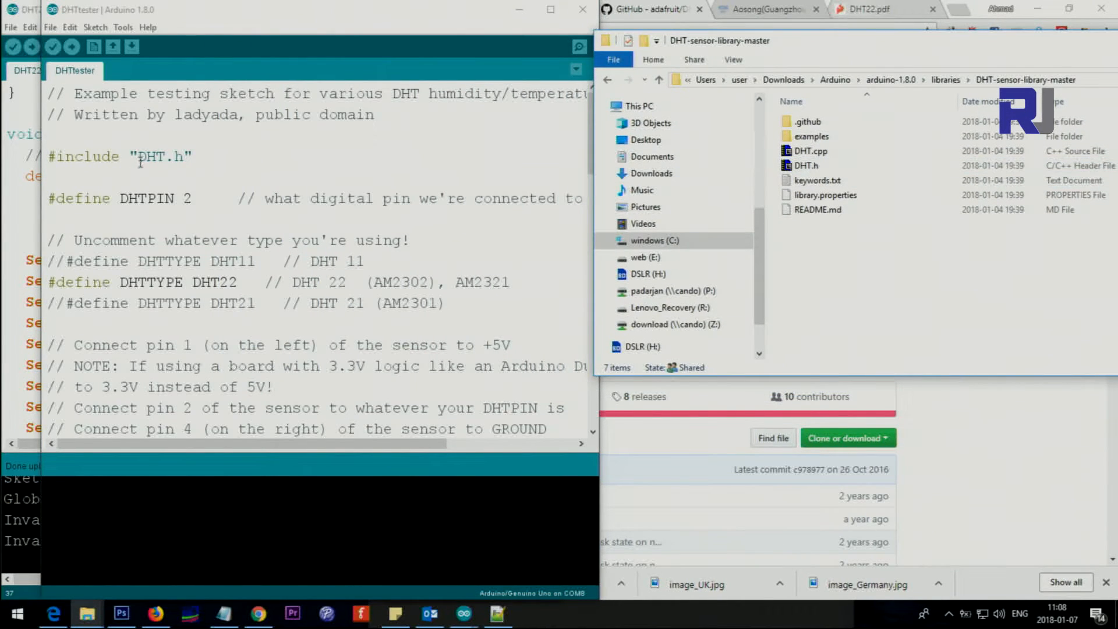
left_click(806, 165)
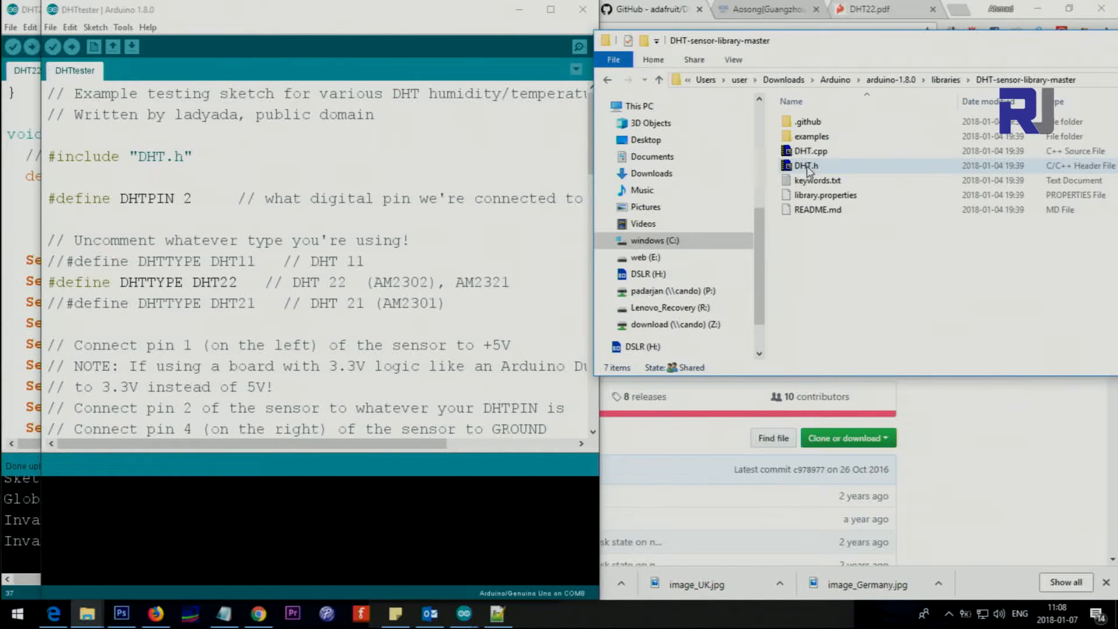
mouse_move(810, 151)
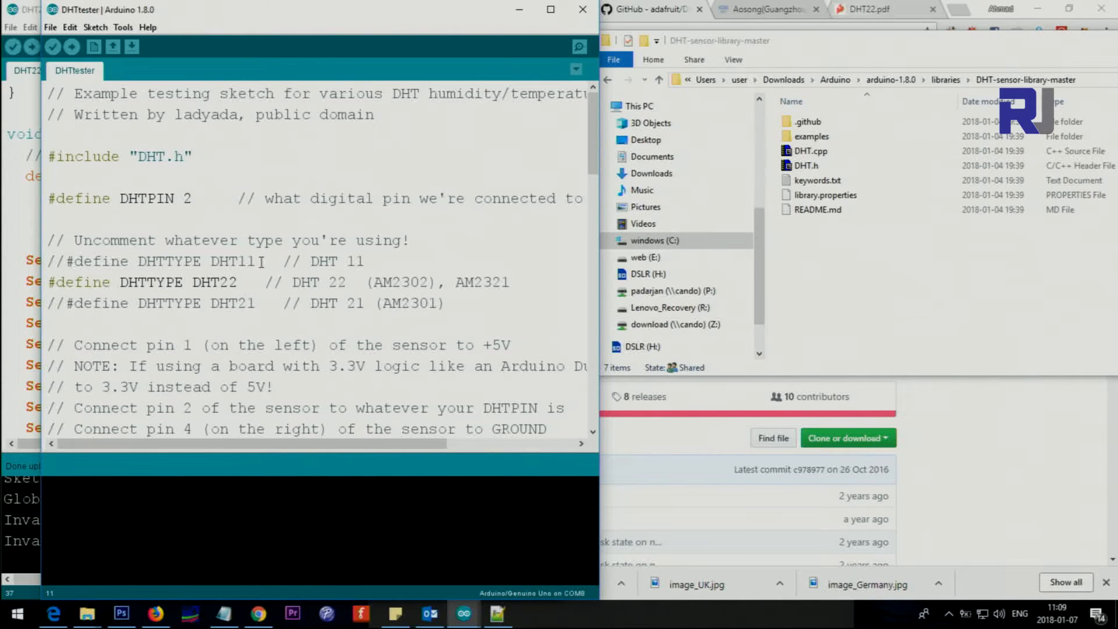
double_click(236, 282)
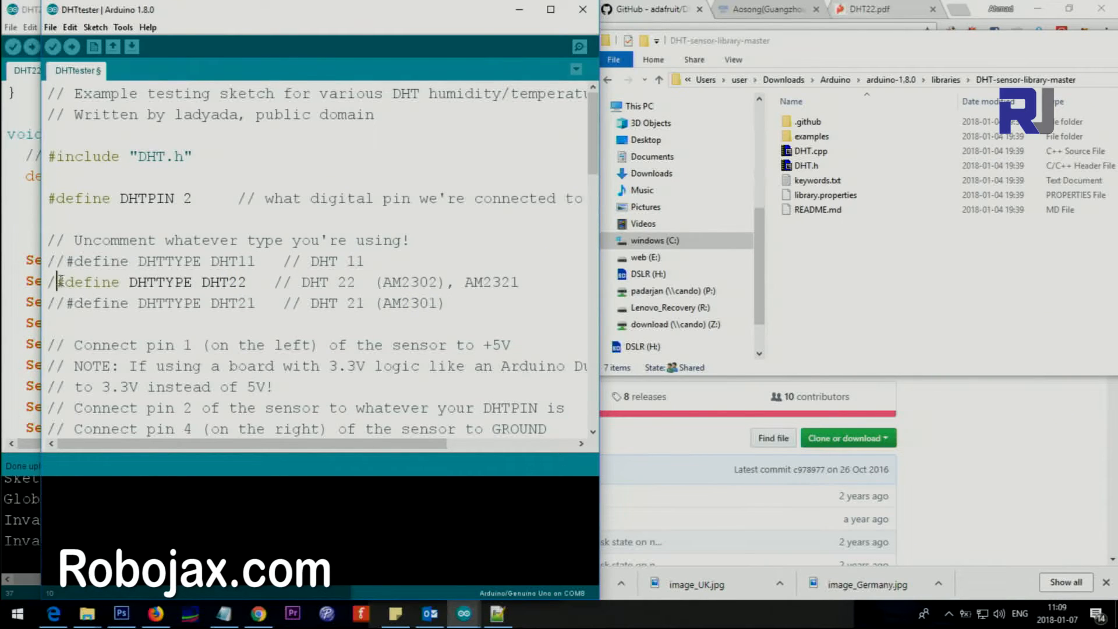
type("//")
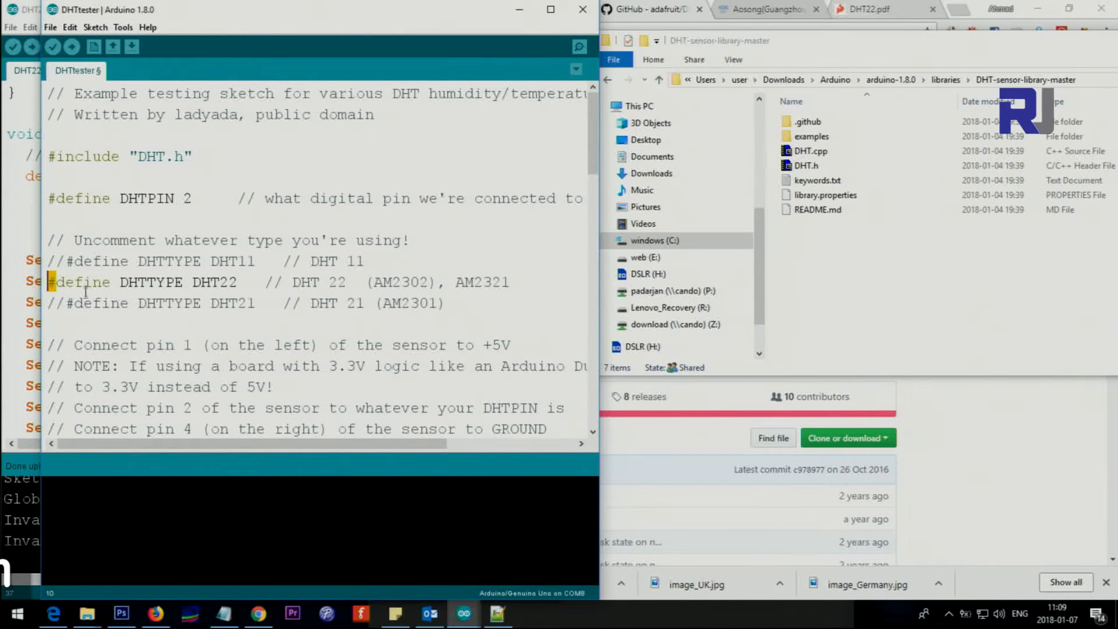
scroll("down", 3)
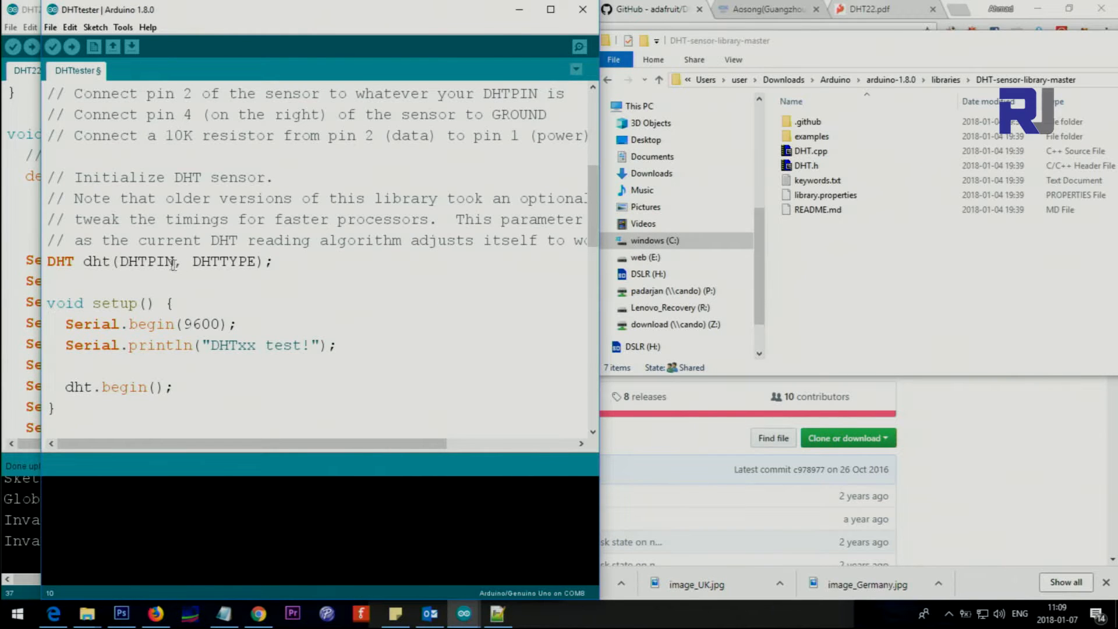
double_click(146, 262)
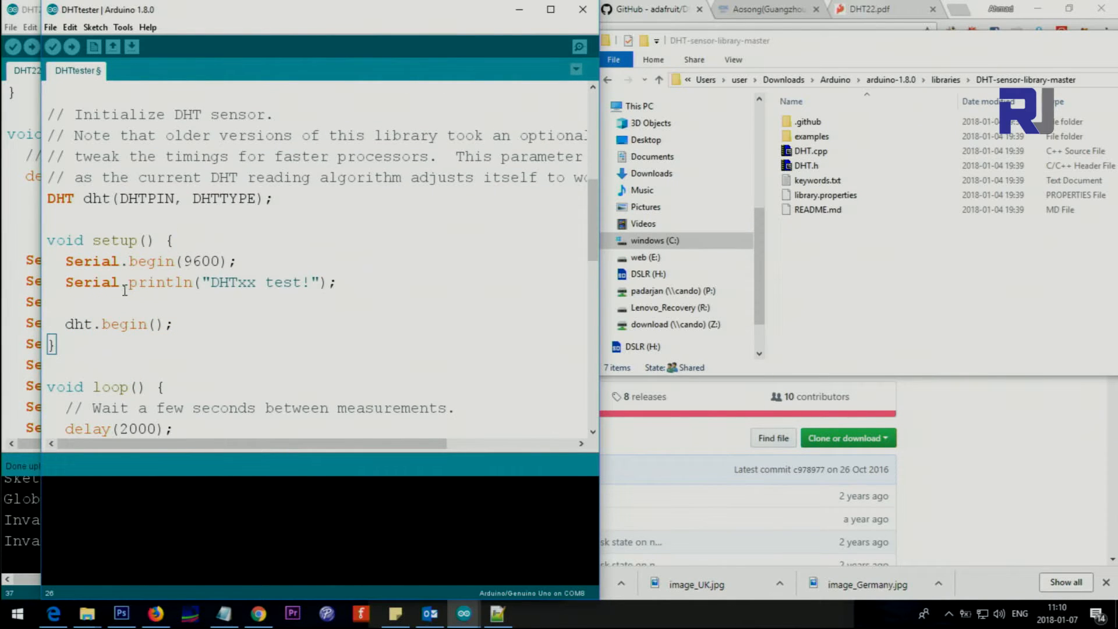
scroll("down", 3)
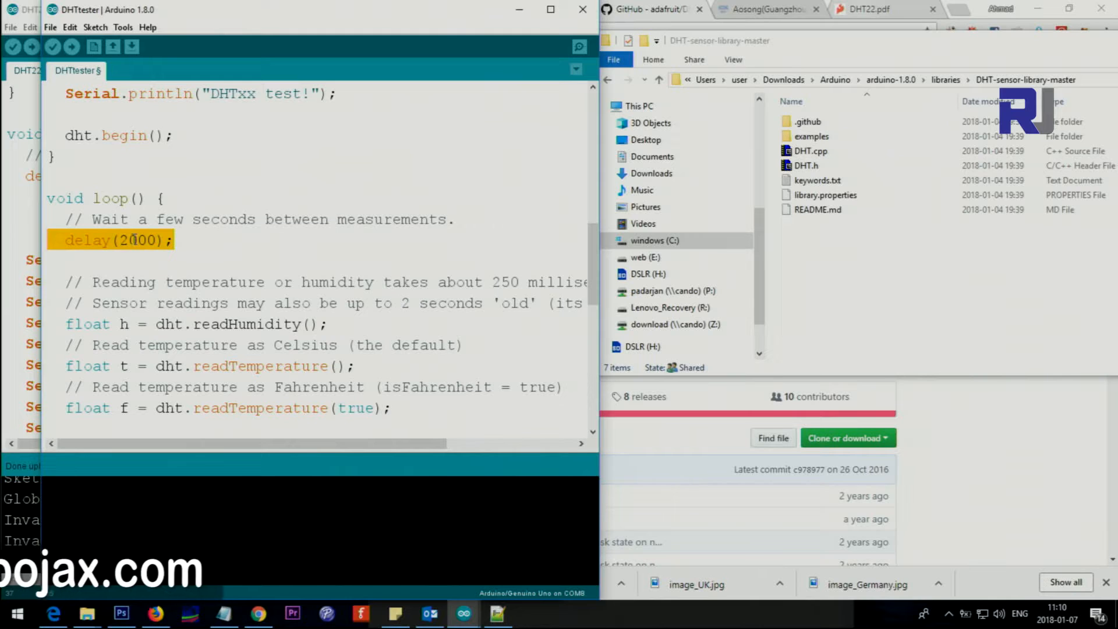
scroll("down", 3)
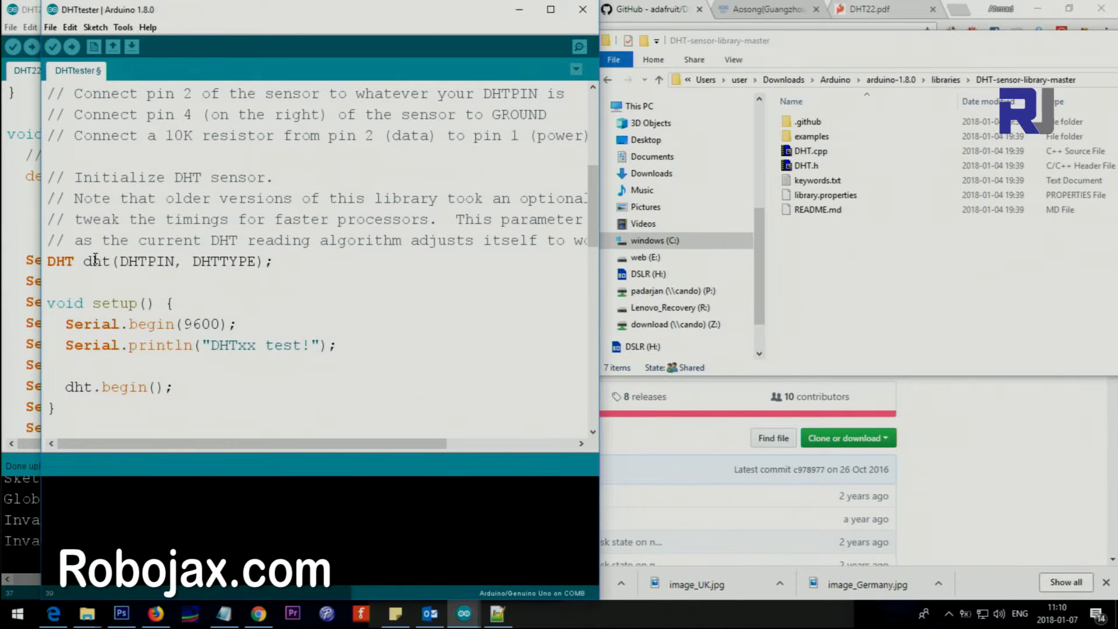
scroll("down", 3)
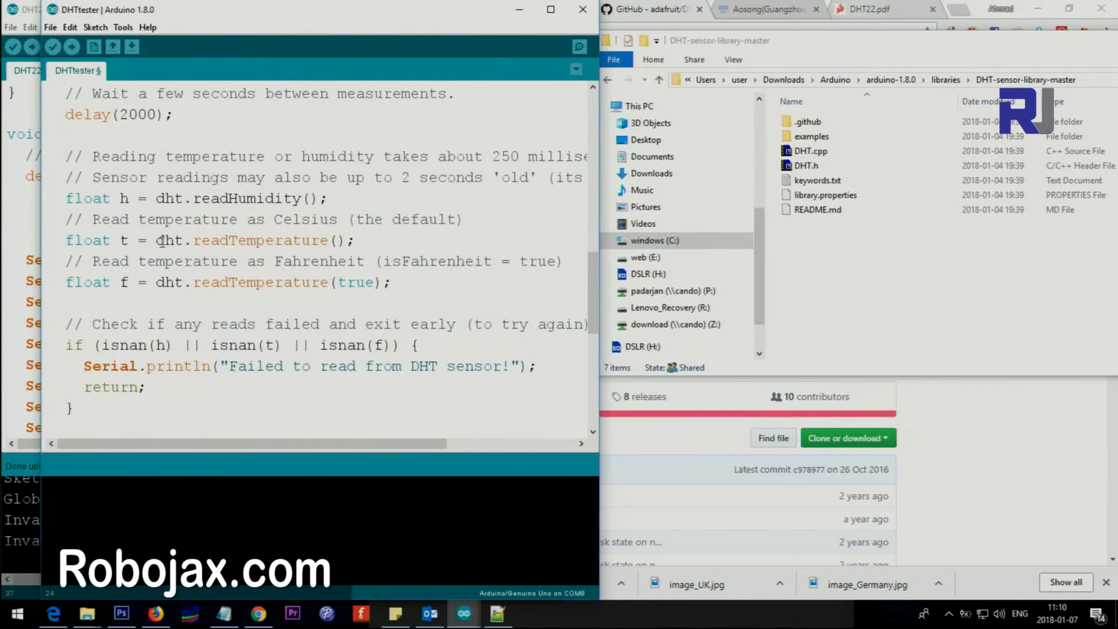
double_click(166, 199)
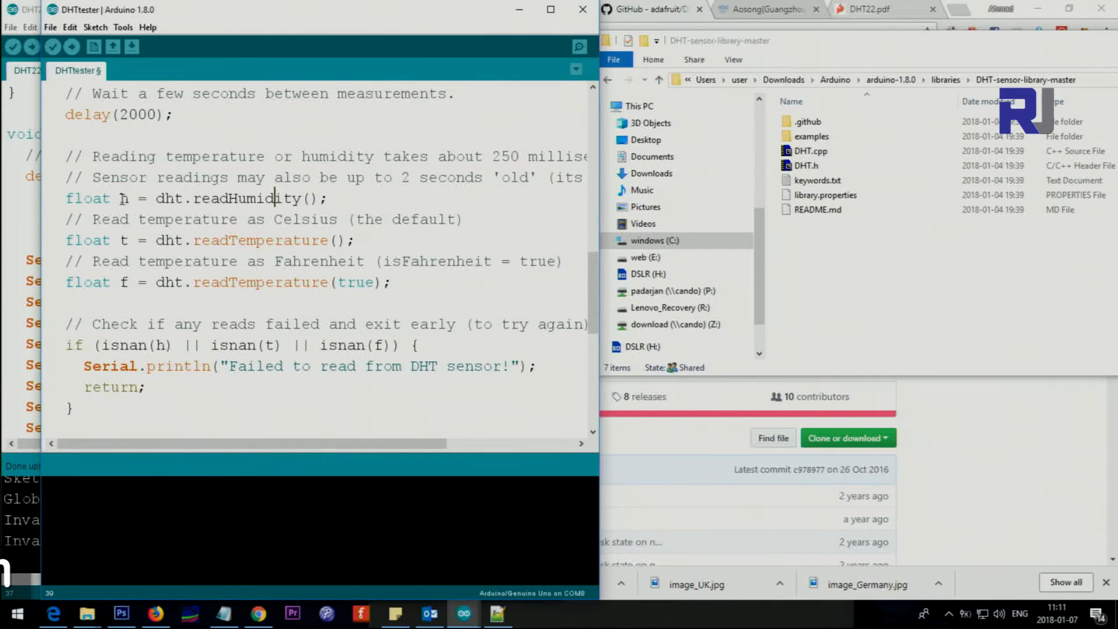
double_click(123, 199)
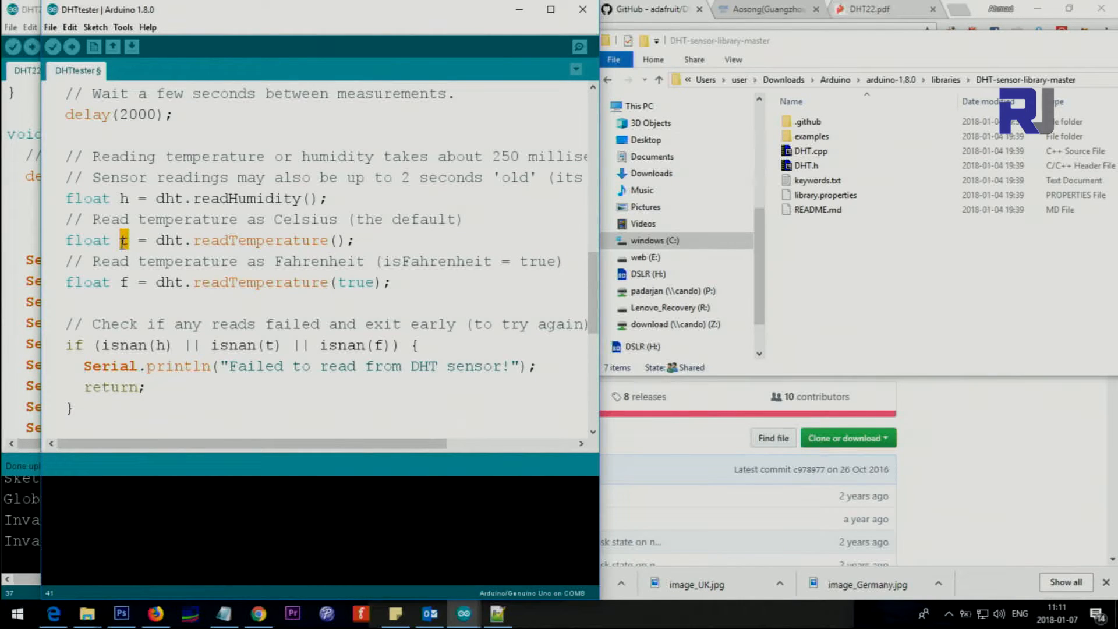
double_click(256, 282)
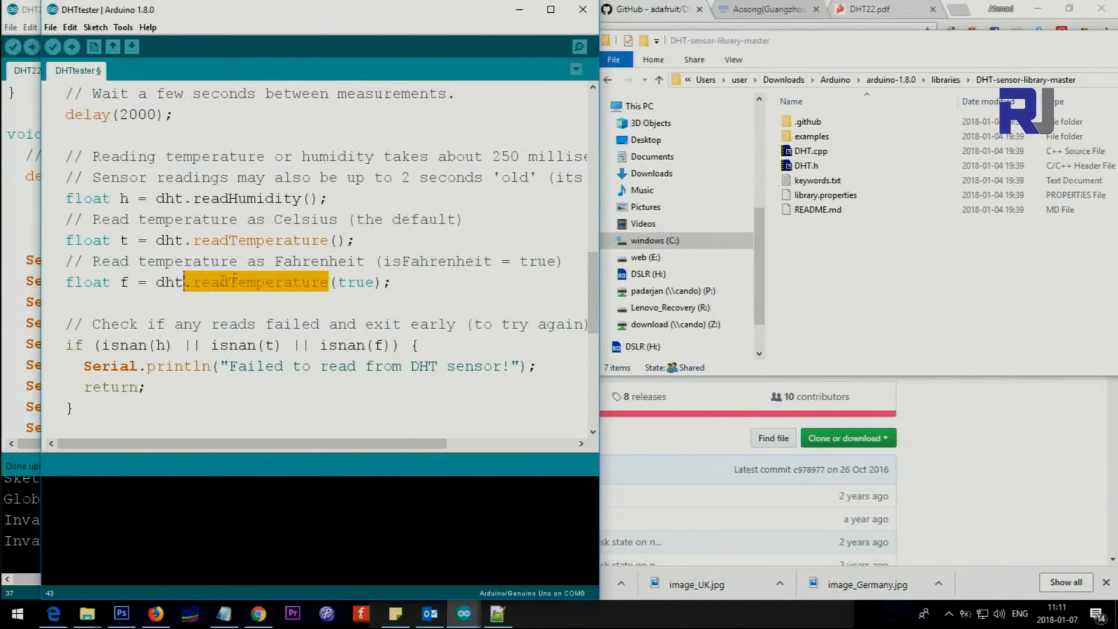
mouse_move(262, 282)
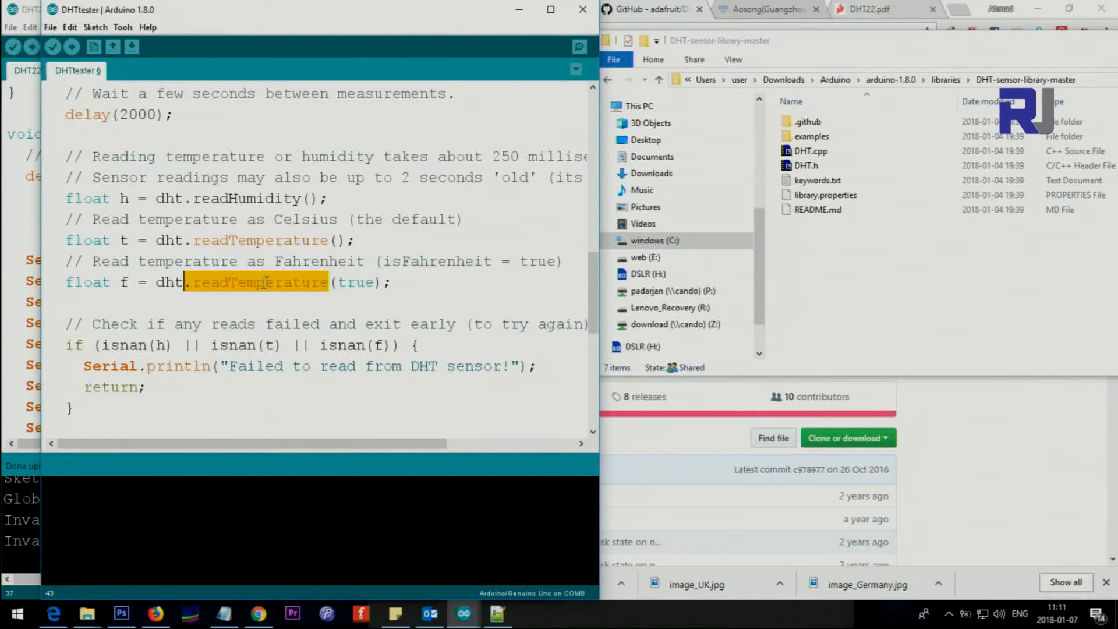
mouse_move(127, 282)
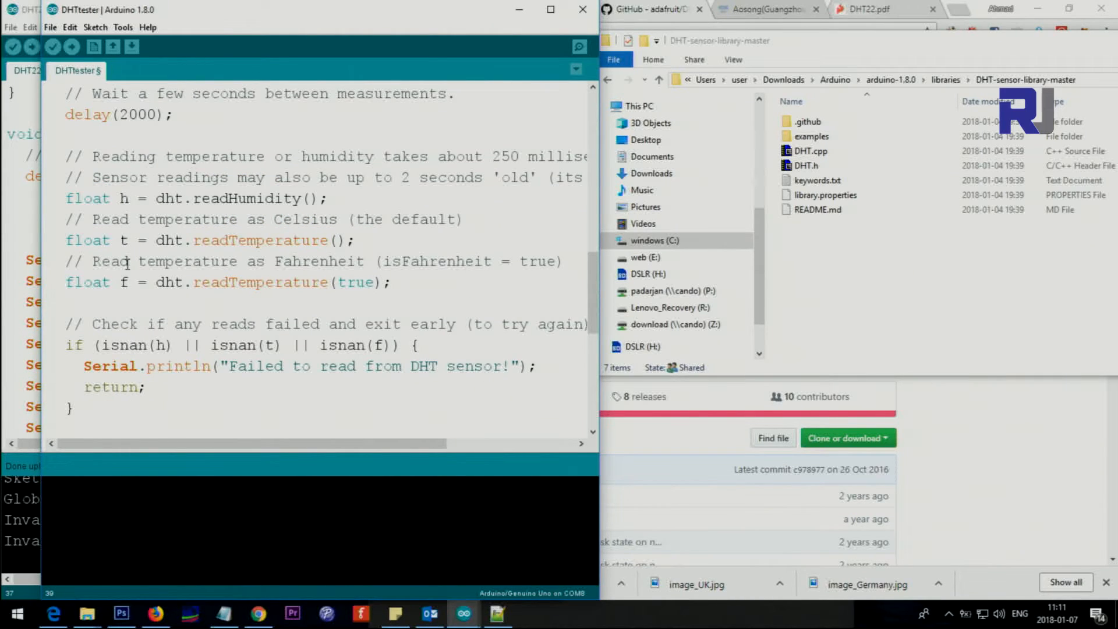
scroll("down", 3)
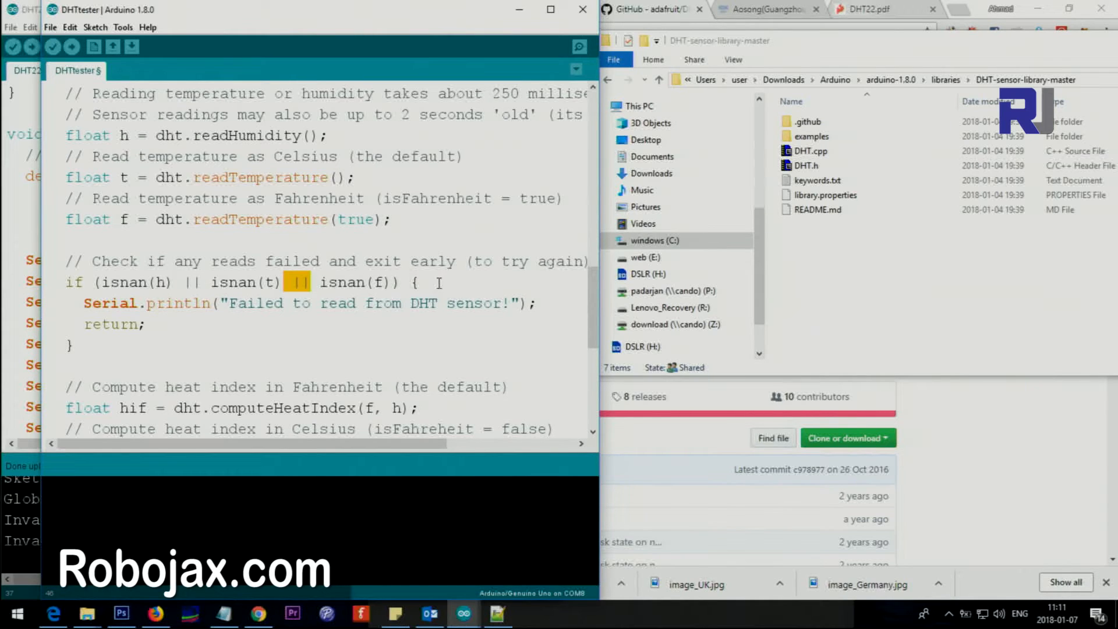
mouse_move(245, 195)
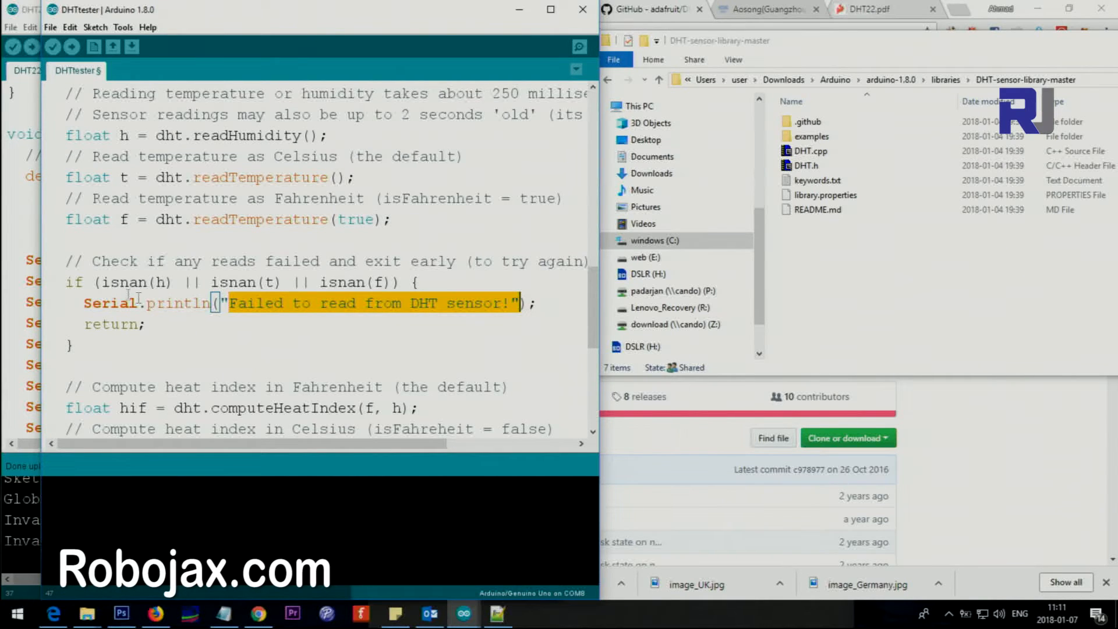
mouse_move(134, 48)
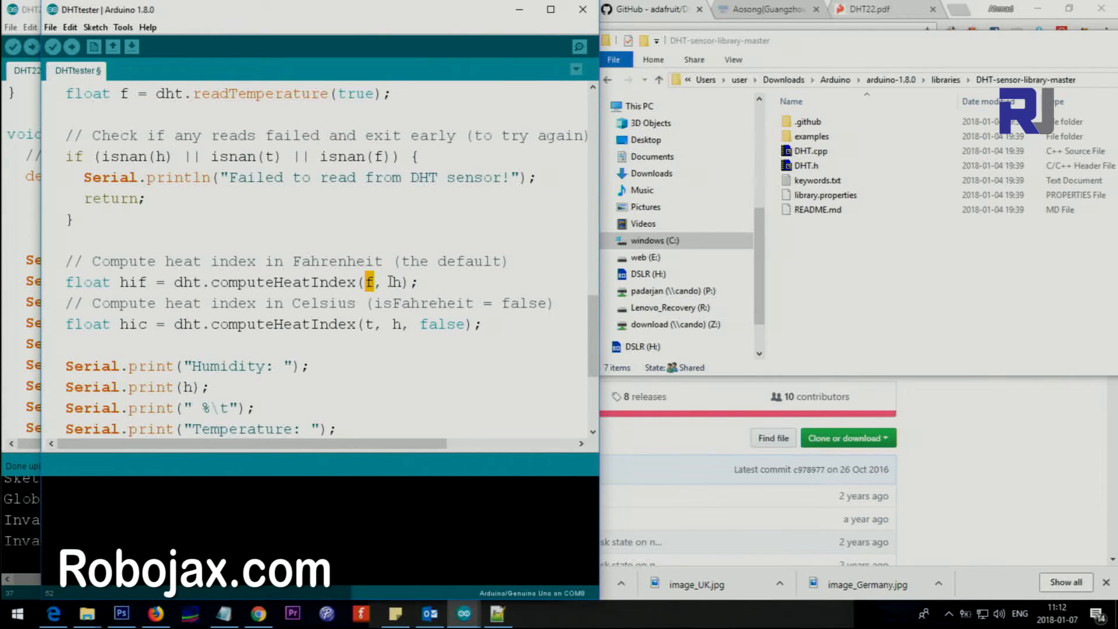
double_click(252, 283)
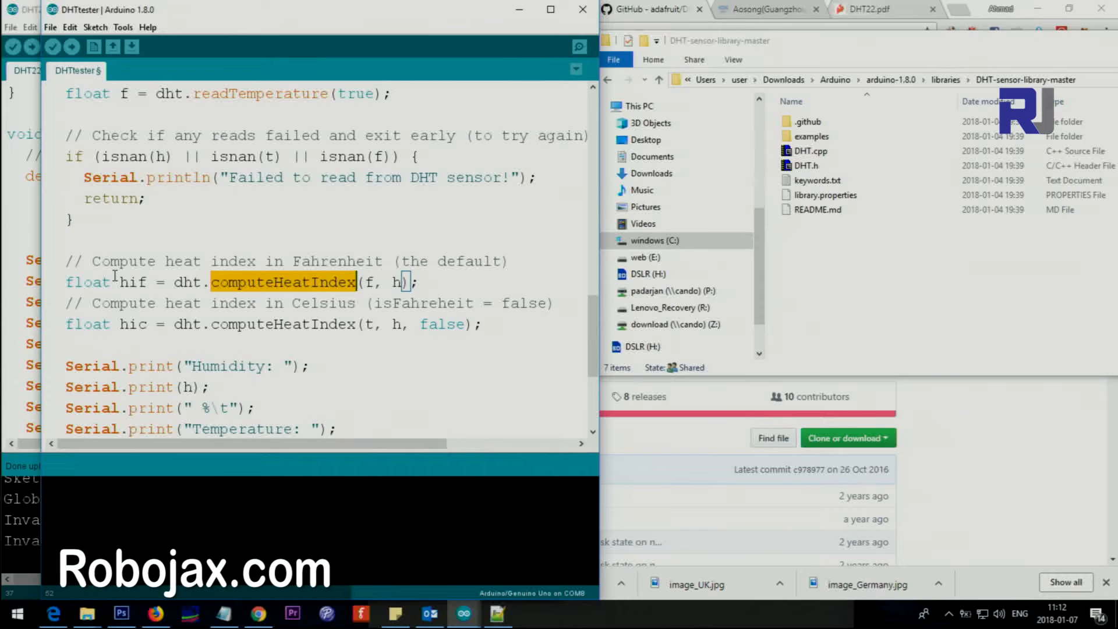
double_click(133, 282)
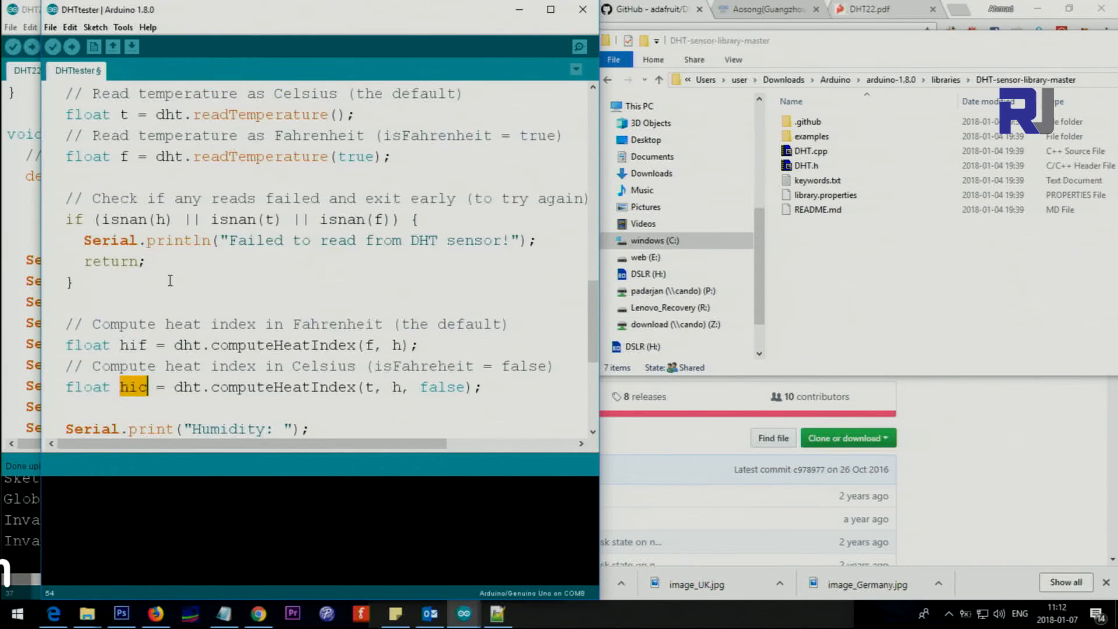
scroll("down", 3)
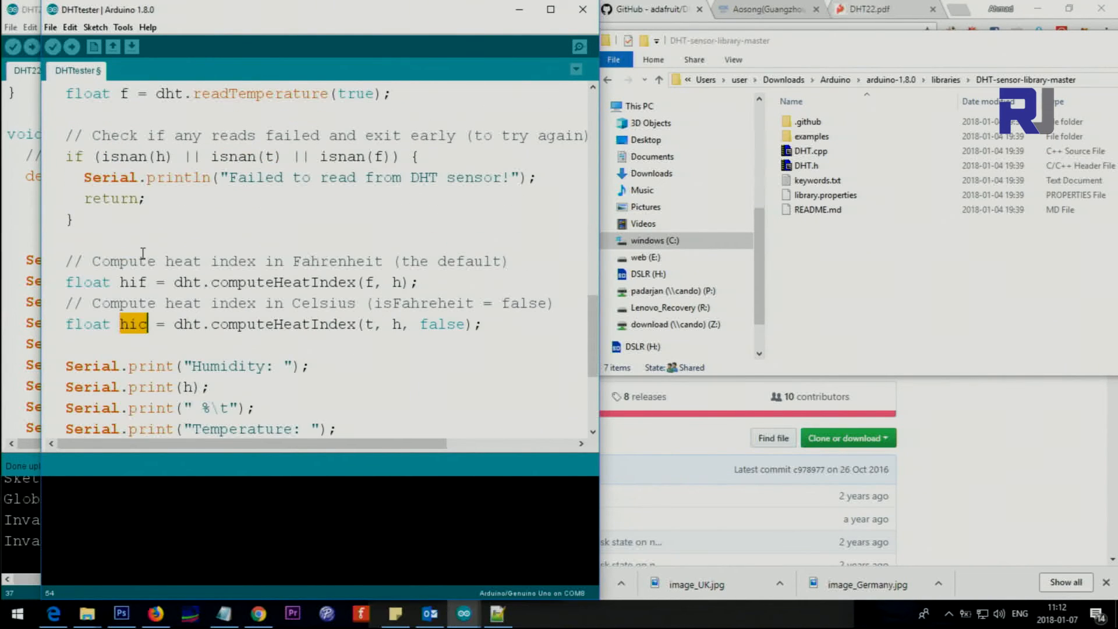
scroll("down", 3)
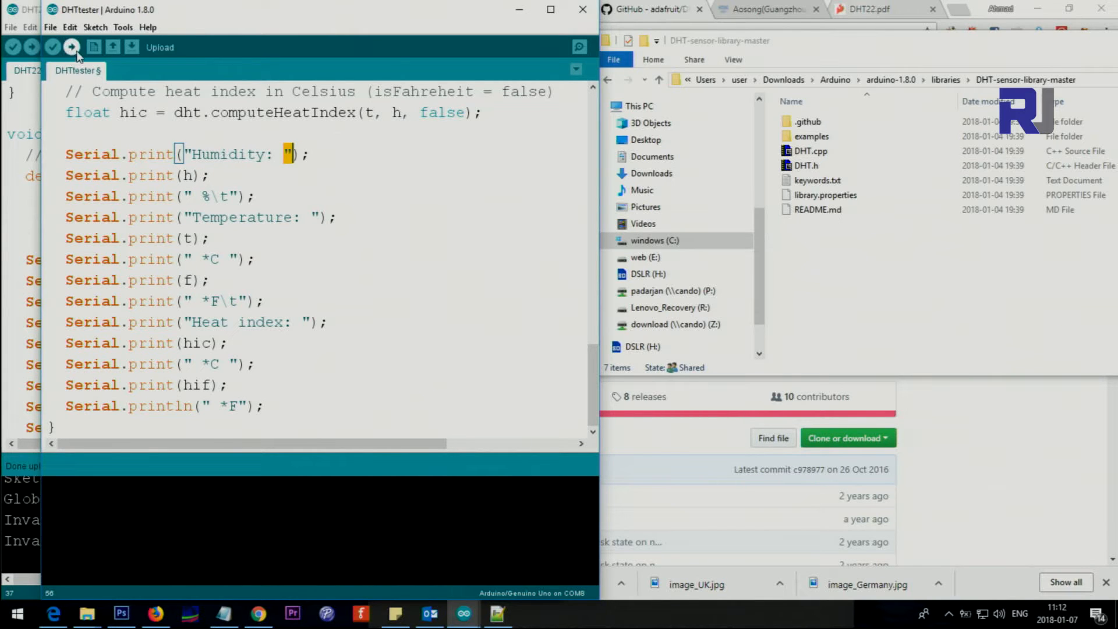
Upload the DHTtester sketch and bring its loop code in front of the COM8 serial monitor
left_click(72, 48)
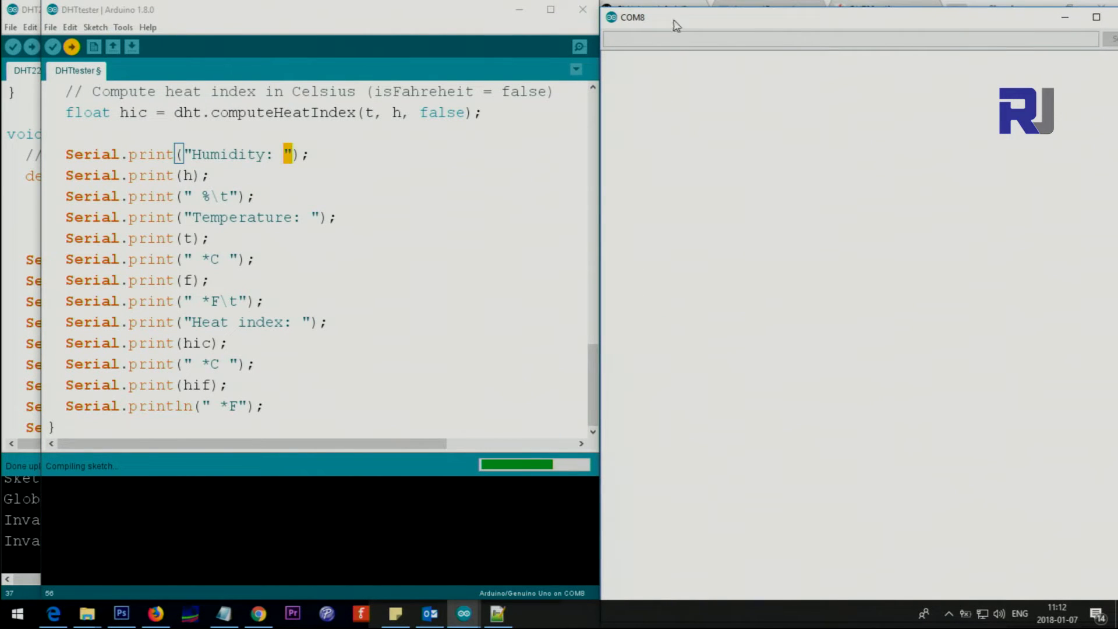
mouse_move(721, 103)
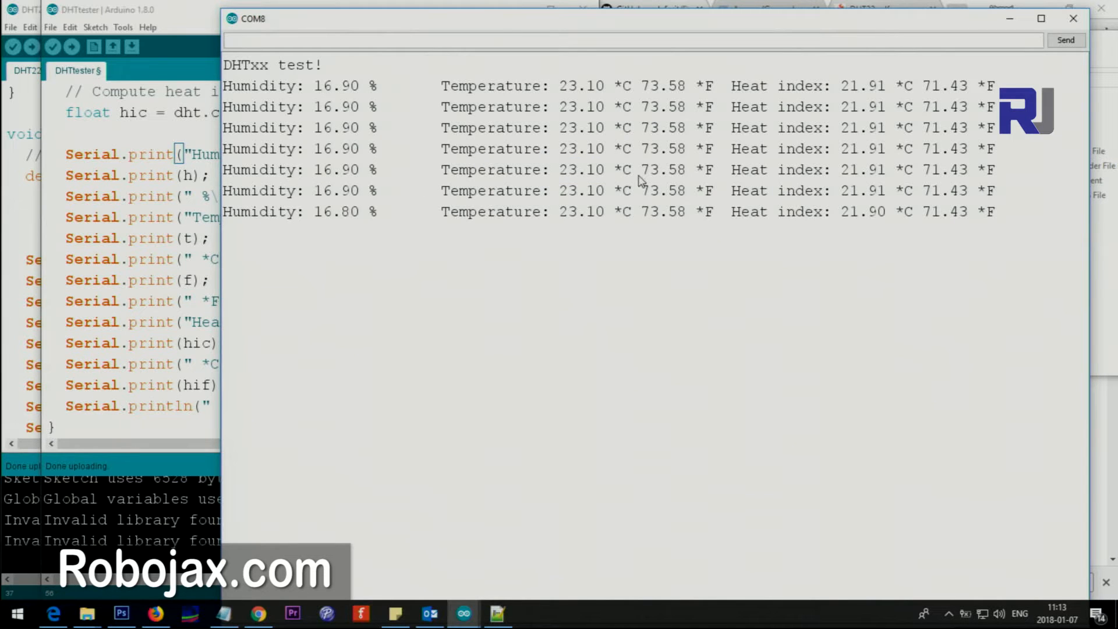
double_click(621, 169)
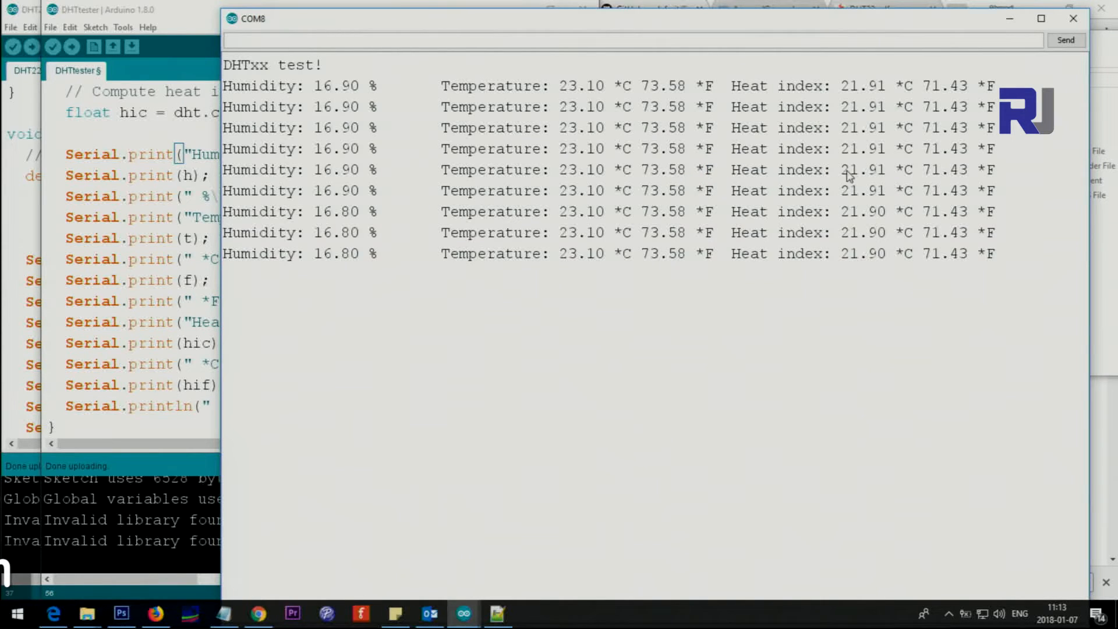
double_click(955, 169)
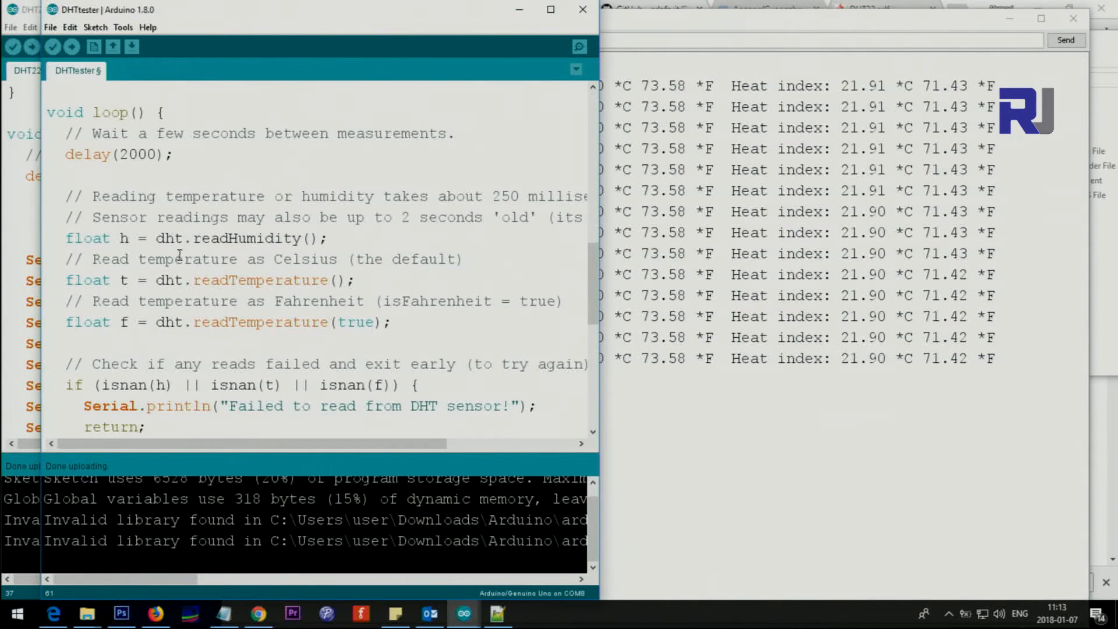
Scroll the DHT22_custom sketch alongside the COM8 serial monitor output
scroll("down", 3)
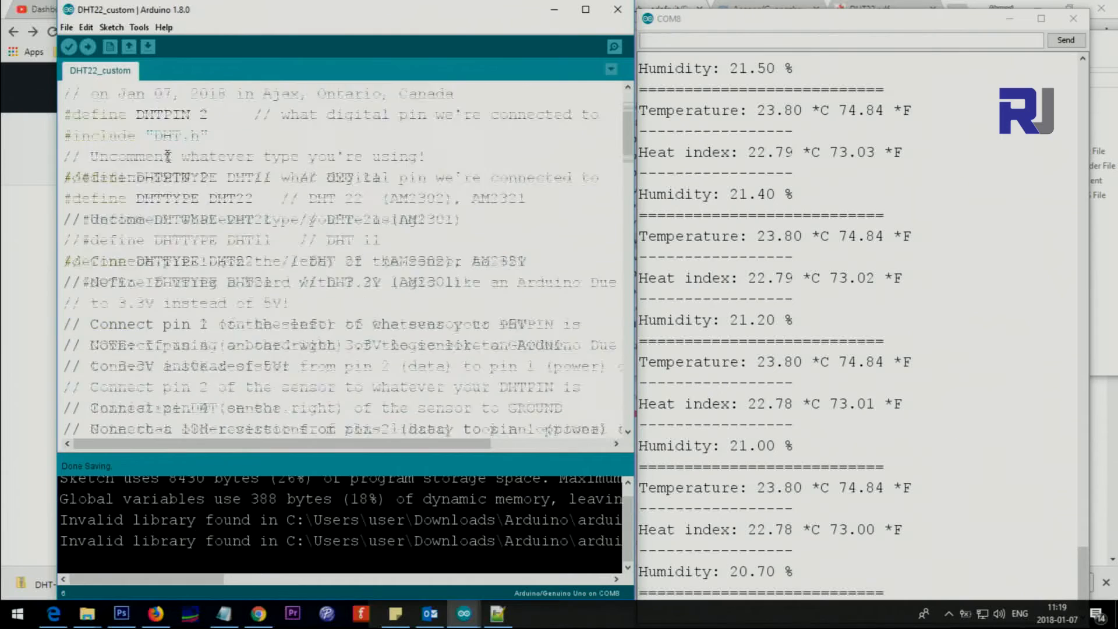
Scroll through loop() and highlight the getTemp calls with the 'c' and 'hic' request codes
scroll("down", 3)
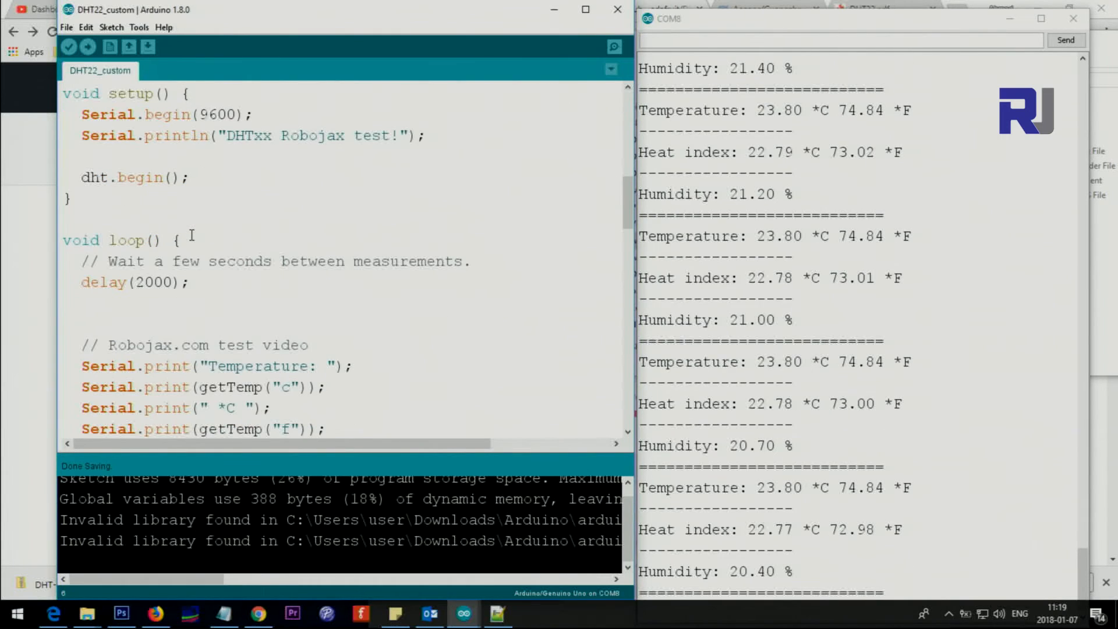
scroll("down", 3)
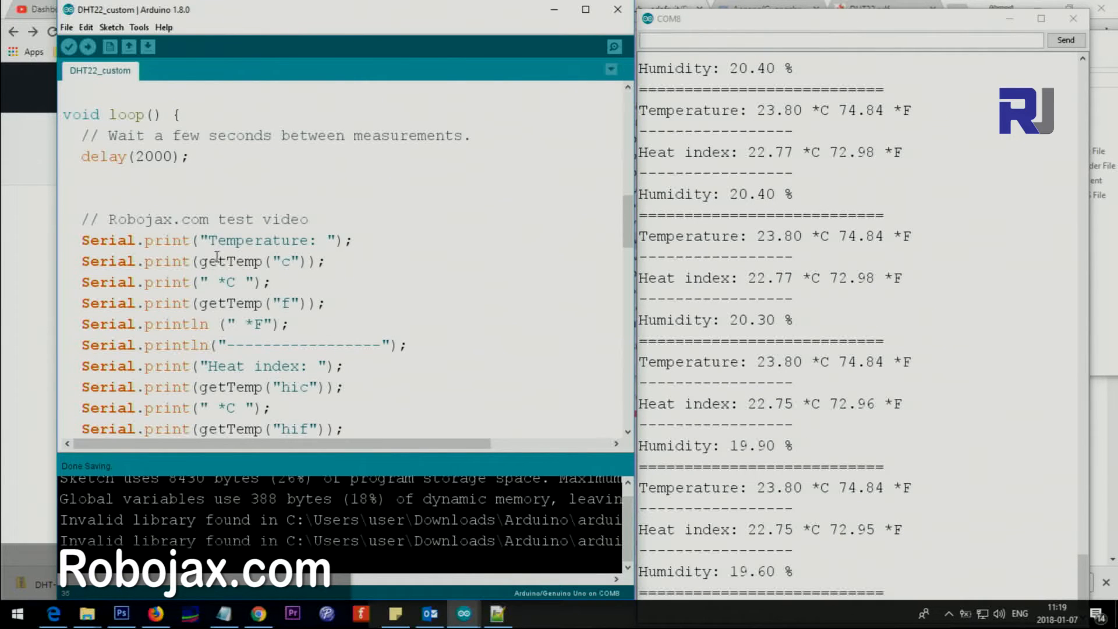
double_click(231, 262)
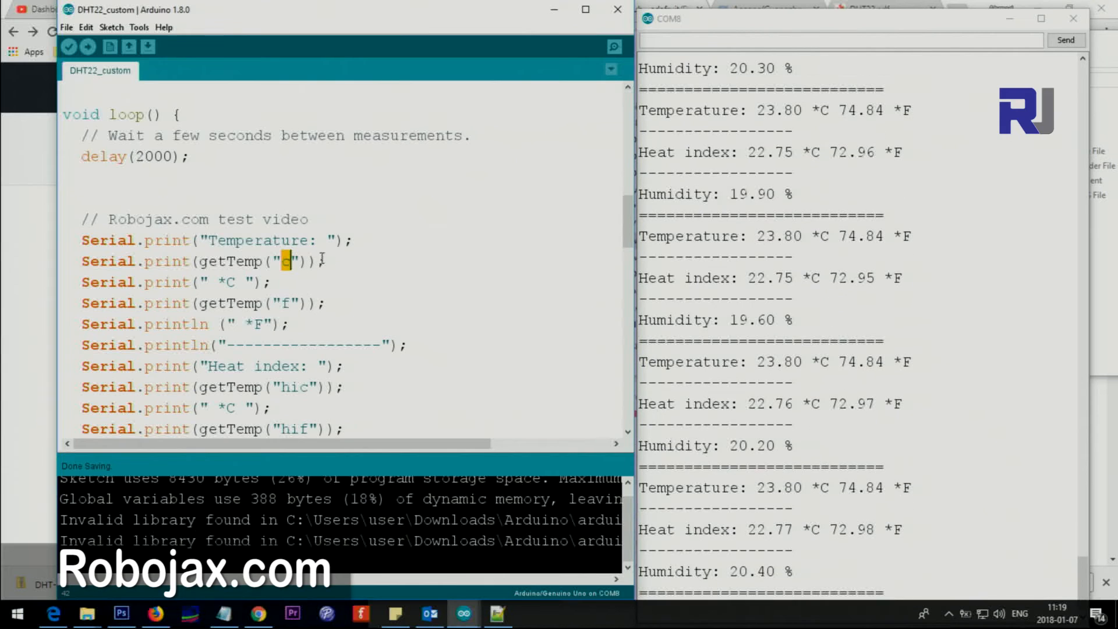
triple_click(192, 260)
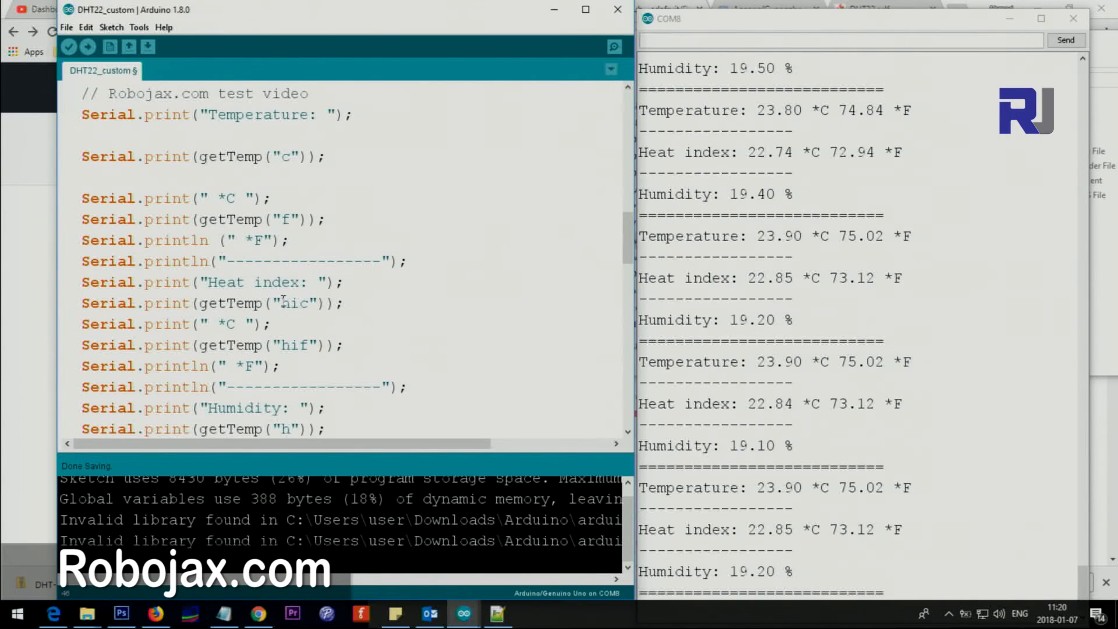
double_click(293, 303)
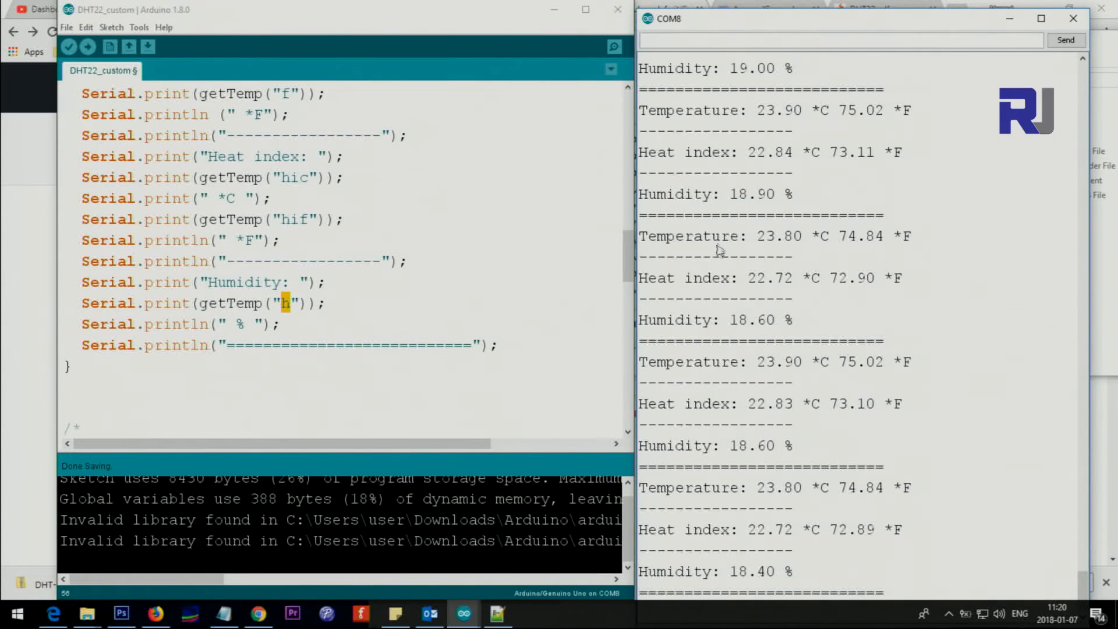
double_click(219, 303)
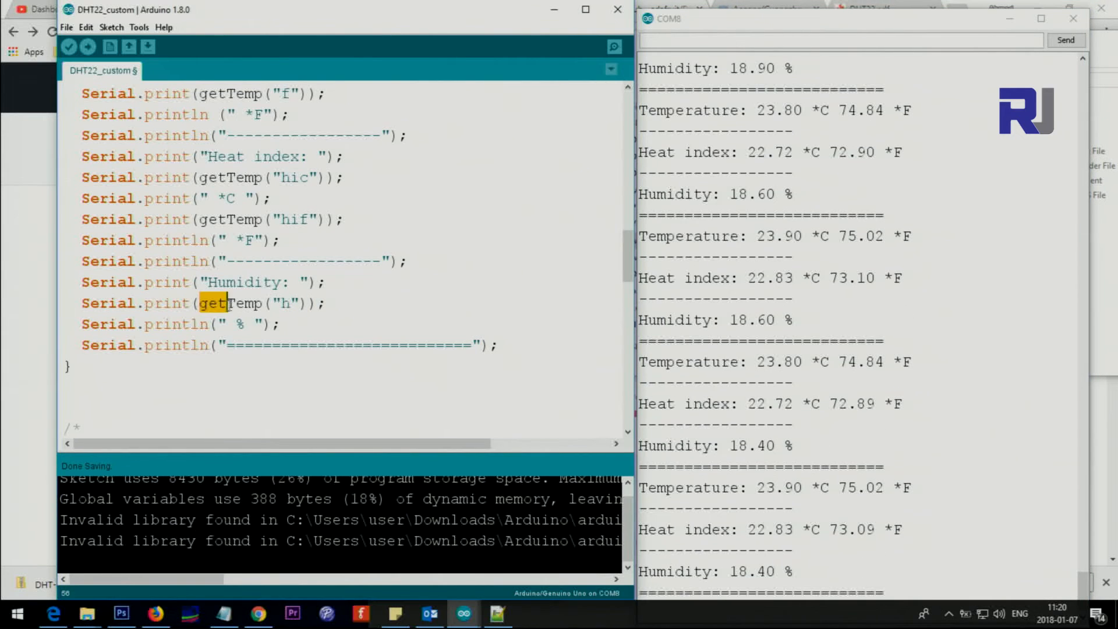
Scroll down to getTemp() and highlight the returned Celsius value t and the req parameter
scroll("down", 3)
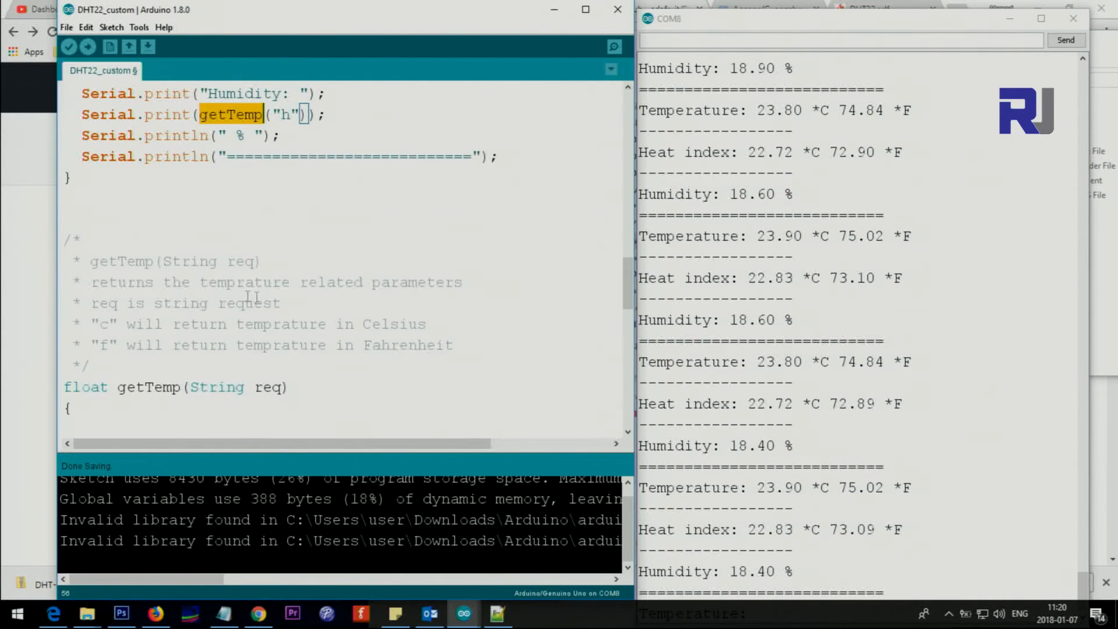
scroll("down", 3)
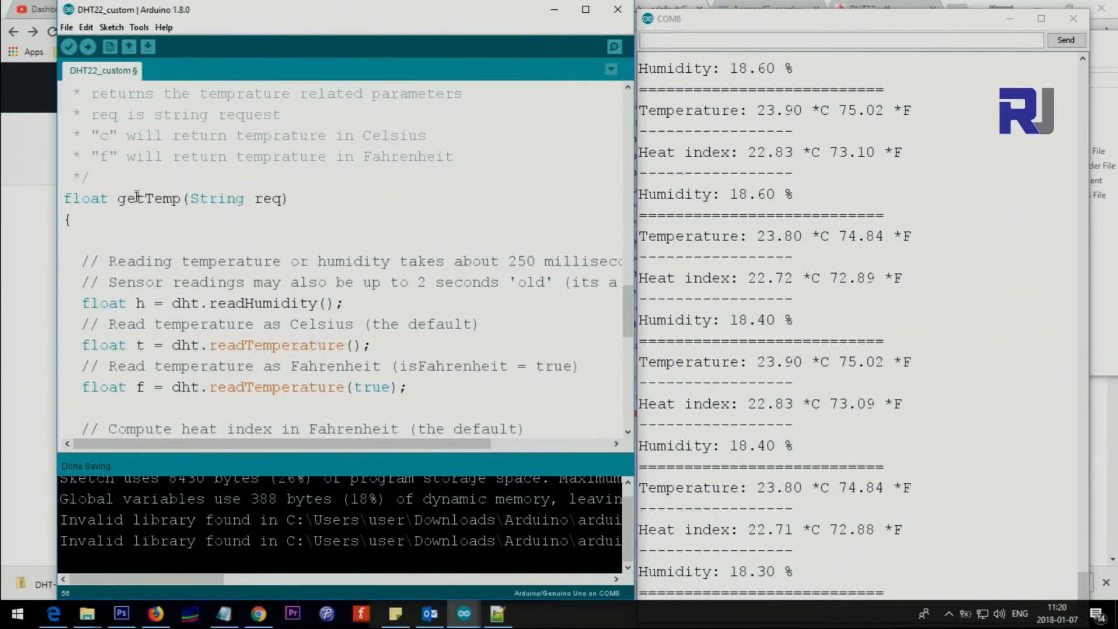
scroll("down", 3)
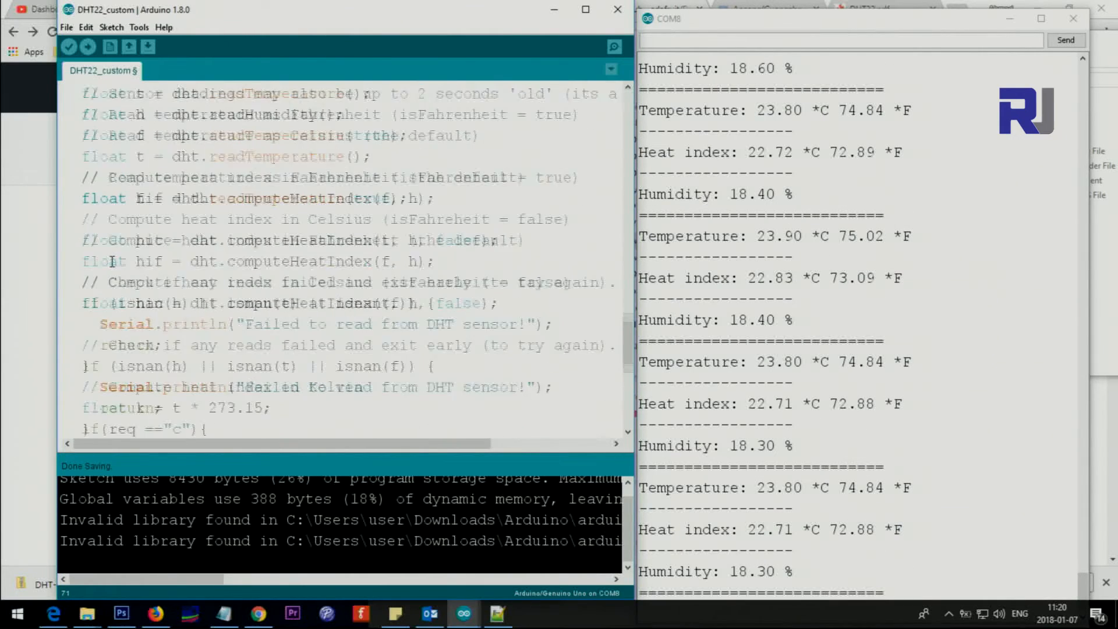
scroll("down", 3)
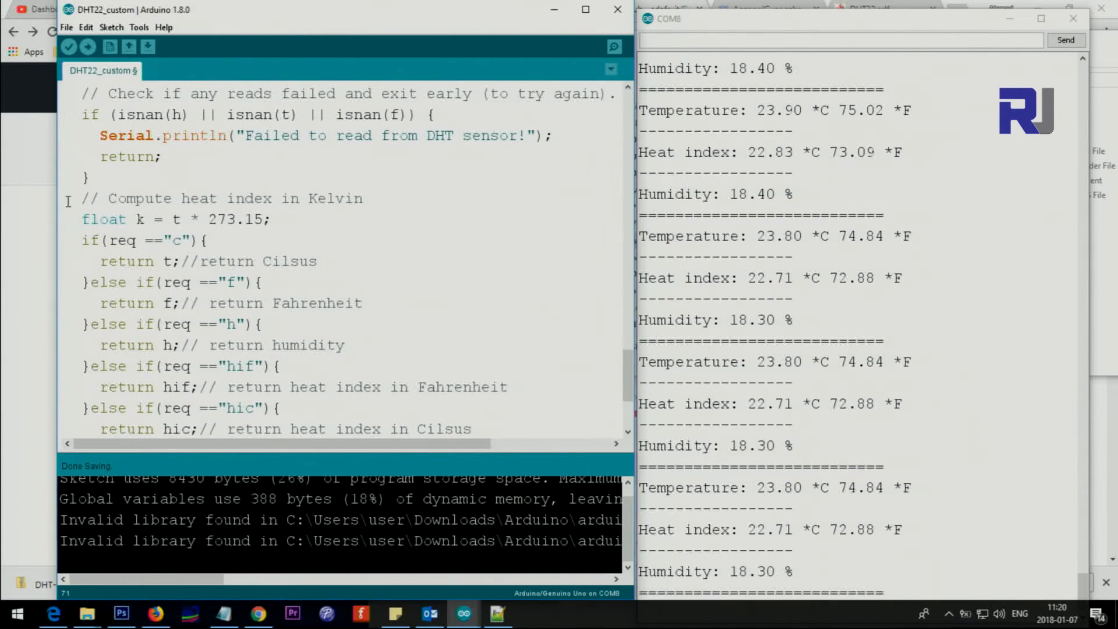
scroll("down", 3)
type("+")
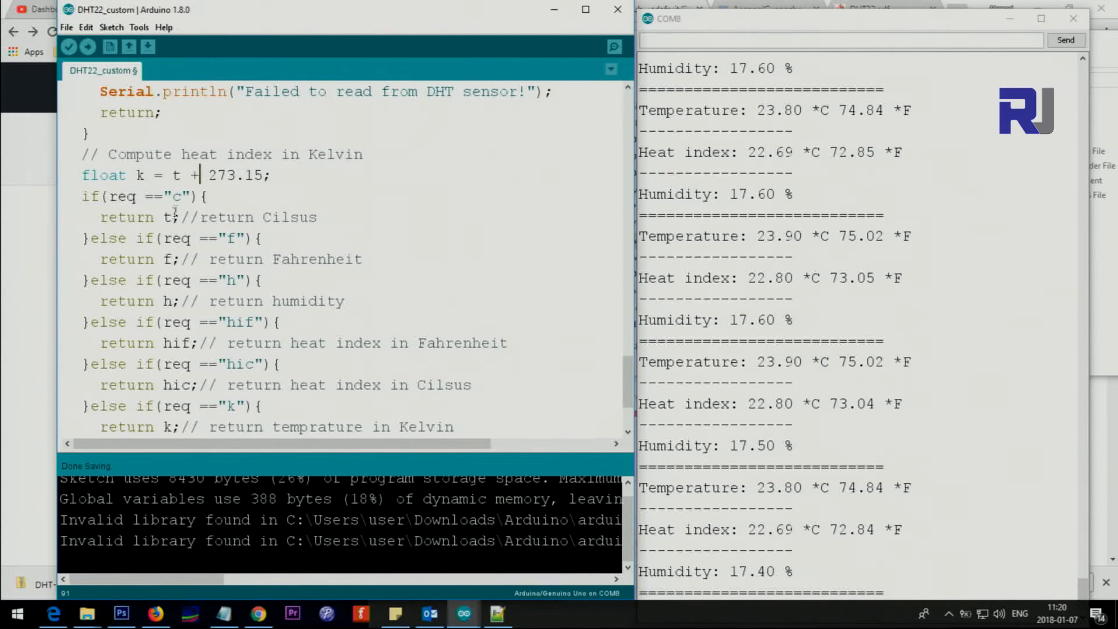
double_click(181, 196)
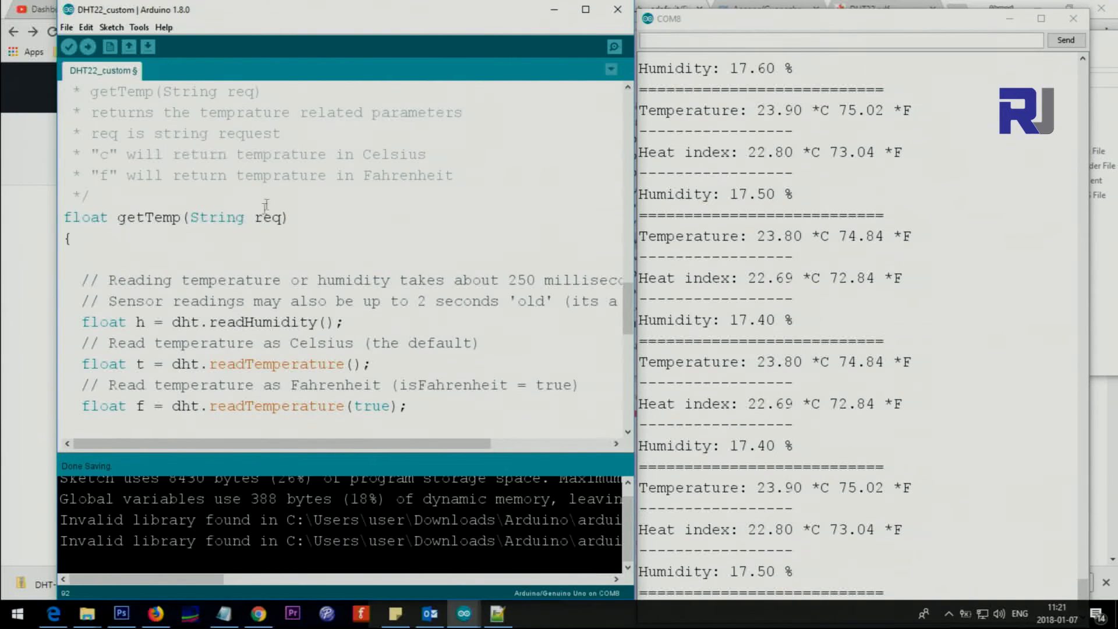
double_click(269, 217)
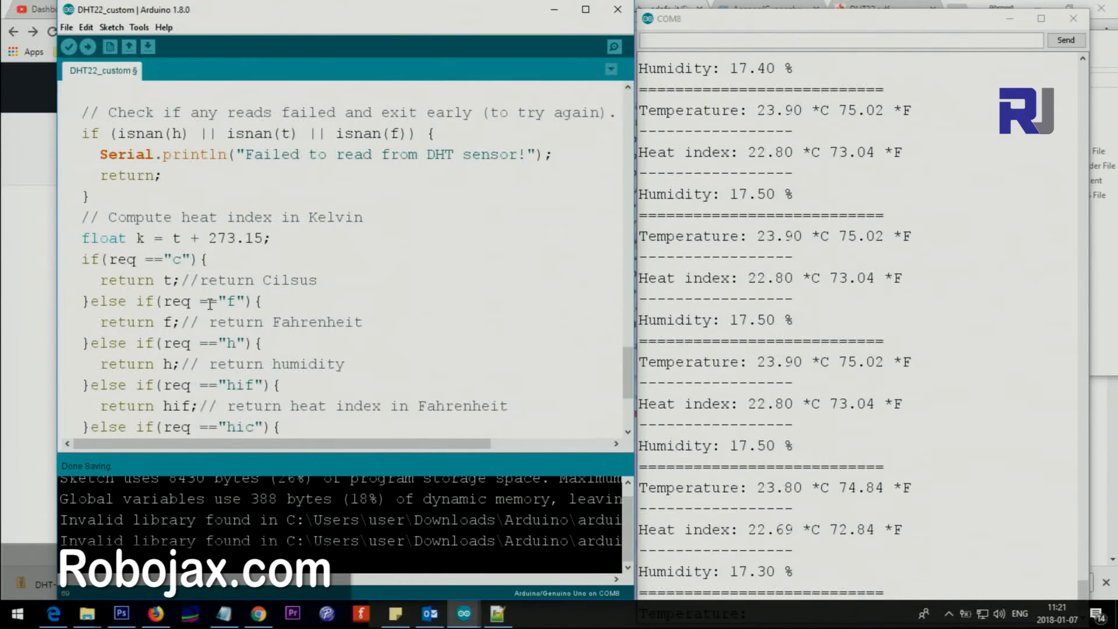
Walk through getTemp's request conditions: c, temperature t, hif and the heat-index Celsius return
double_click(177, 259)
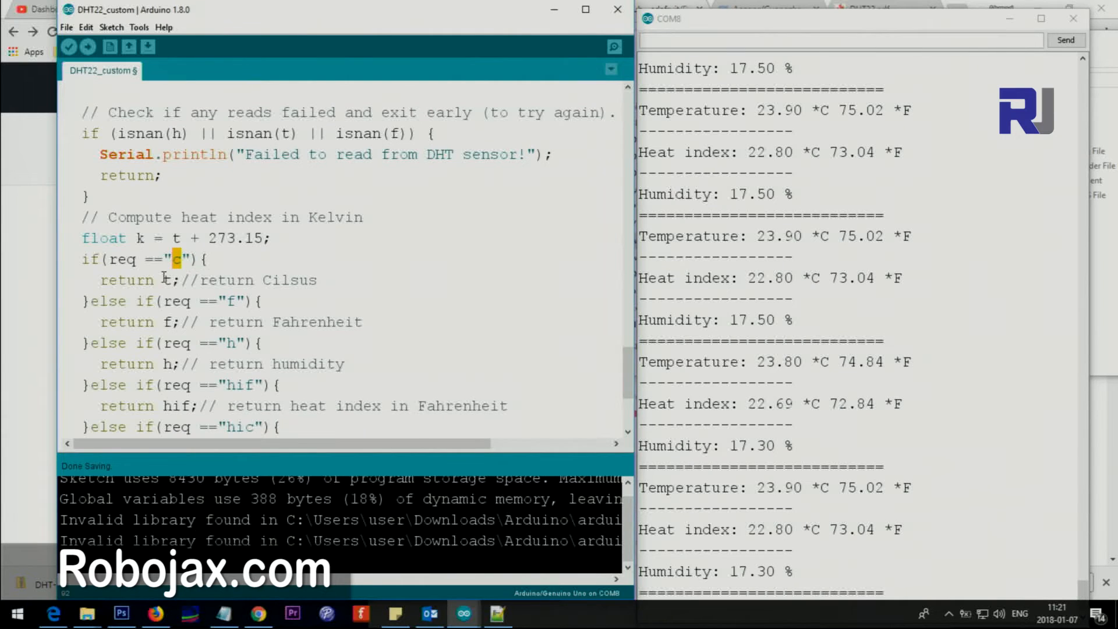
scroll("down", 3)
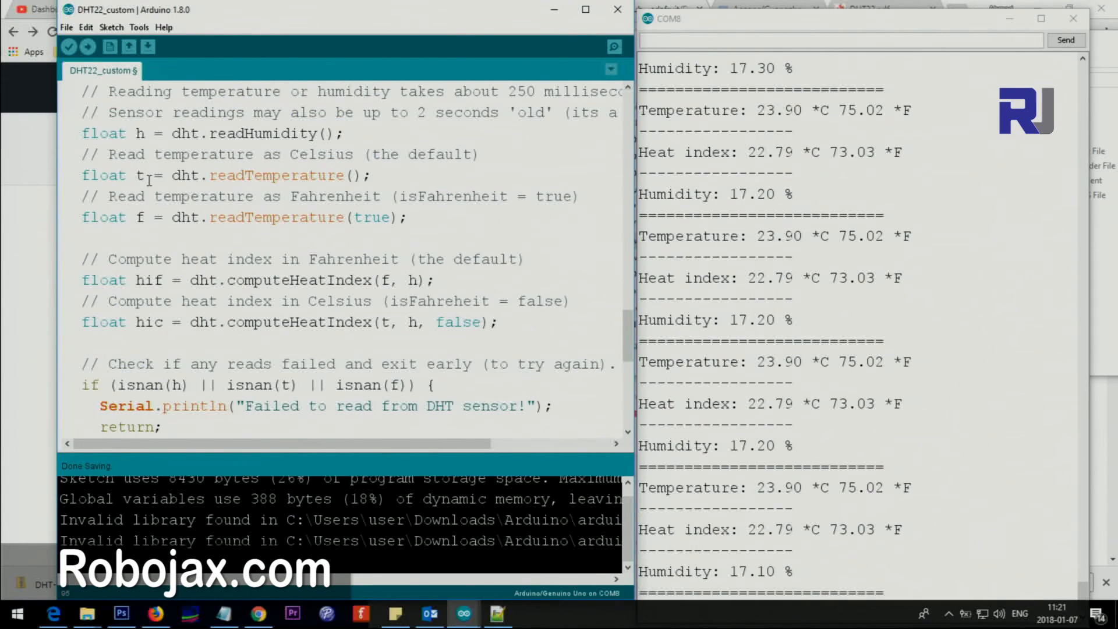
double_click(140, 174)
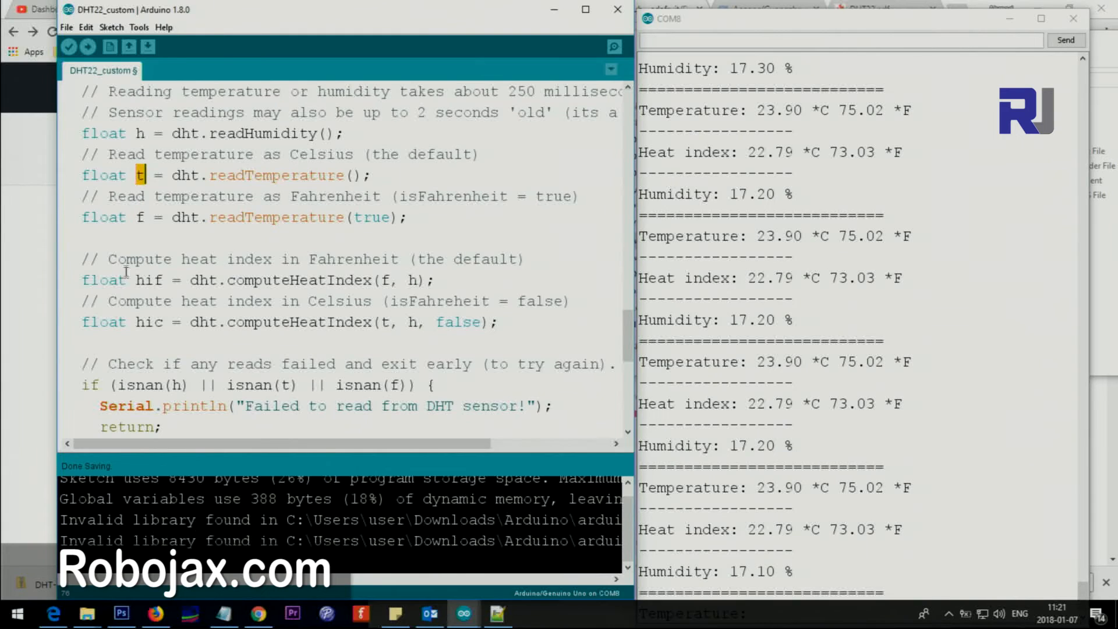
scroll("down", 3)
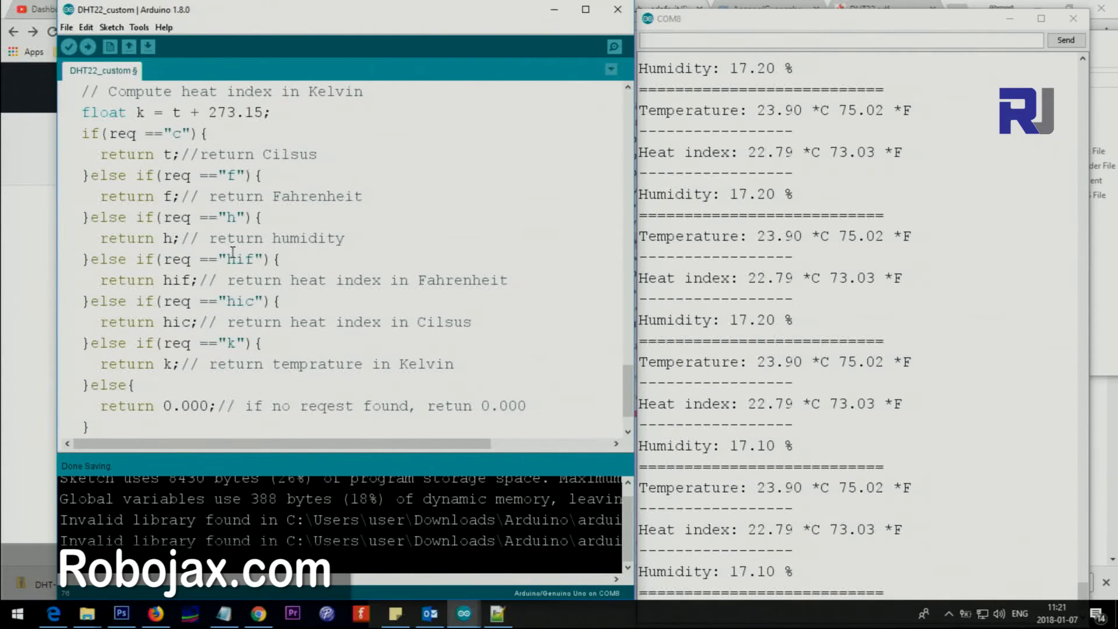
double_click(241, 260)
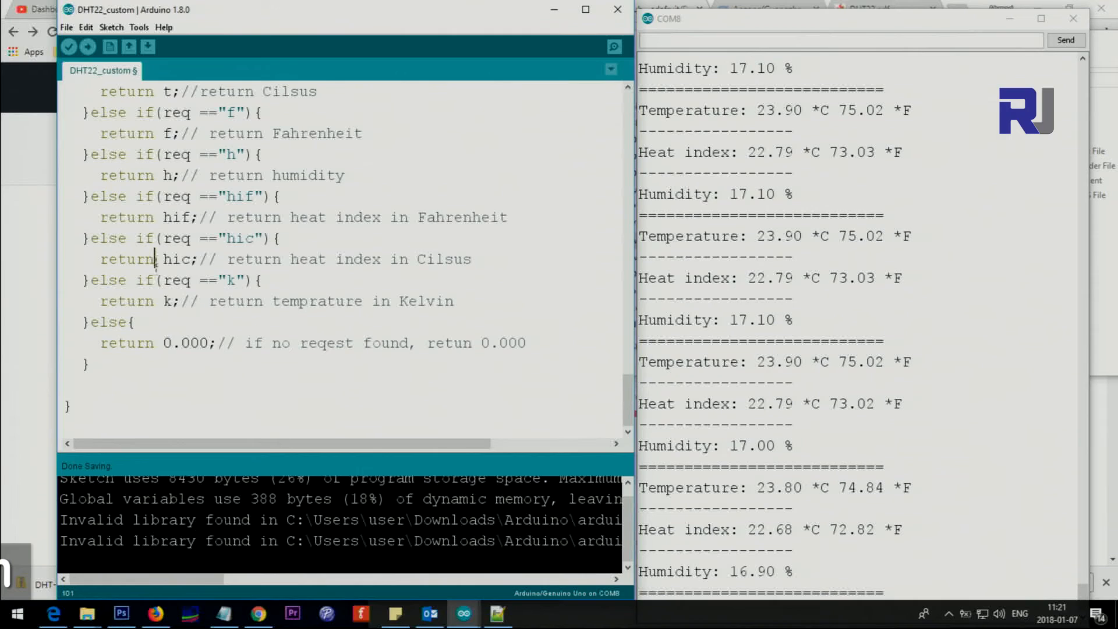
double_click(180, 343)
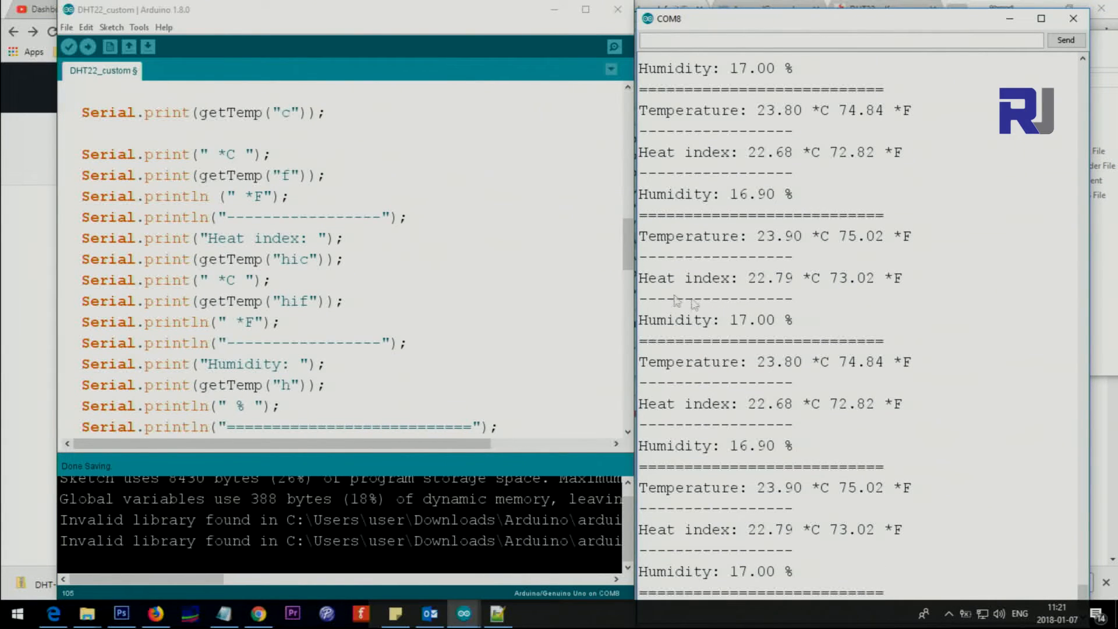
Save the DHT22_custom sketch, upload it to the board and follow the serial output
left_click(67, 27)
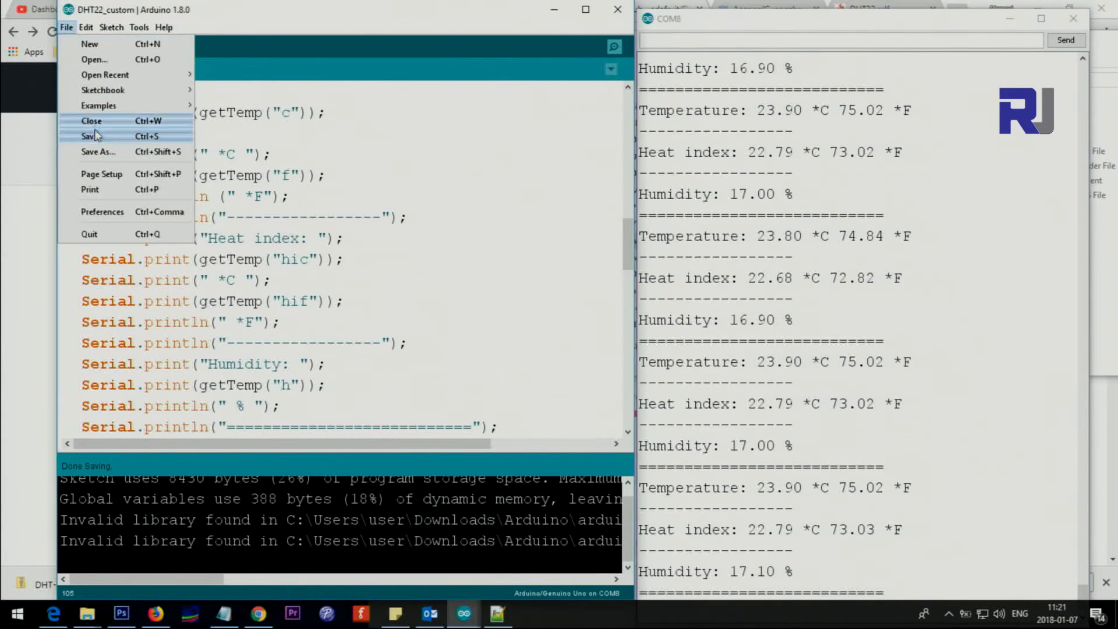
left_click(88, 51)
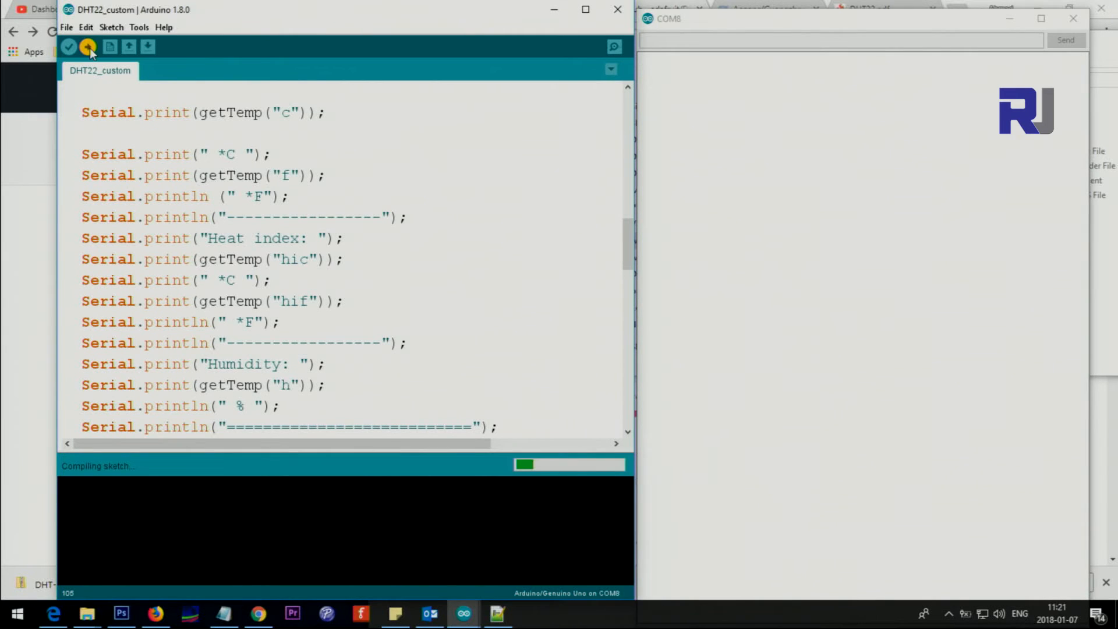
left_click(88, 47)
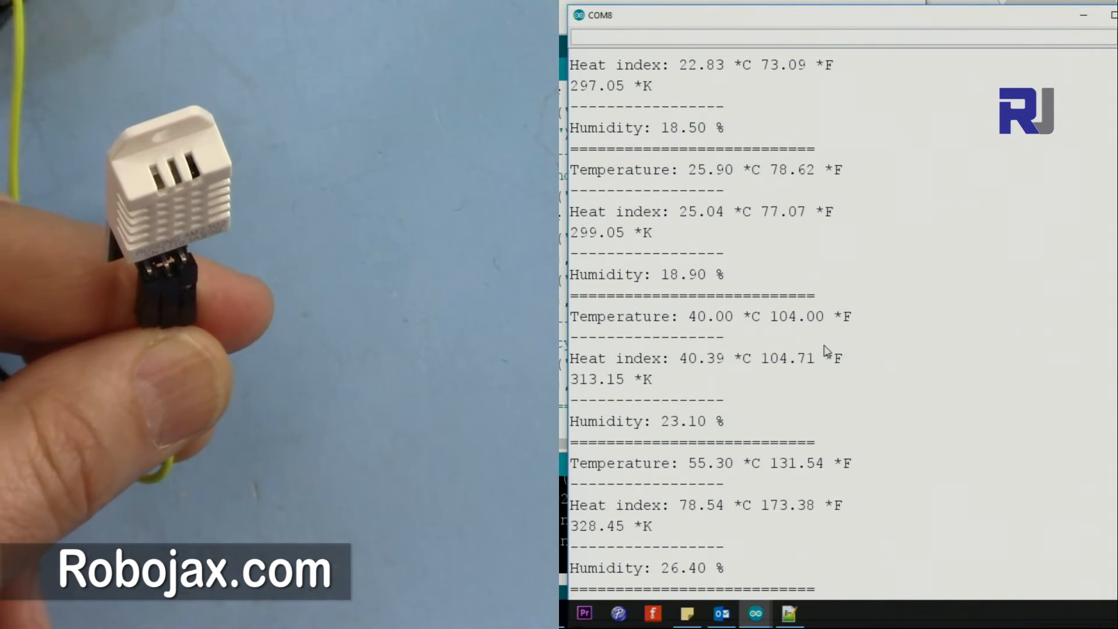
scroll("down", 3)
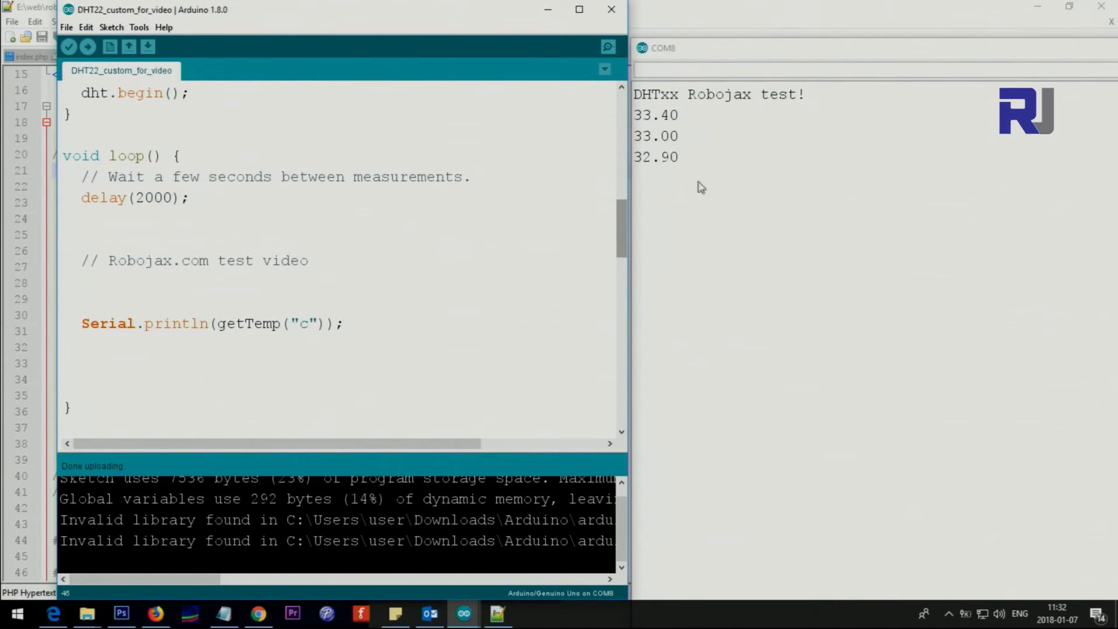
Upload the loop printing getTemp("f"), then switch it to getTemp("k") and upload again
scroll("down", 3)
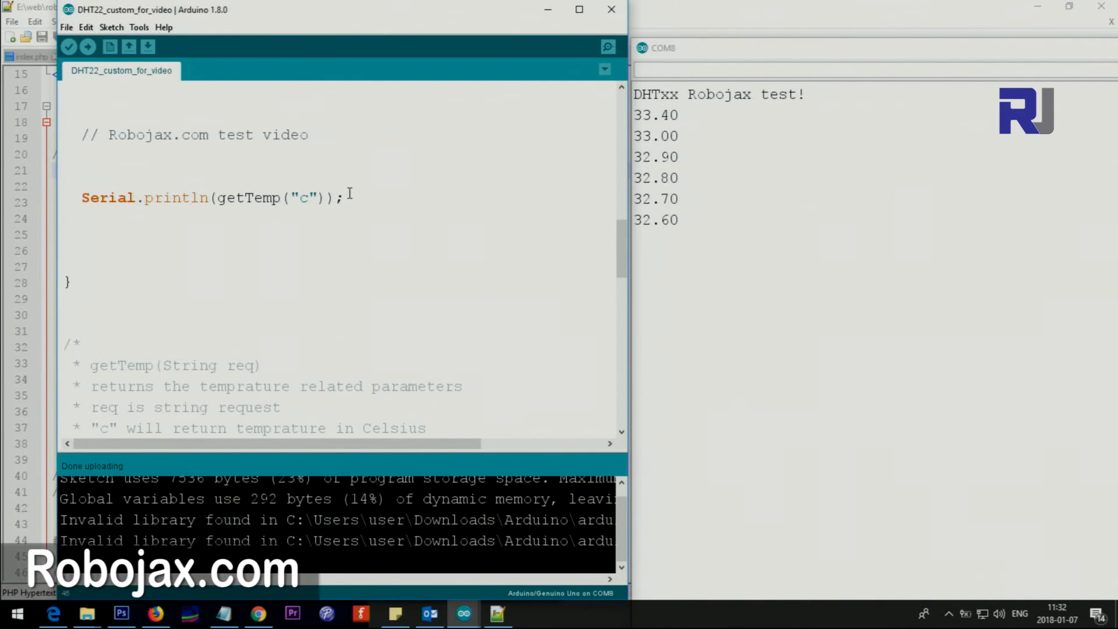
type("f")
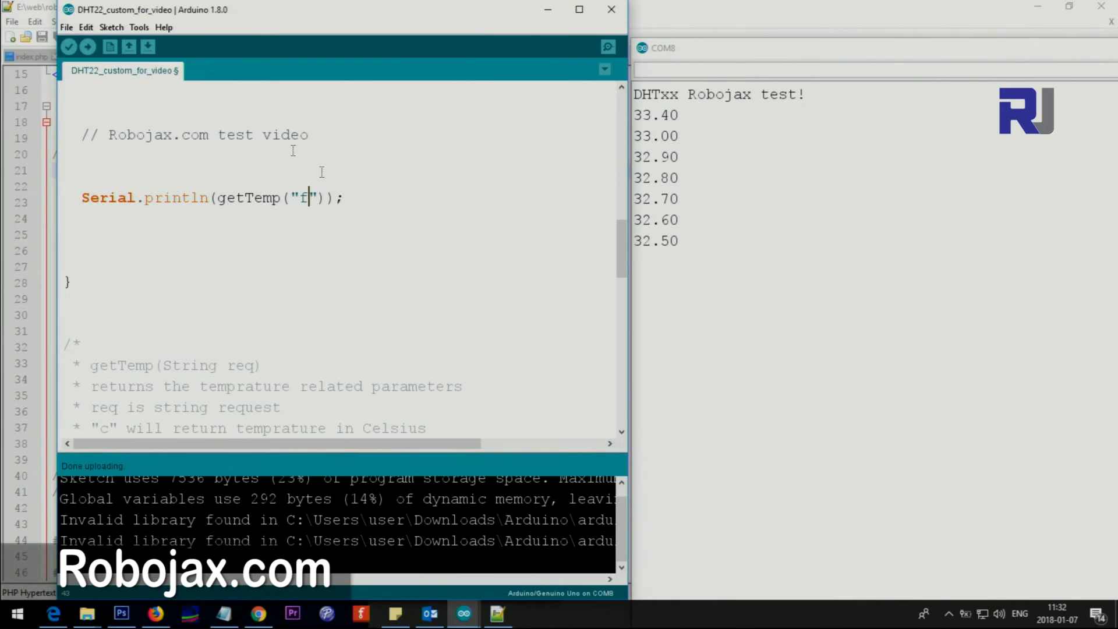
left_click(91, 46)
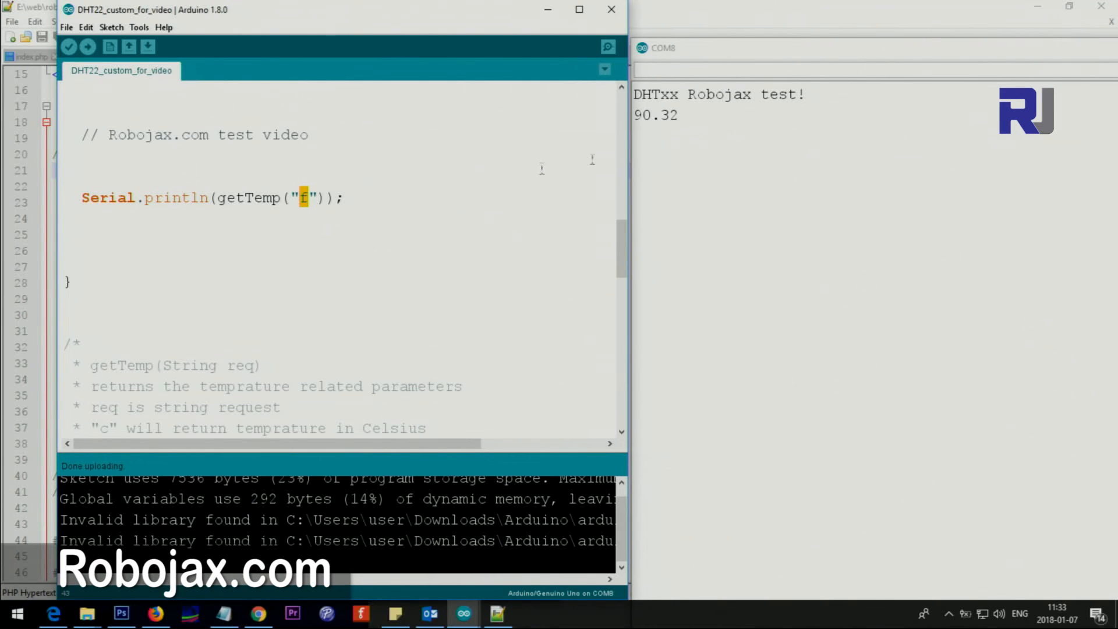
type("k")
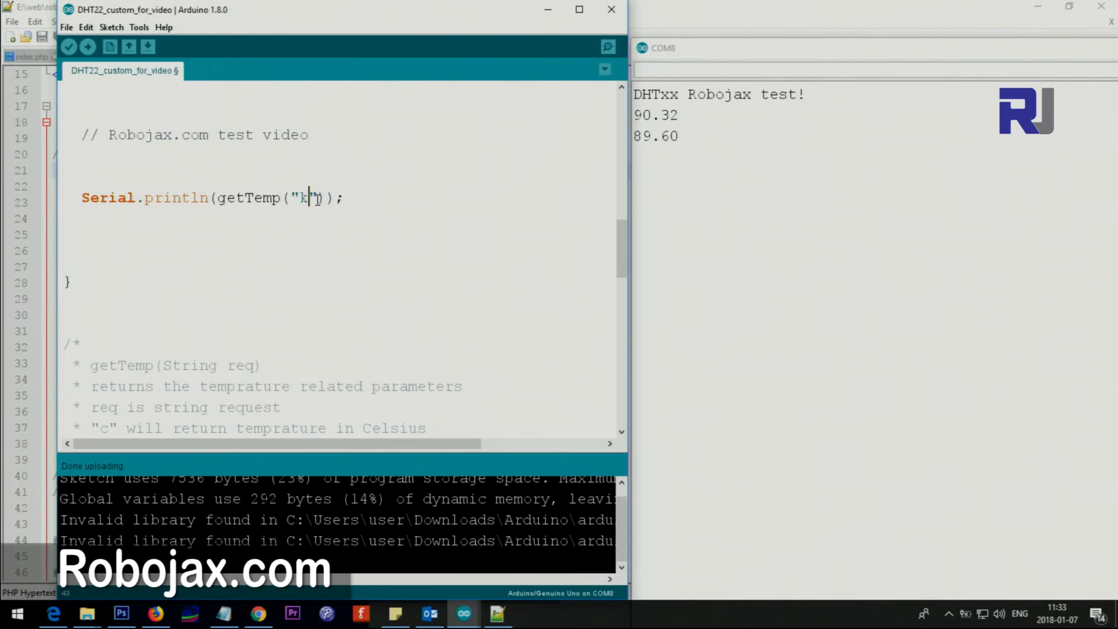
left_click(82, 46)
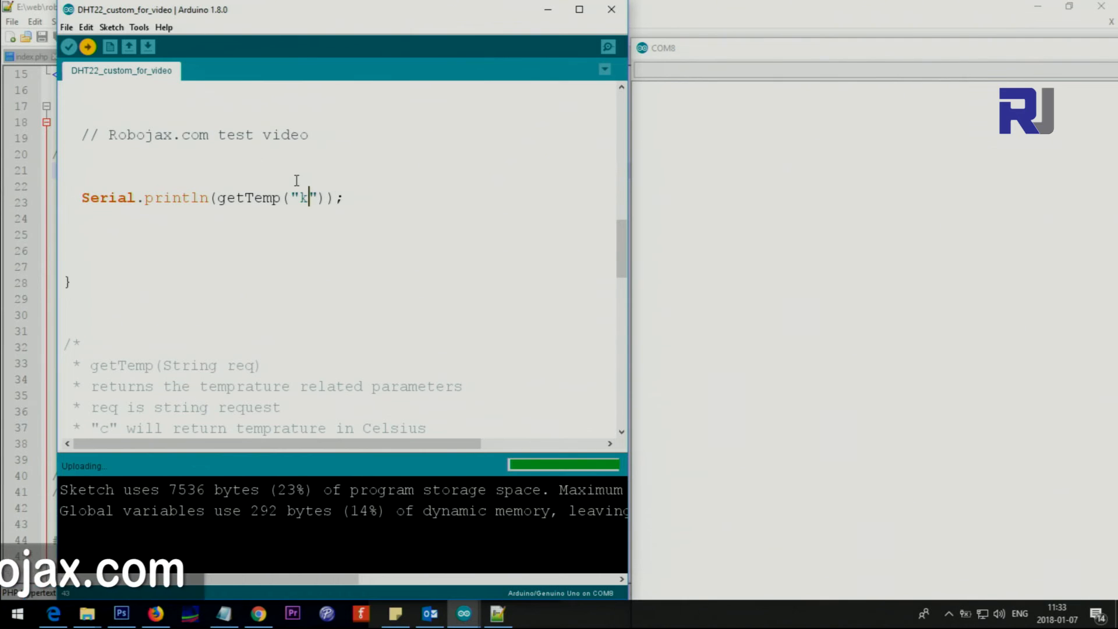
Edit the getTemp request argument and upload the humidity version to the board
type("hi")
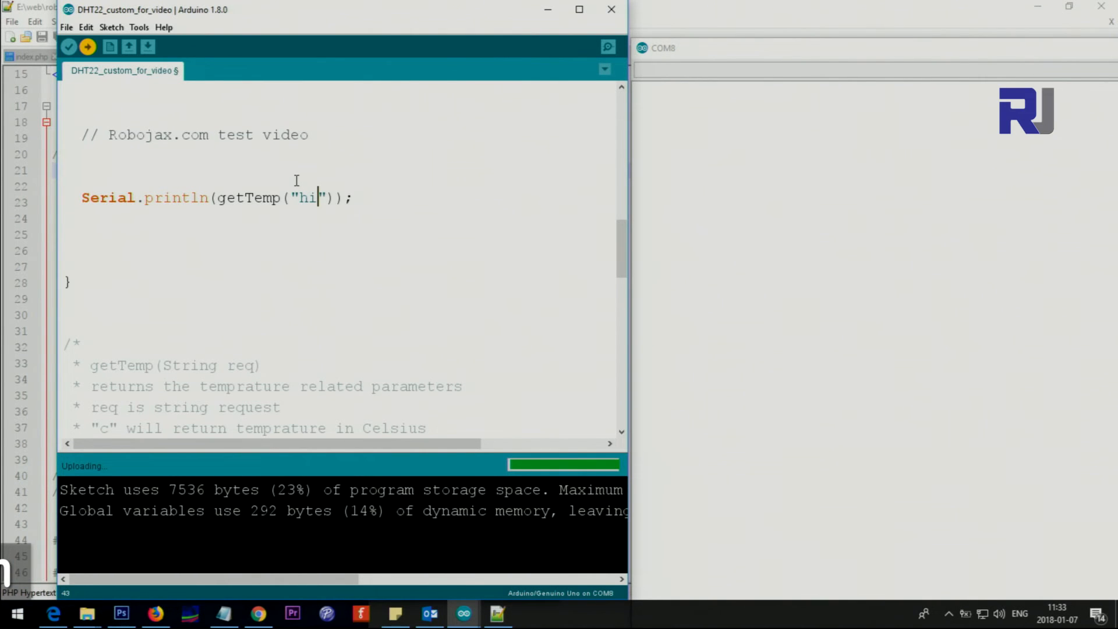
key("Backspace")
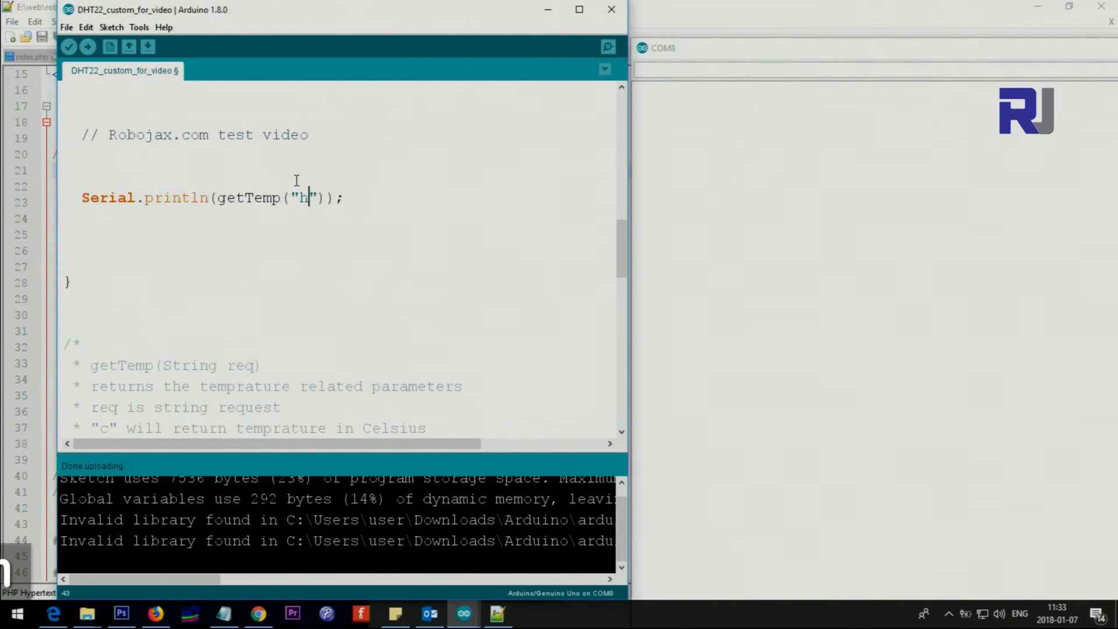
type("ic")
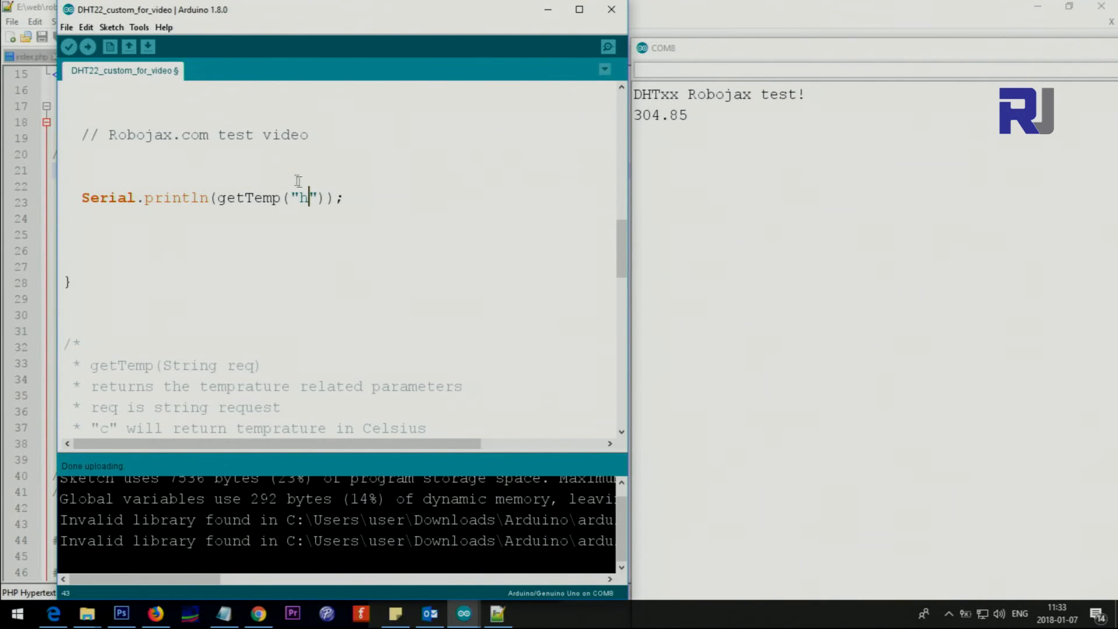
left_click(86, 48)
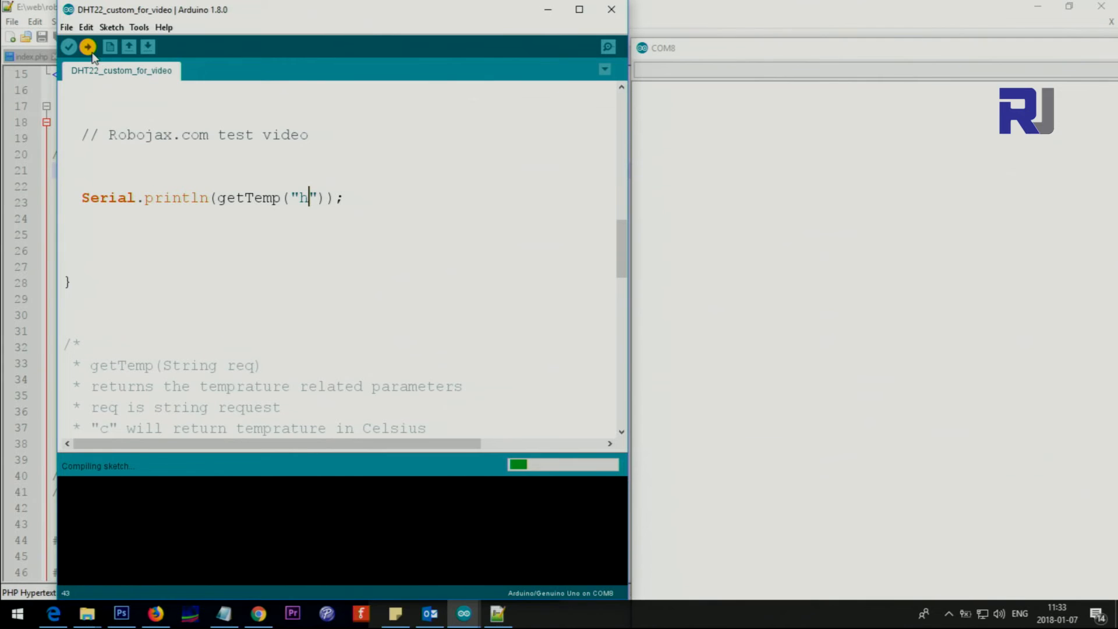
Add Serial.println(" %") after the humidity print, keep it on one line, and upload
left_click(86, 48)
type("Ser")
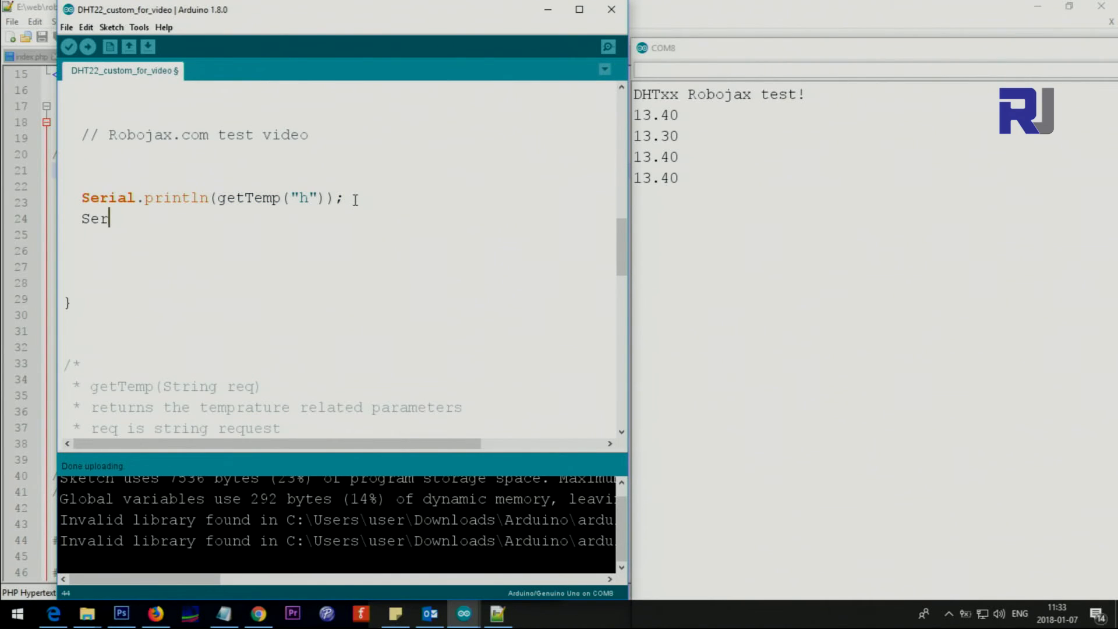
type("ial.")
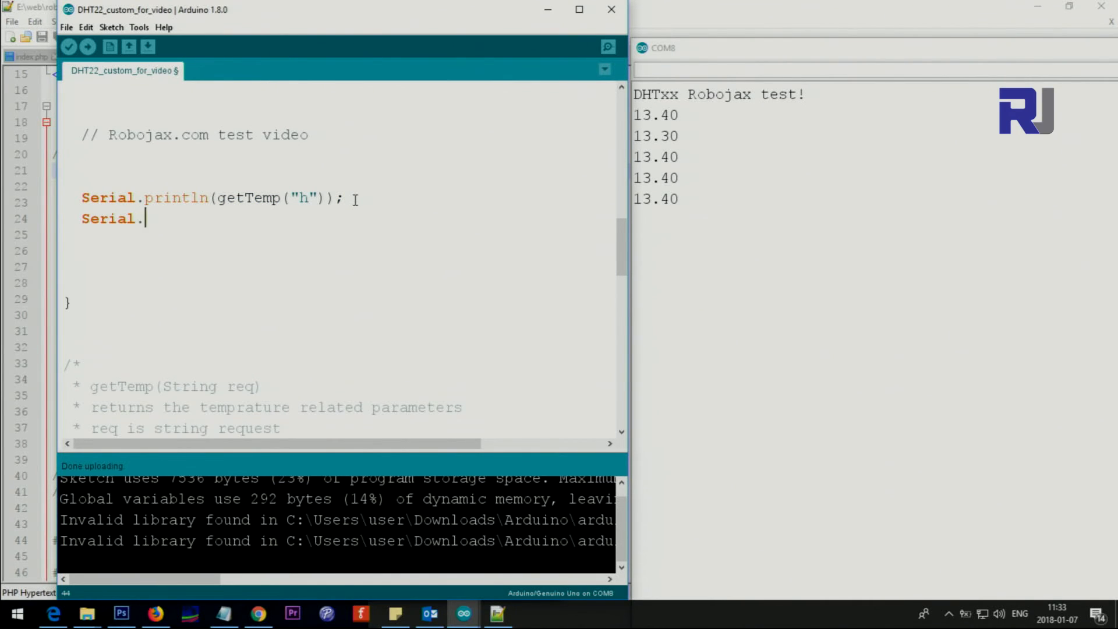
type("p")
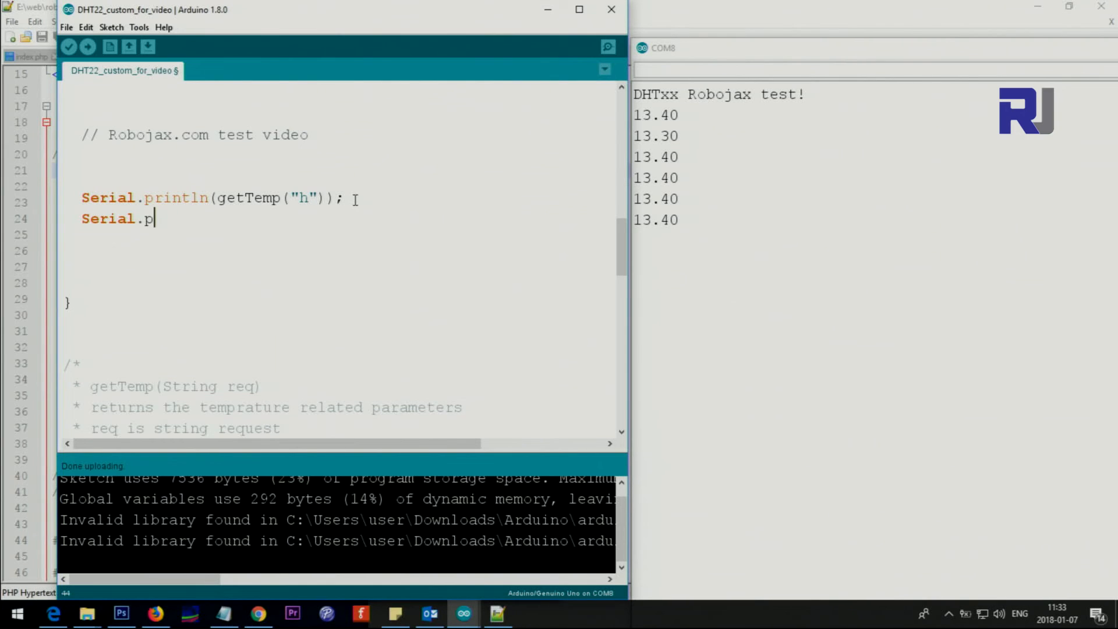
type("rintln")
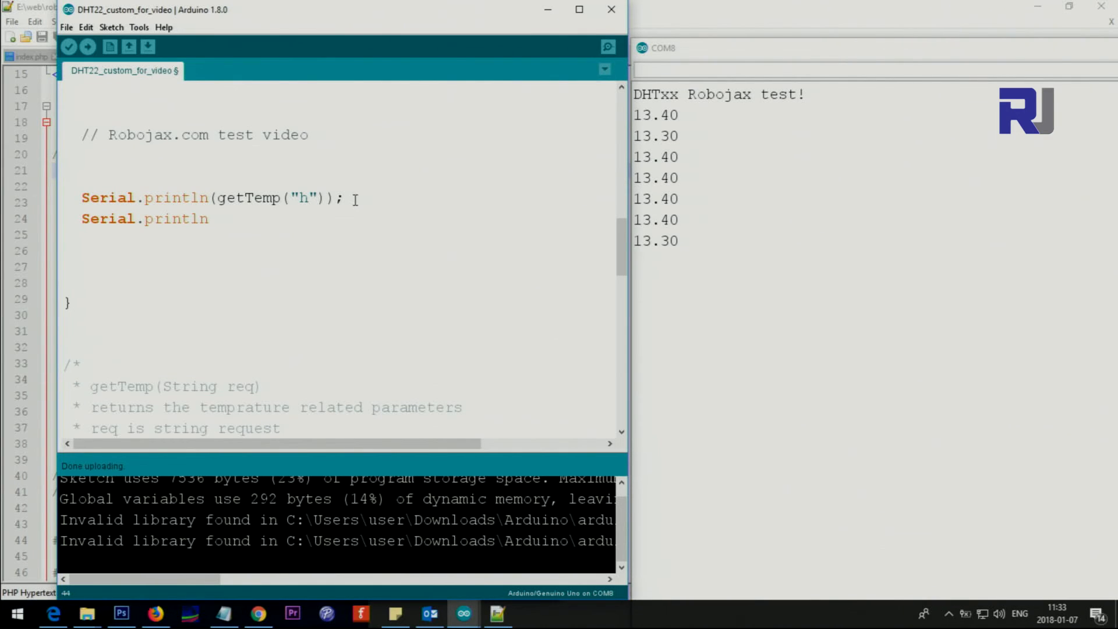
type("(\"")
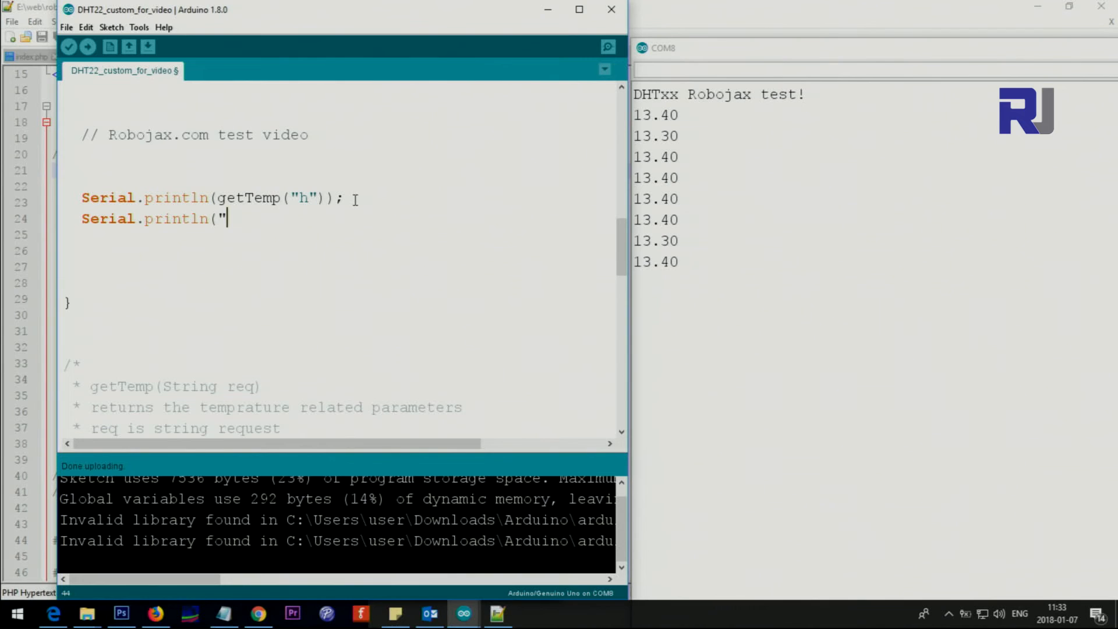
type("%")
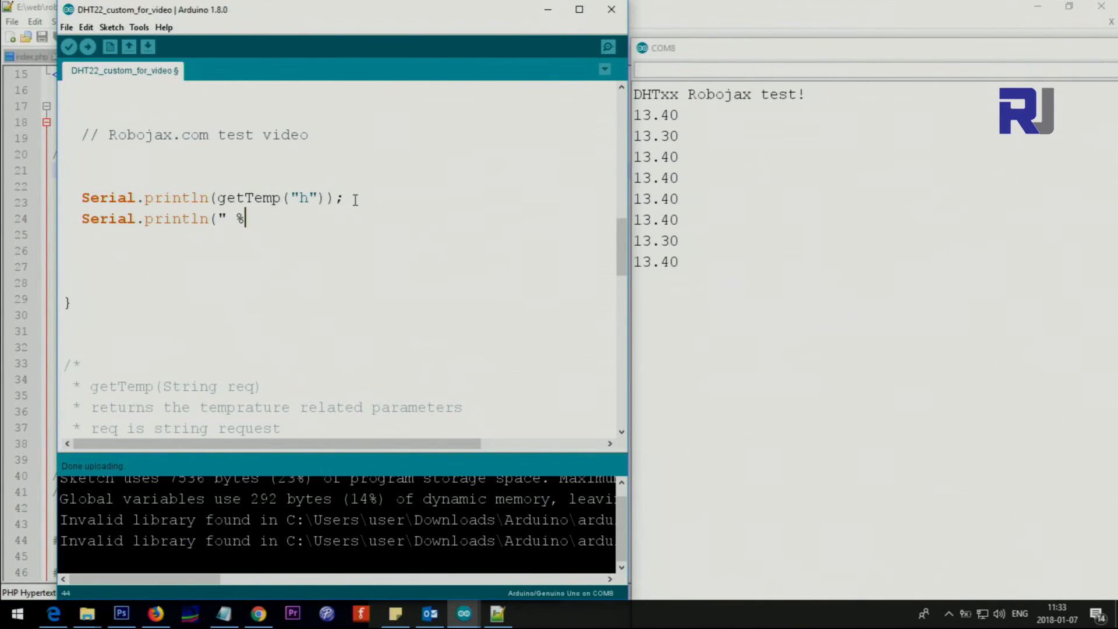
type("\"")
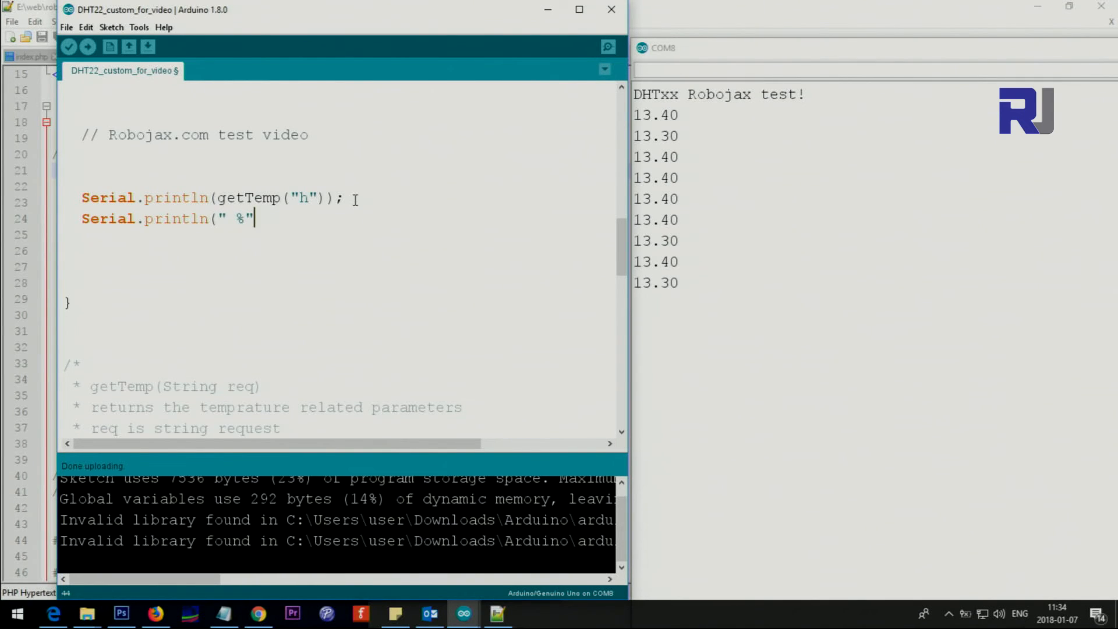
type(");")
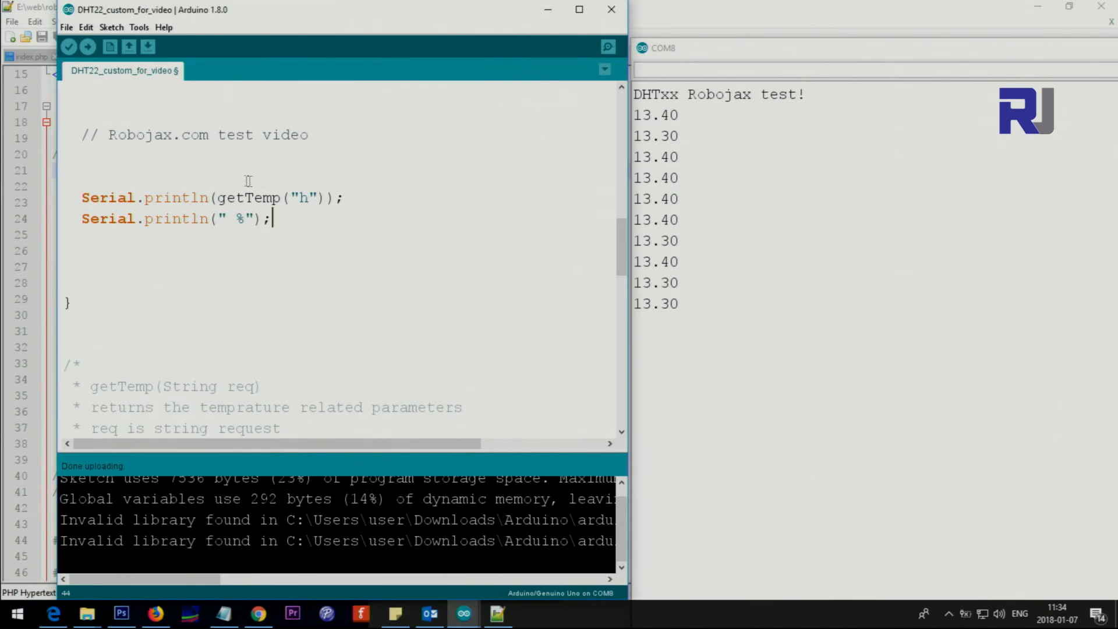
key("BackSpace")
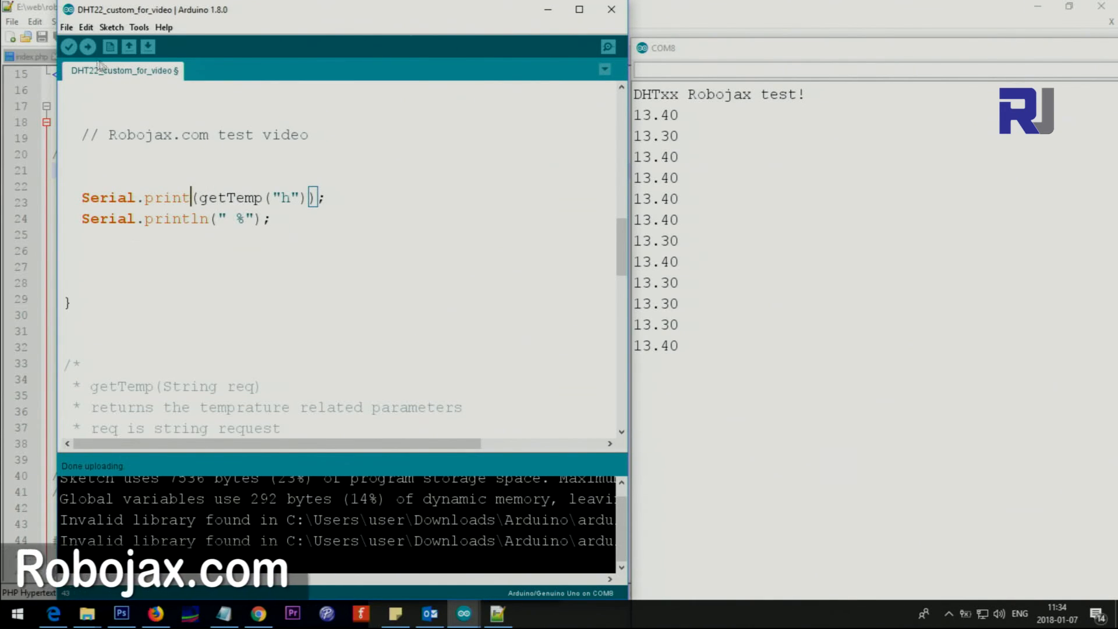
left_click(93, 46)
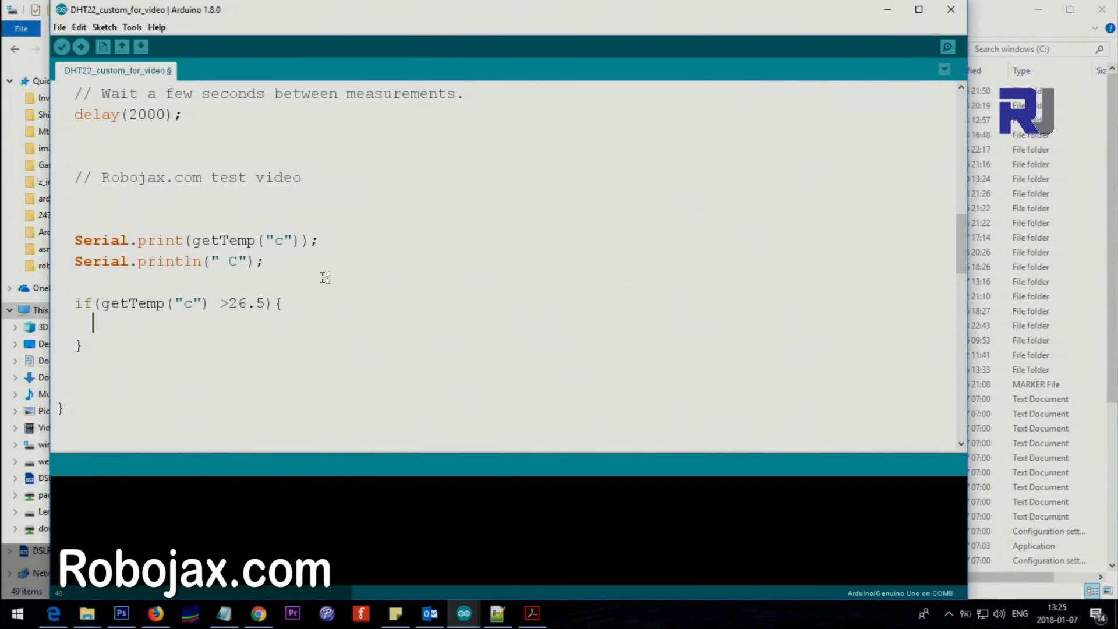
mouse_move(179, 292)
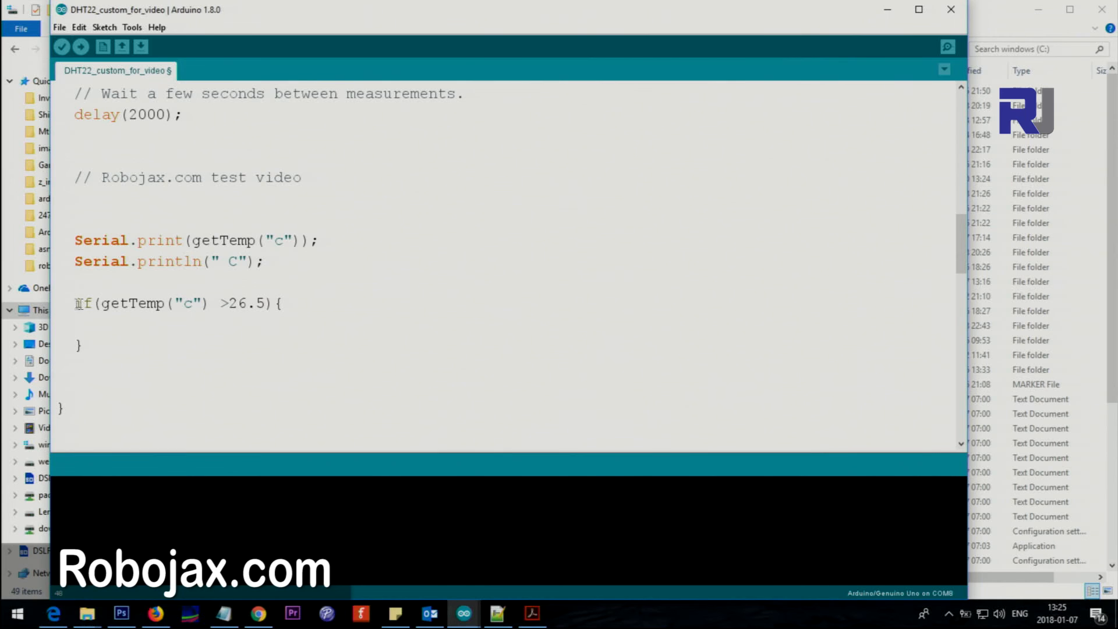
Flip the if condition from getTemp("c") > 26.5 to < 26.5
double_click(133, 304)
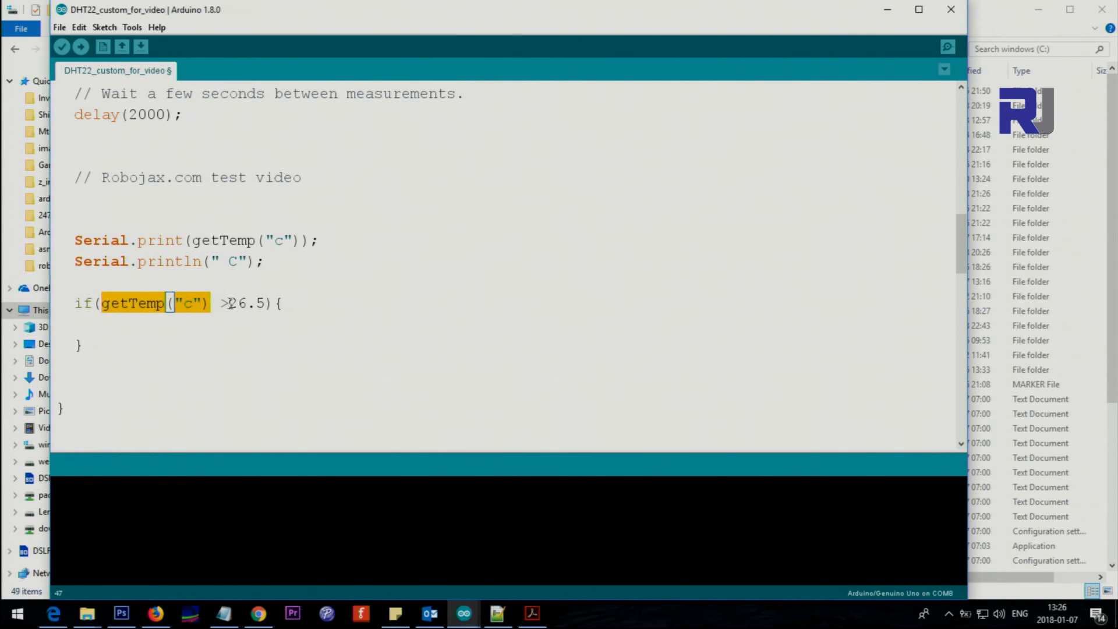
left_click(237, 303)
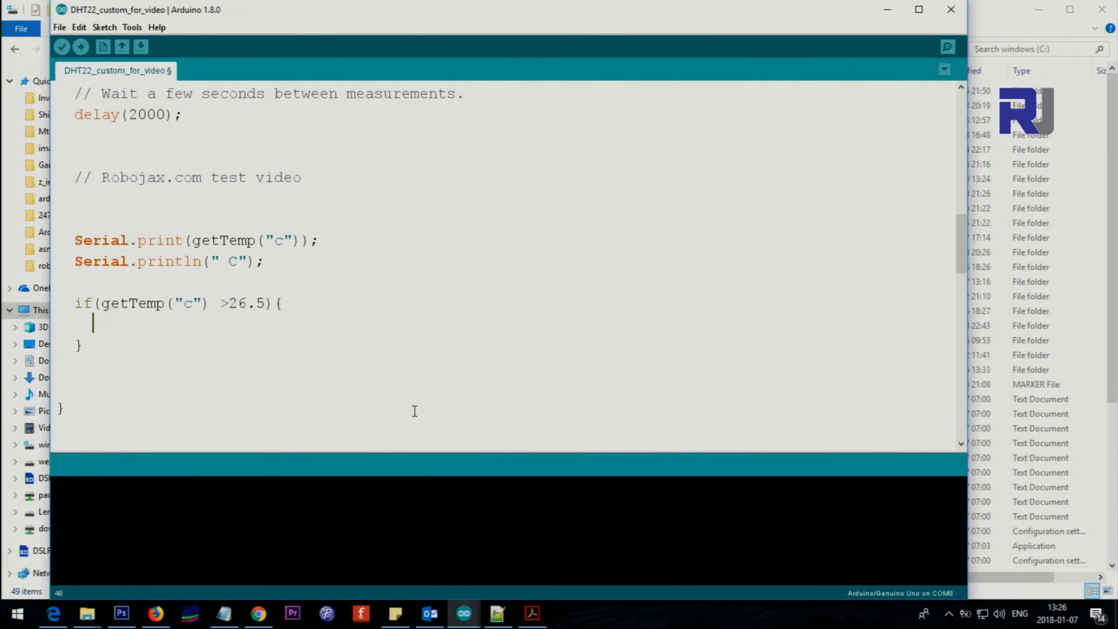
mouse_move(403, 397)
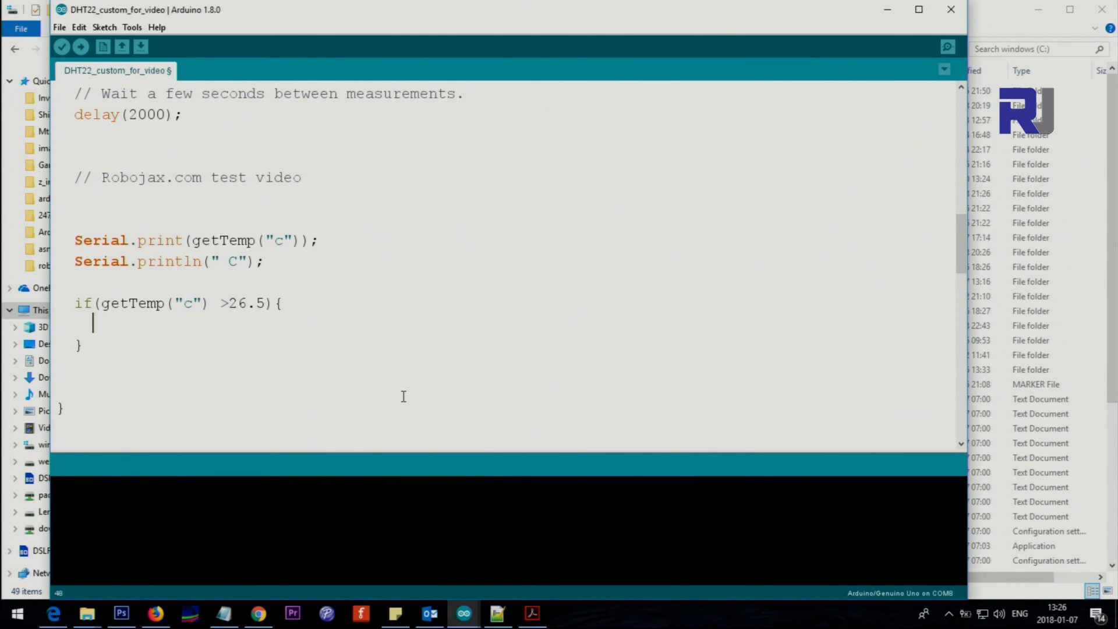
left_click(226, 304)
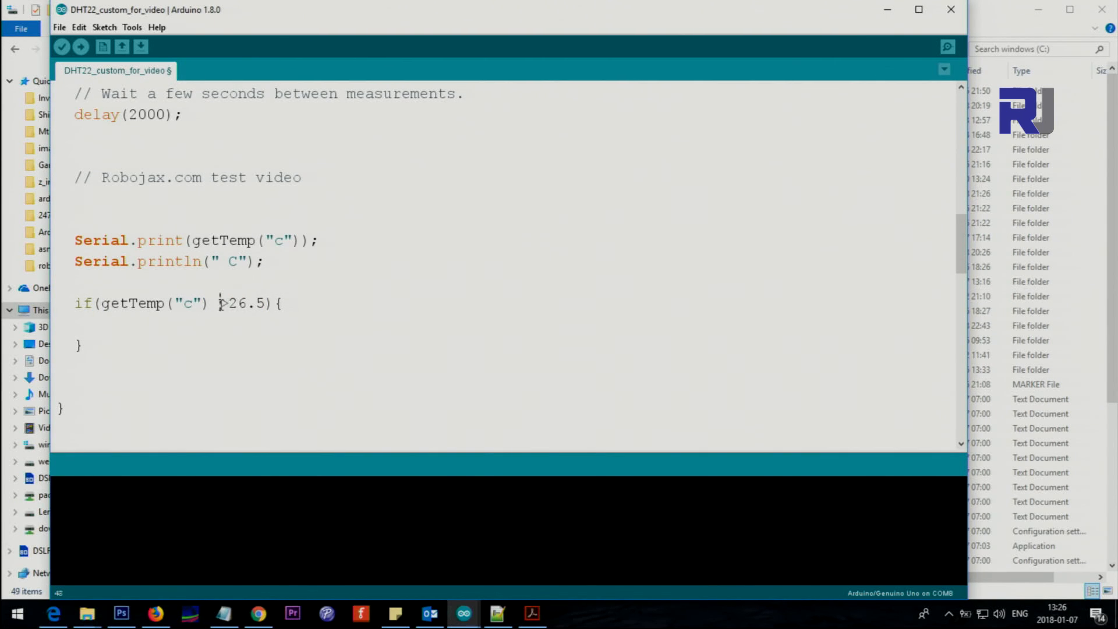
type("<")
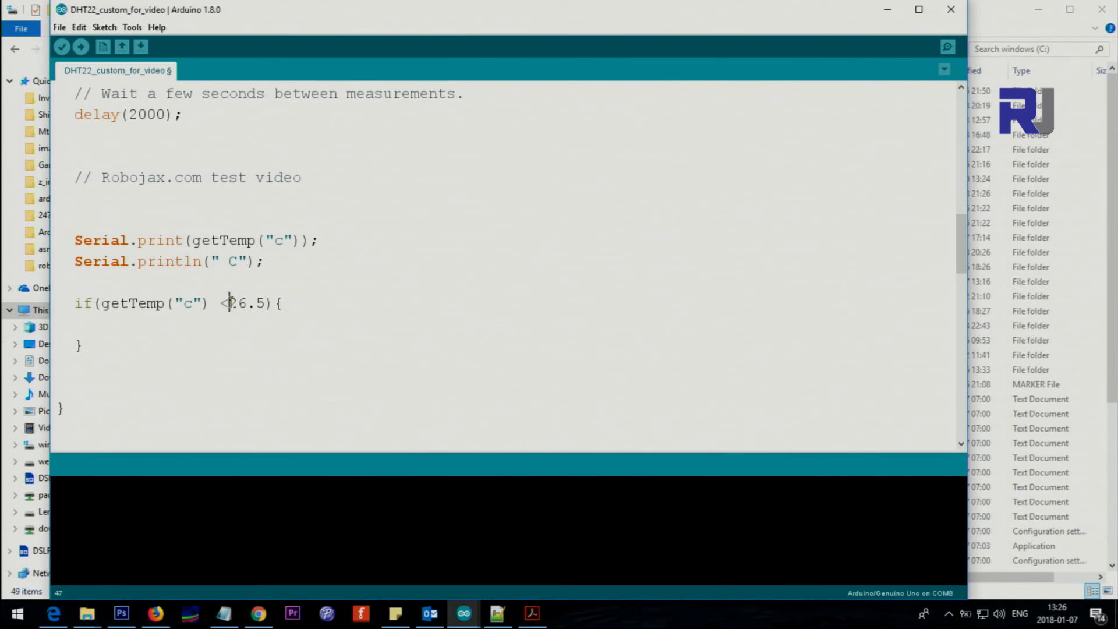